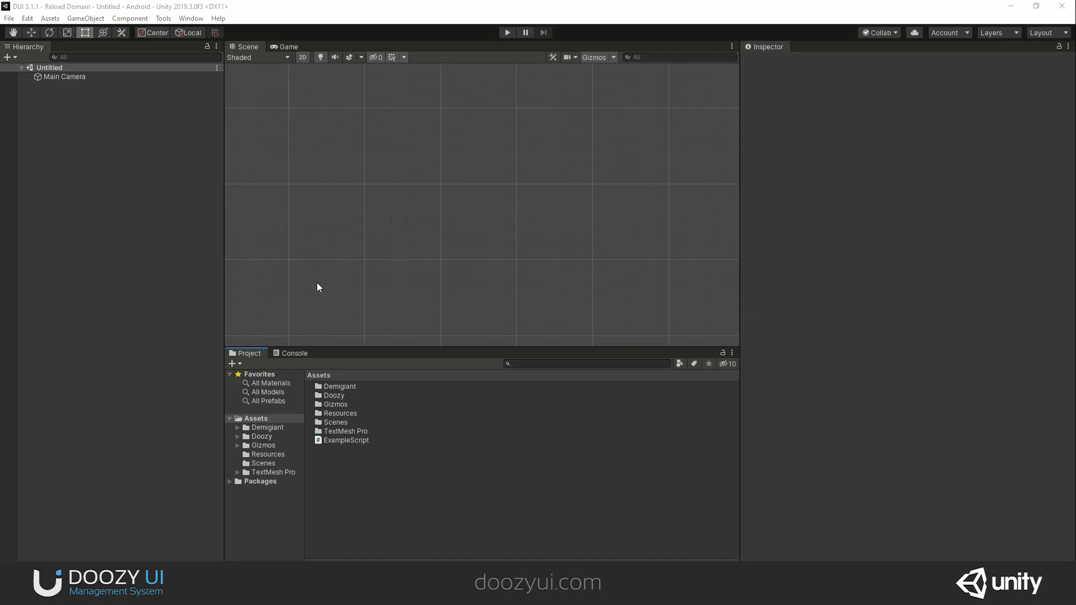
mouse_move(281, 260)
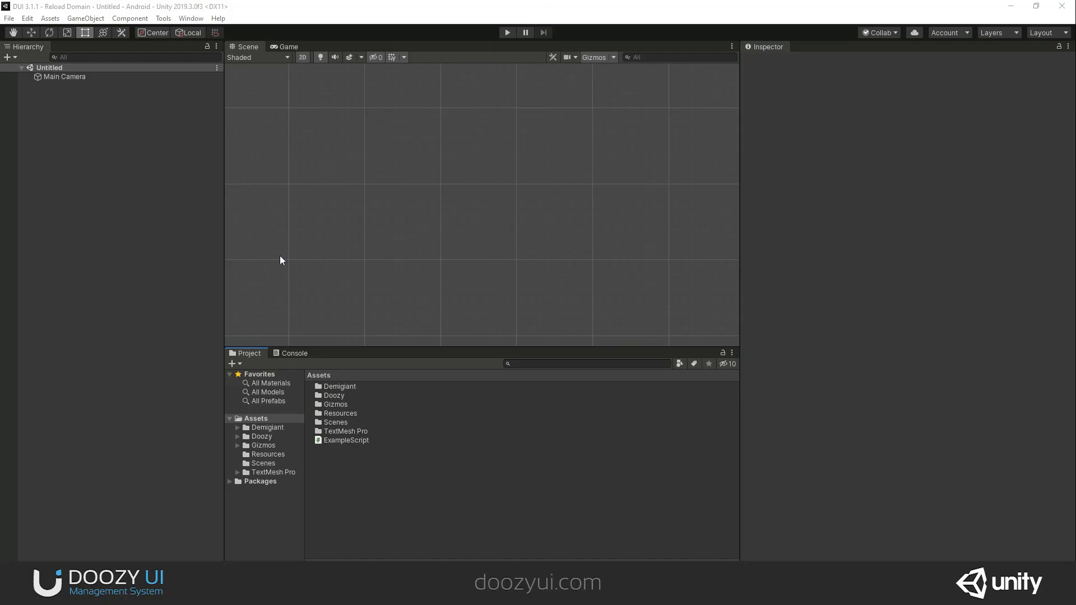
mouse_move(100, 195)
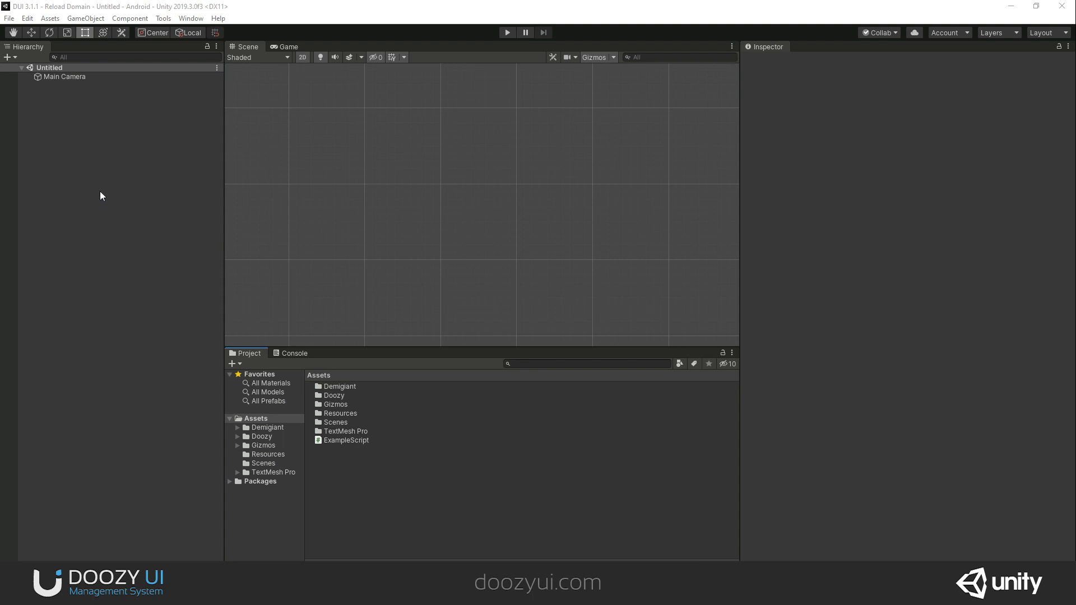
mouse_move(105, 182)
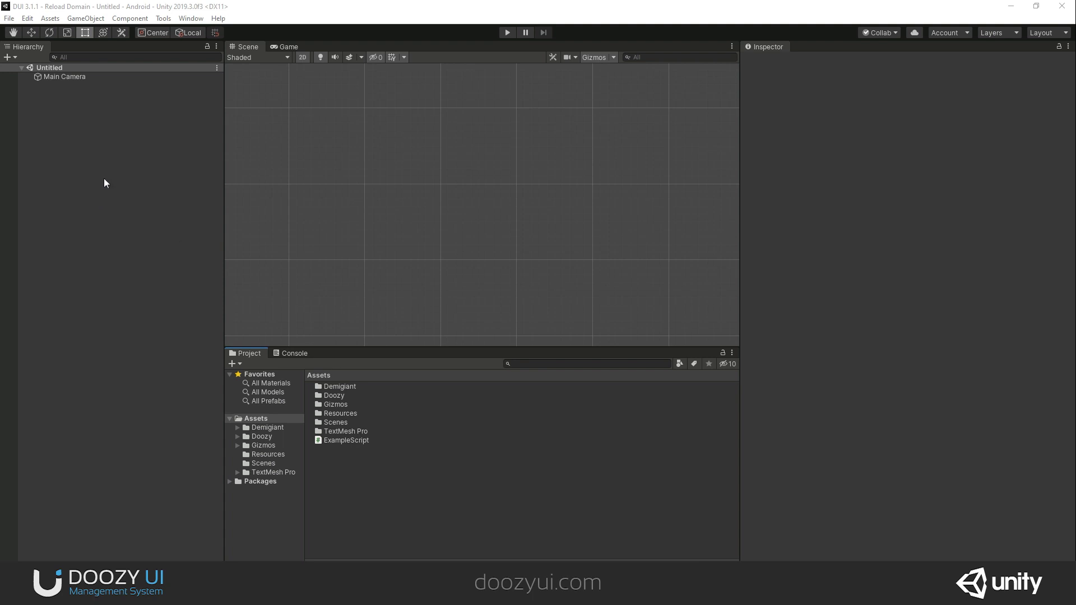
mouse_move(87, 230)
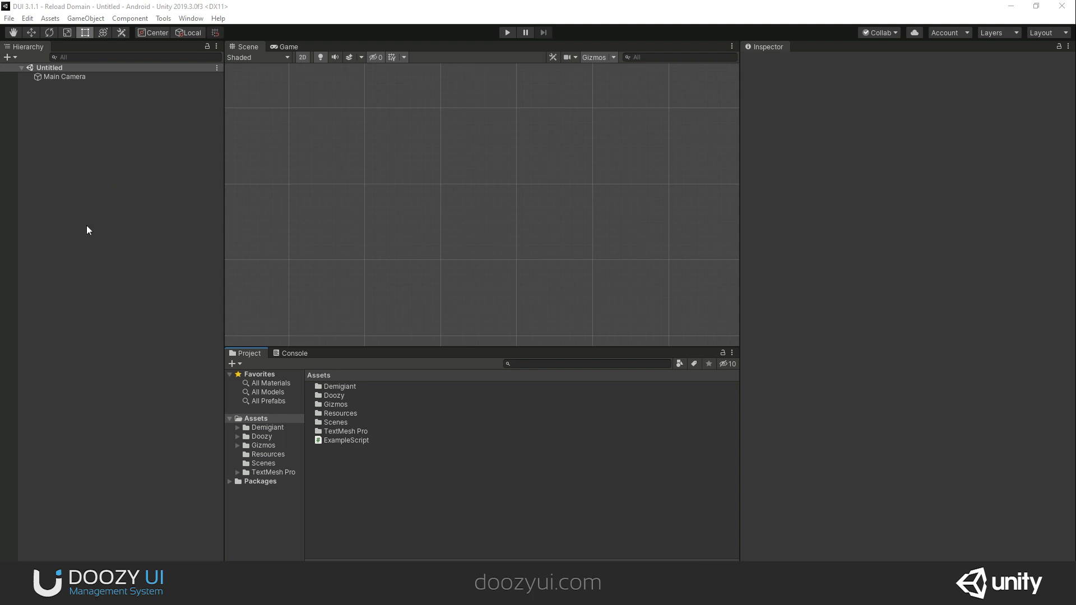
mouse_move(93, 218)
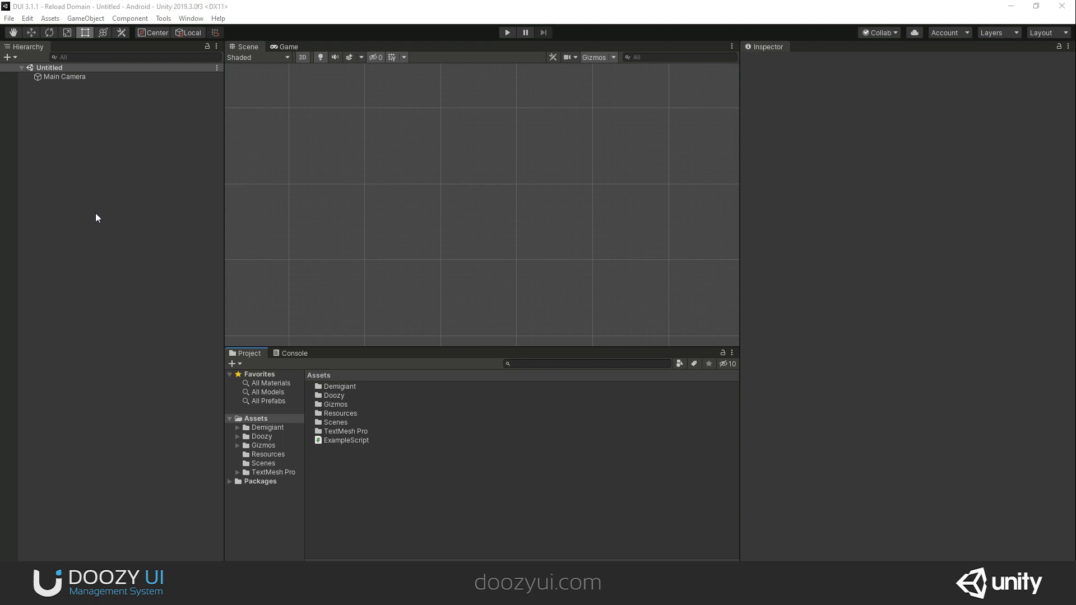
mouse_move(106, 185)
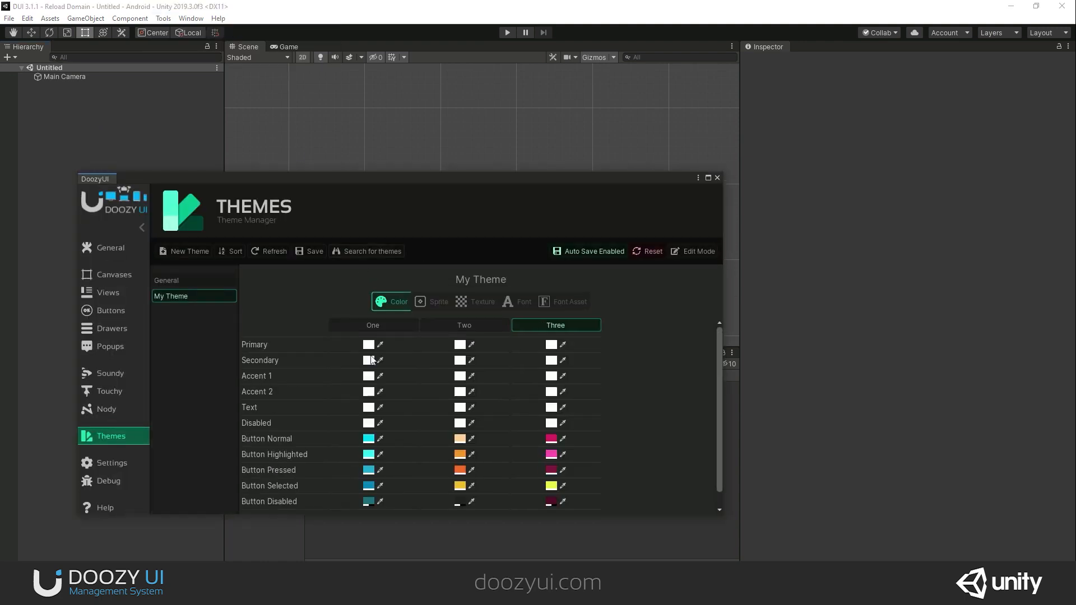
Show My Theme's colour palette in the Doozy theme manager, switching from variant One to Three and back to One
left_click(372, 325)
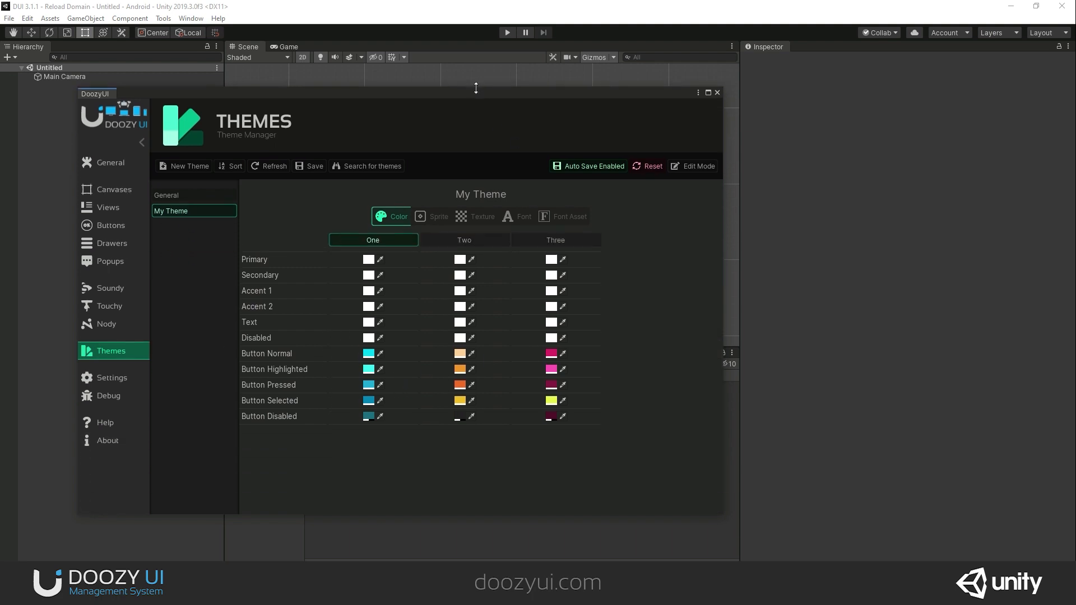
mouse_move(305, 374)
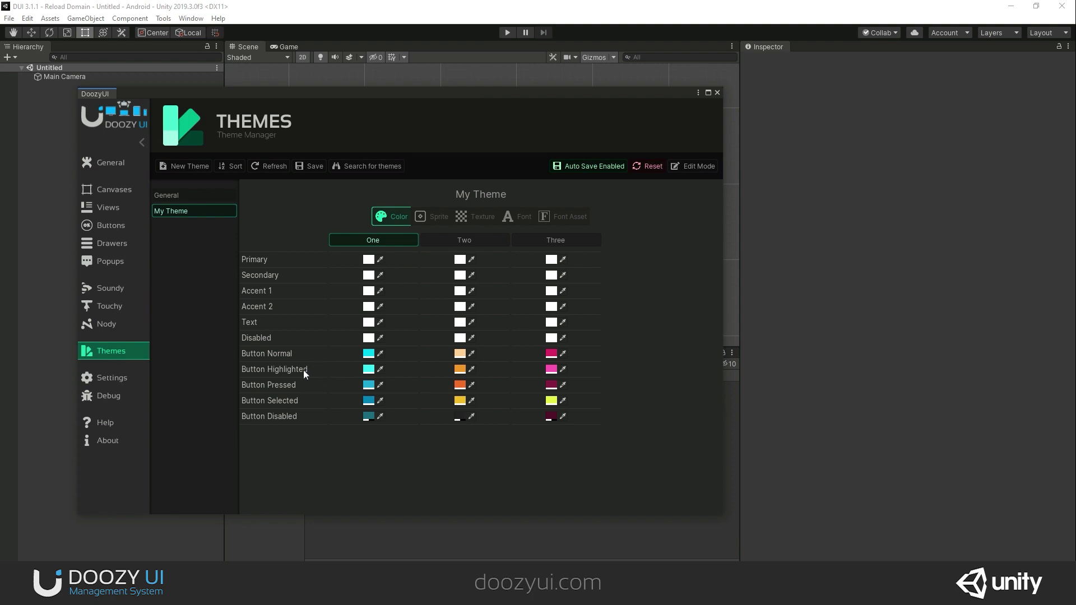
mouse_move(292, 390)
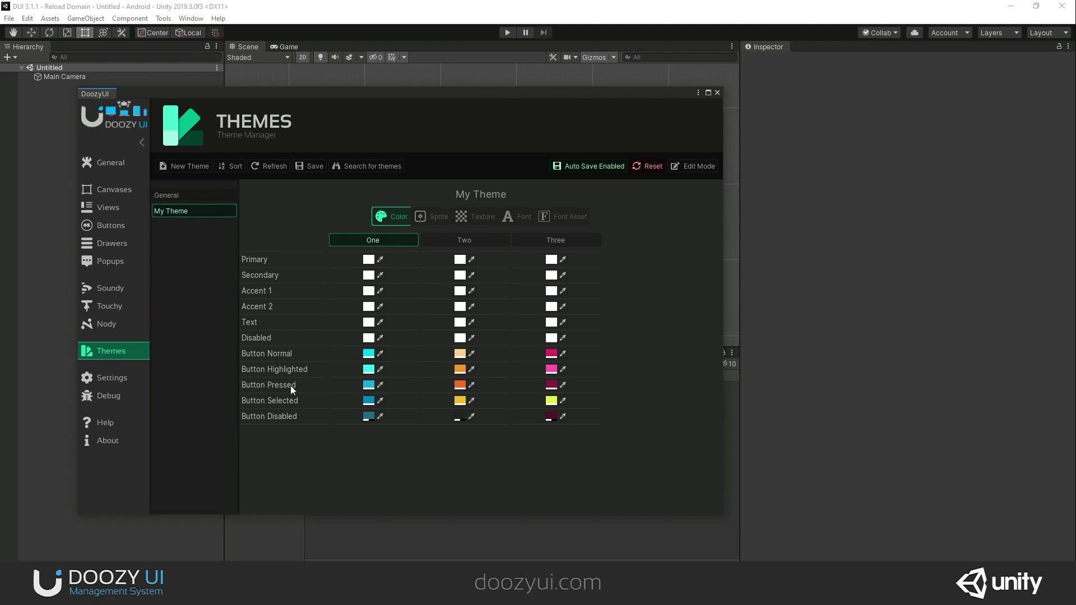
mouse_move(574, 414)
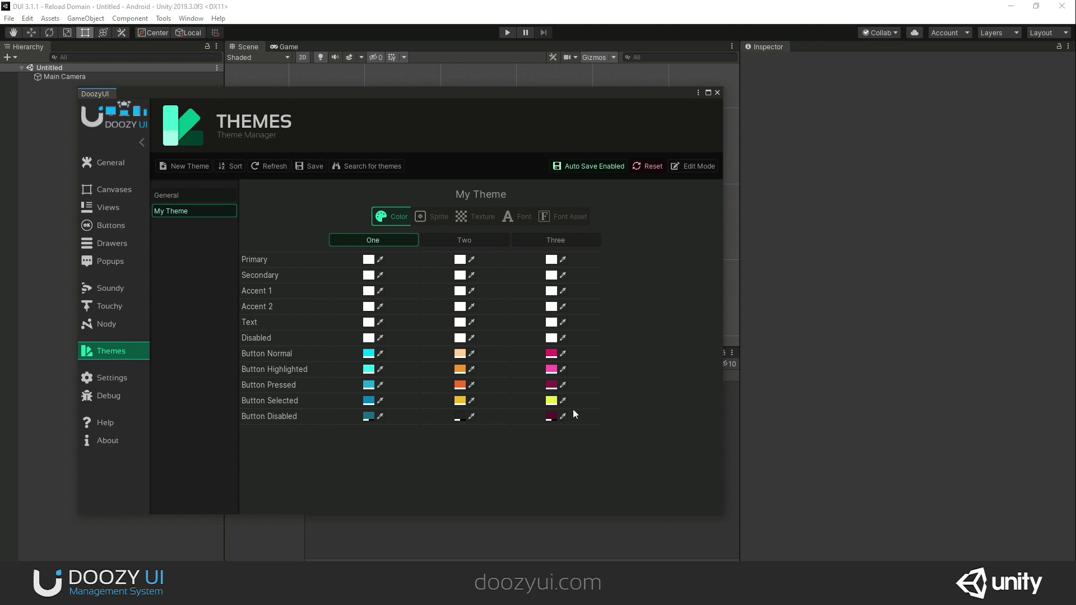
mouse_move(583, 411)
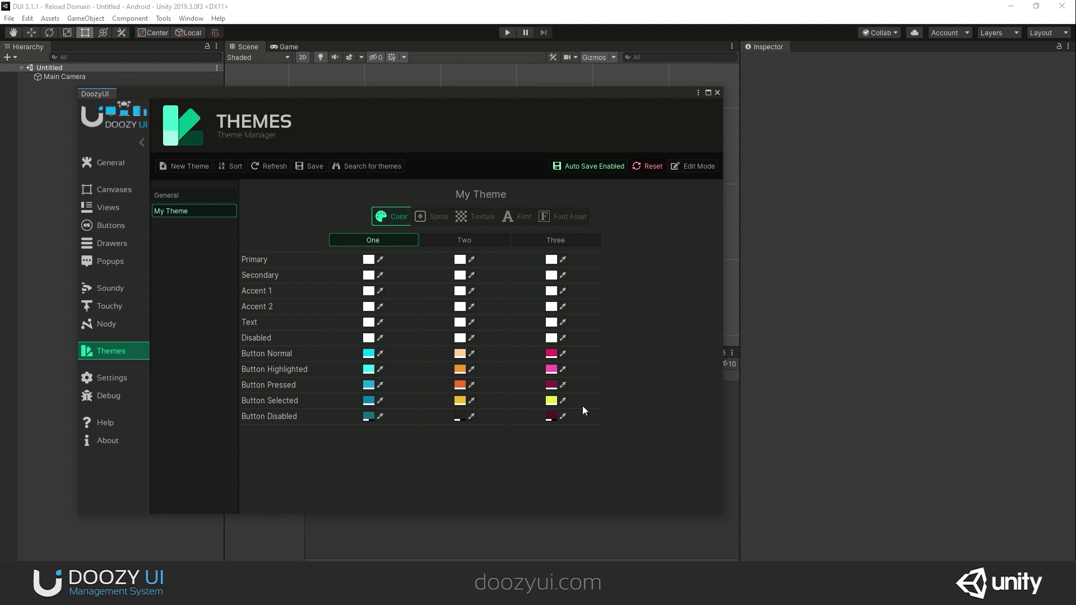
mouse_move(435, 411)
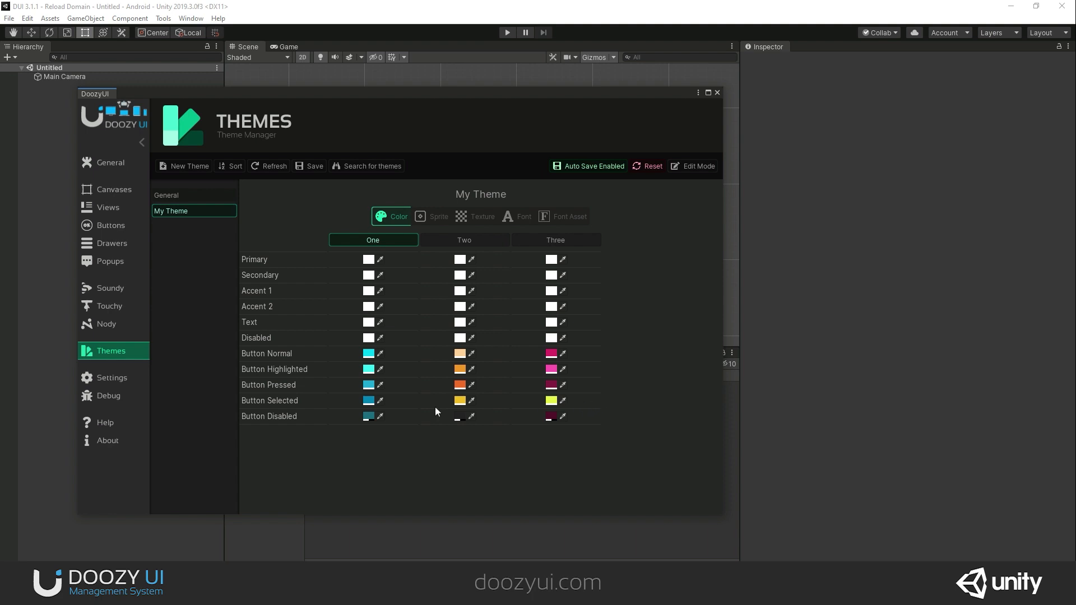
mouse_move(491, 438)
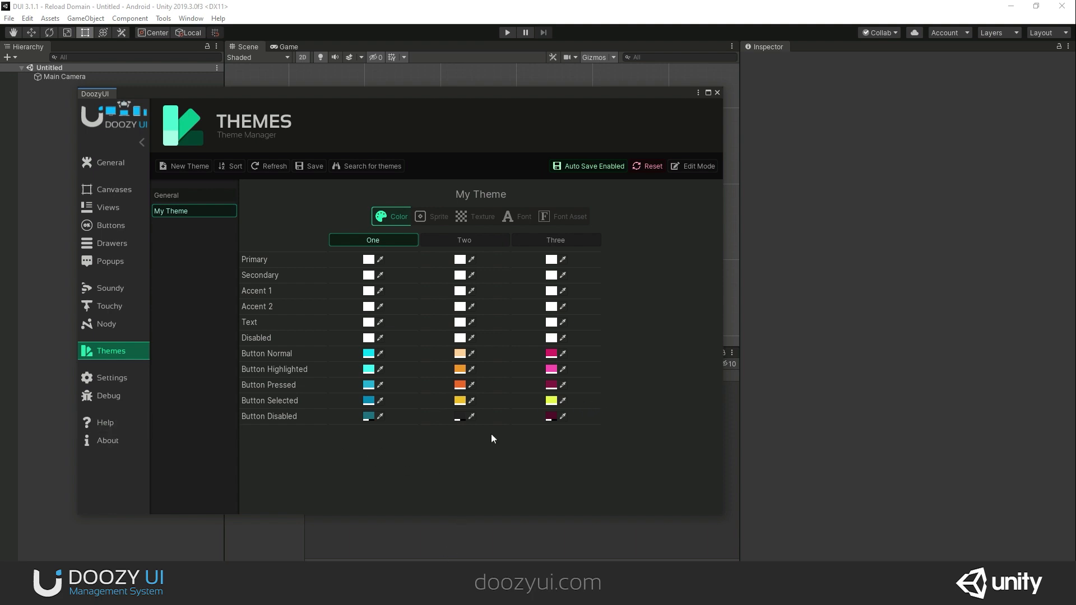
mouse_move(304, 381)
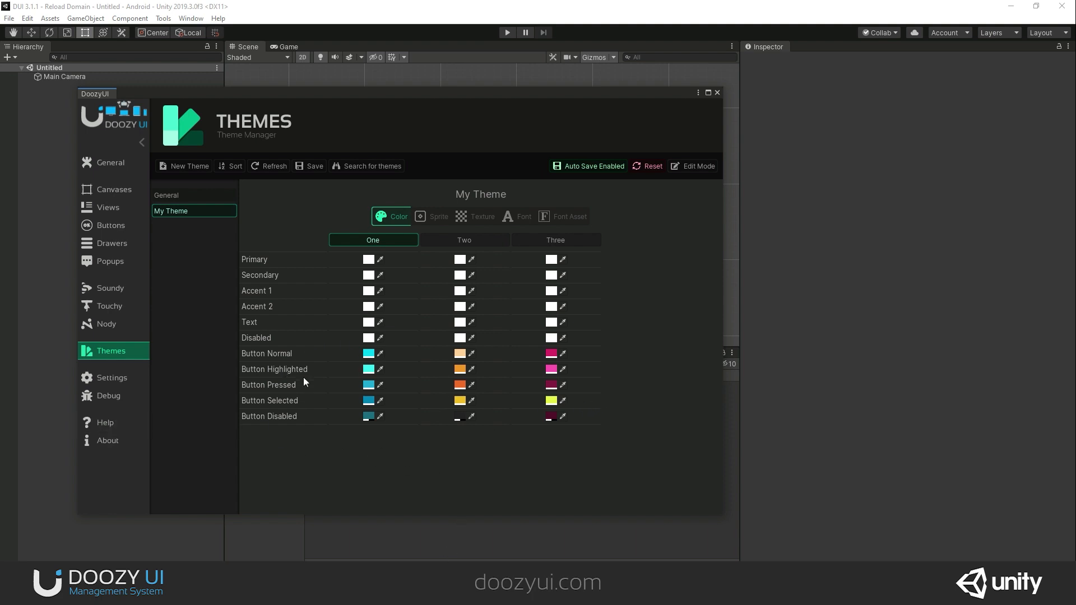
mouse_move(277, 353)
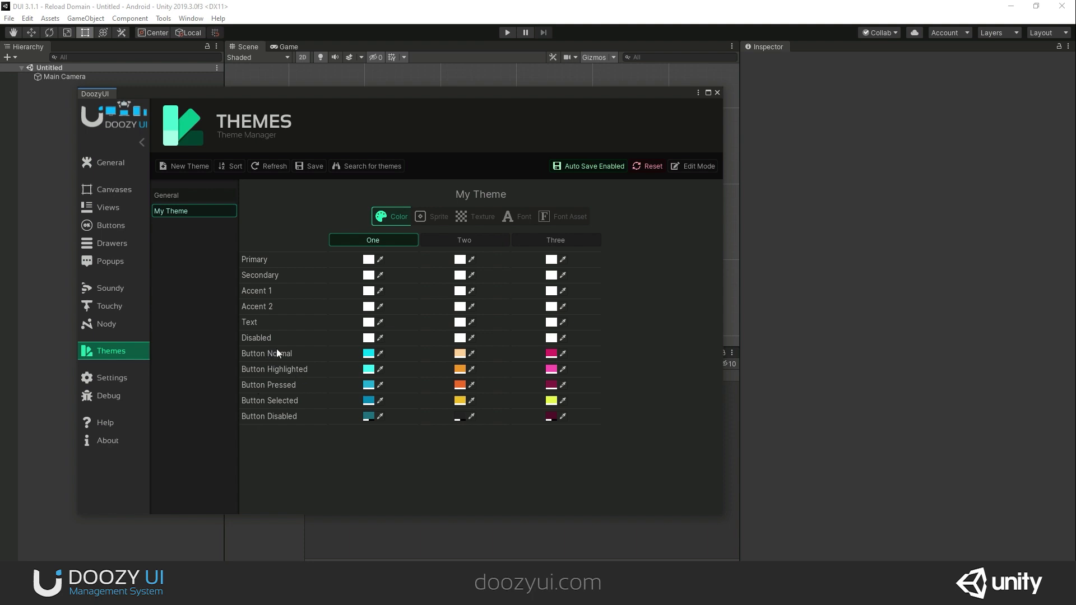
left_click(698, 166)
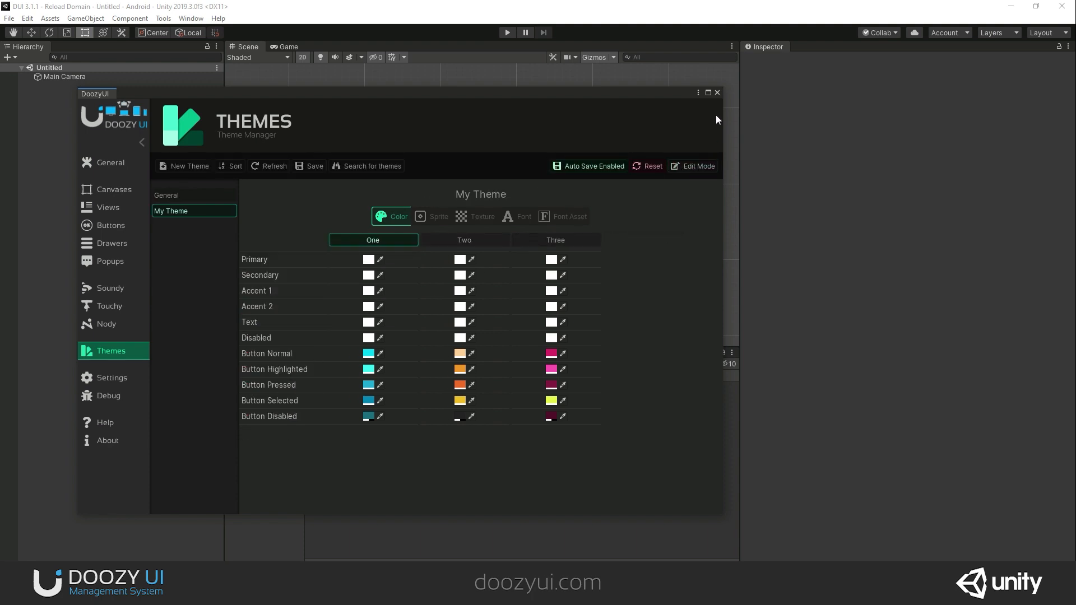
left_click(555, 240)
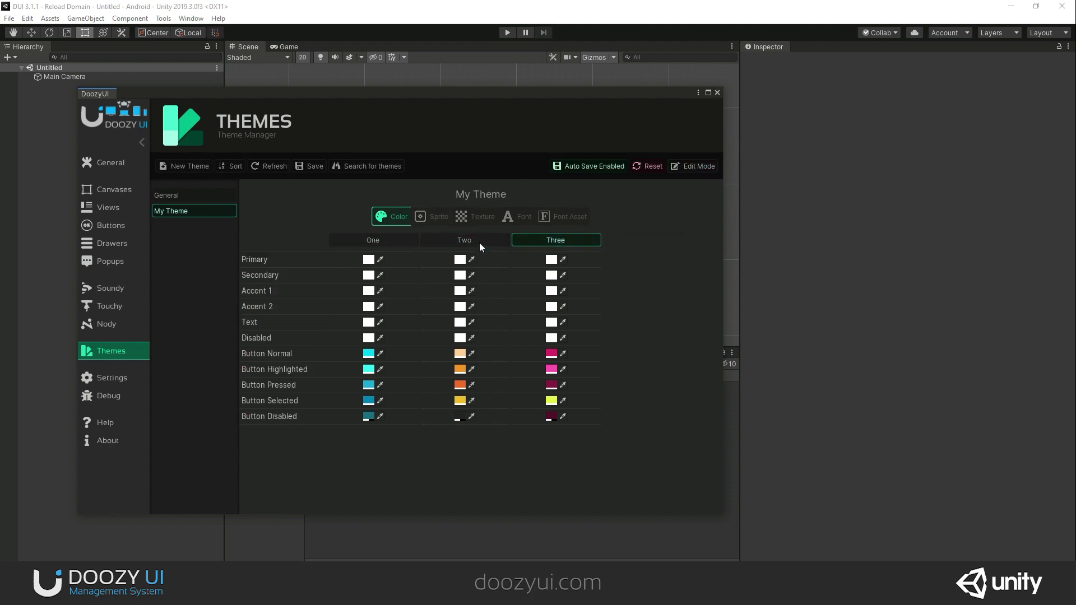
left_click(372, 239)
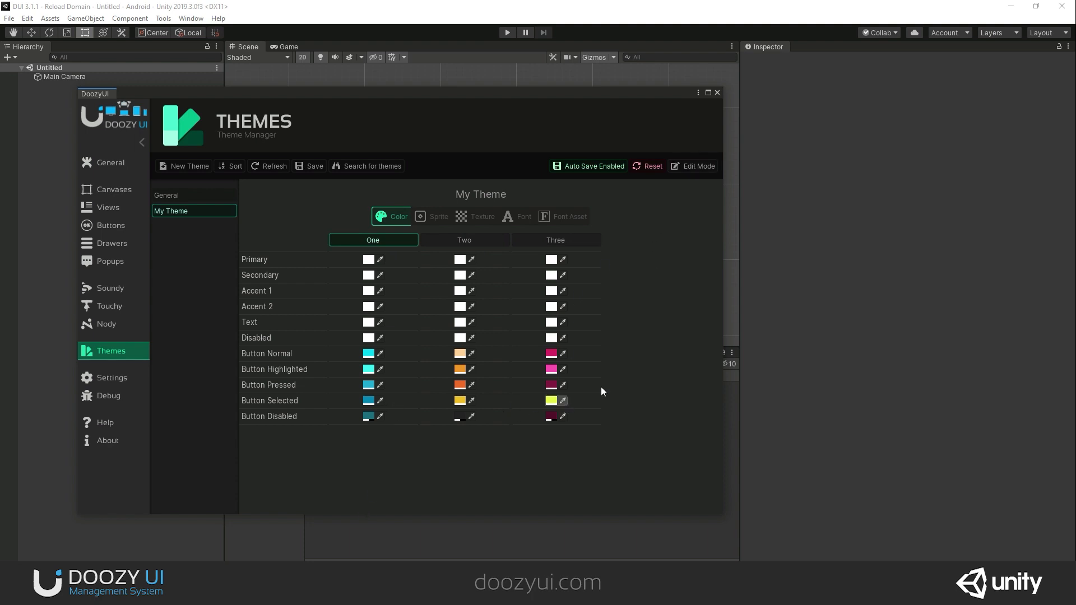
Create a Doozy UIButton in the scene, bringing a MasterCanvas and EventSystem with it
right_click(77, 151)
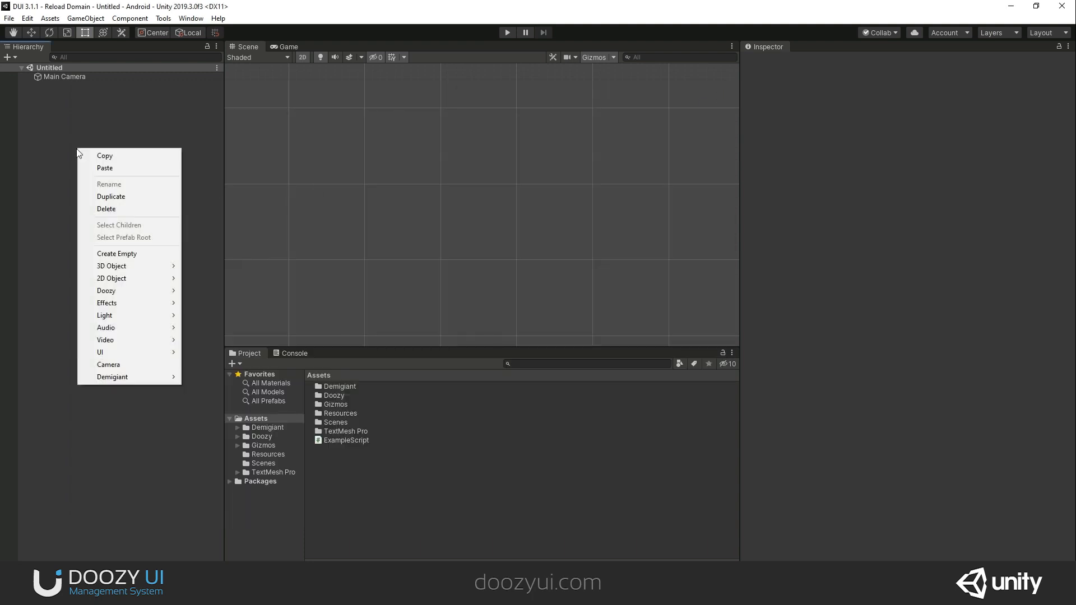
mouse_move(106, 290)
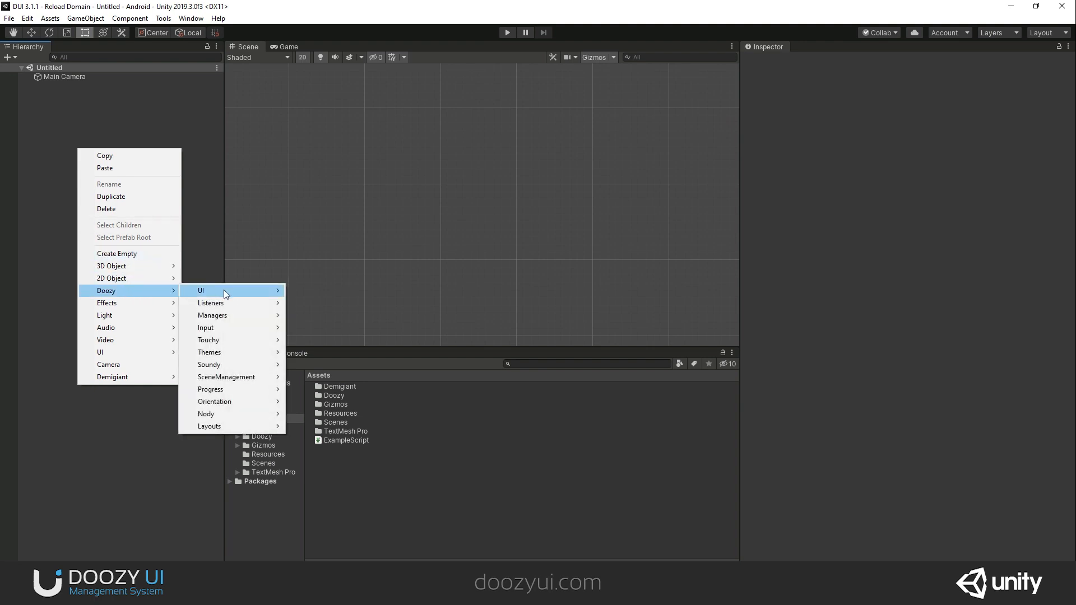
left_click(201, 290)
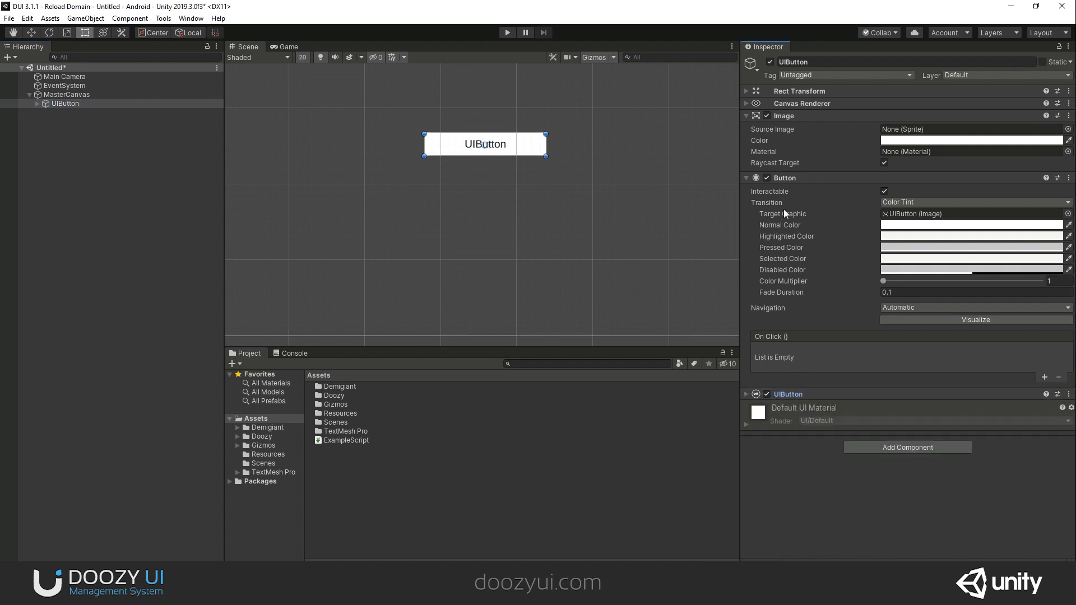
mouse_move(839, 219)
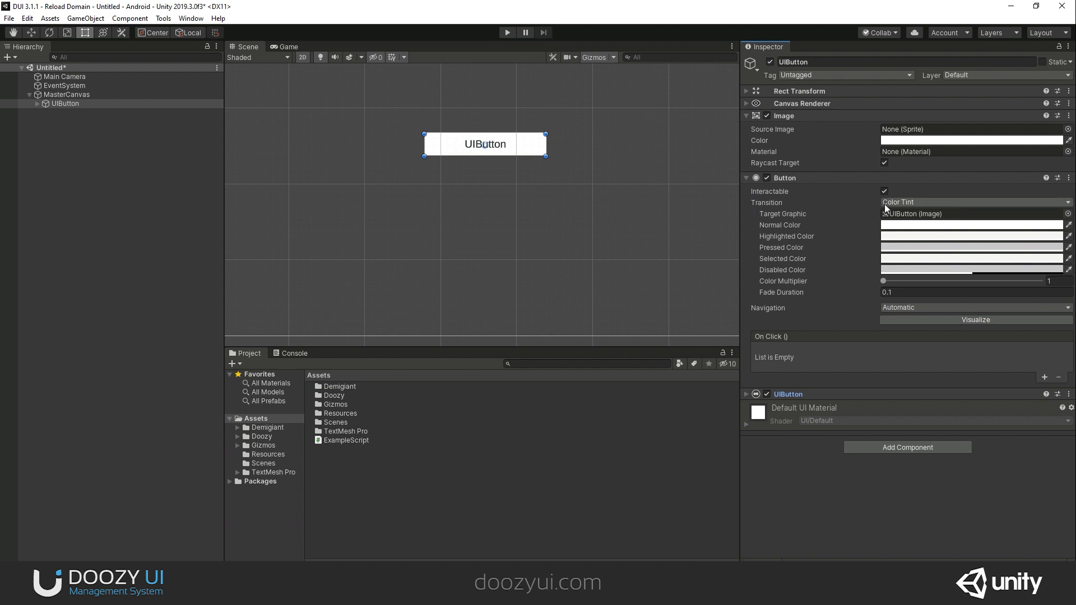
mouse_move(763, 231)
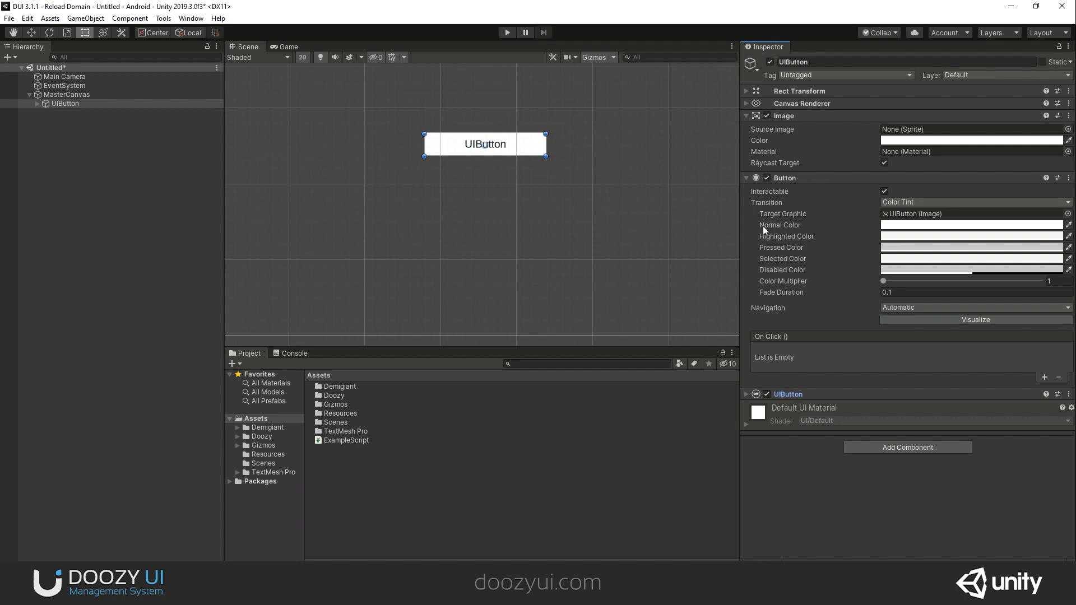
mouse_move(792, 252)
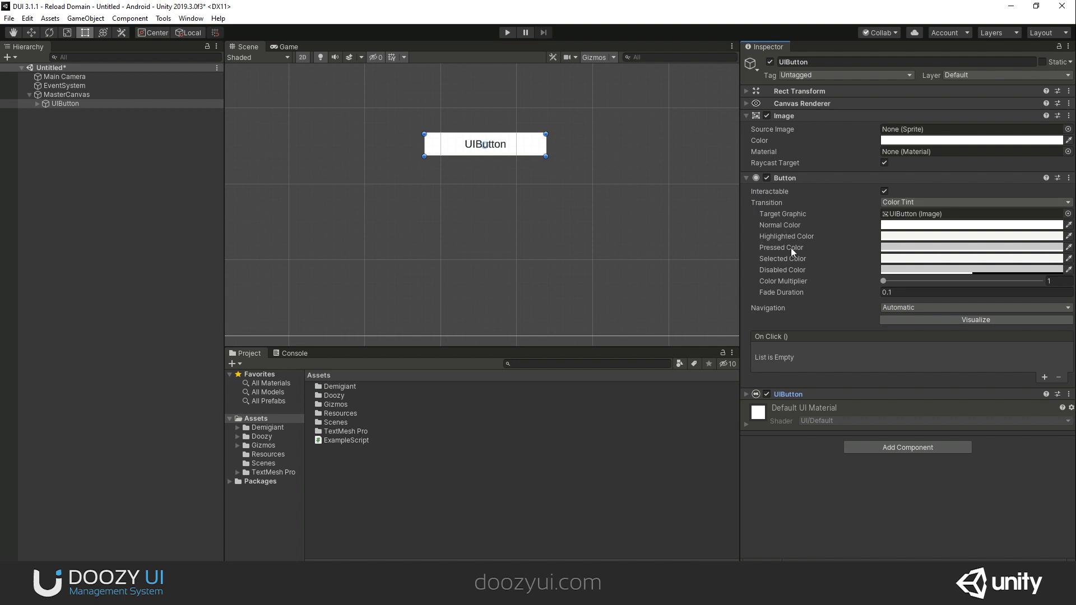
mouse_move(507, 33)
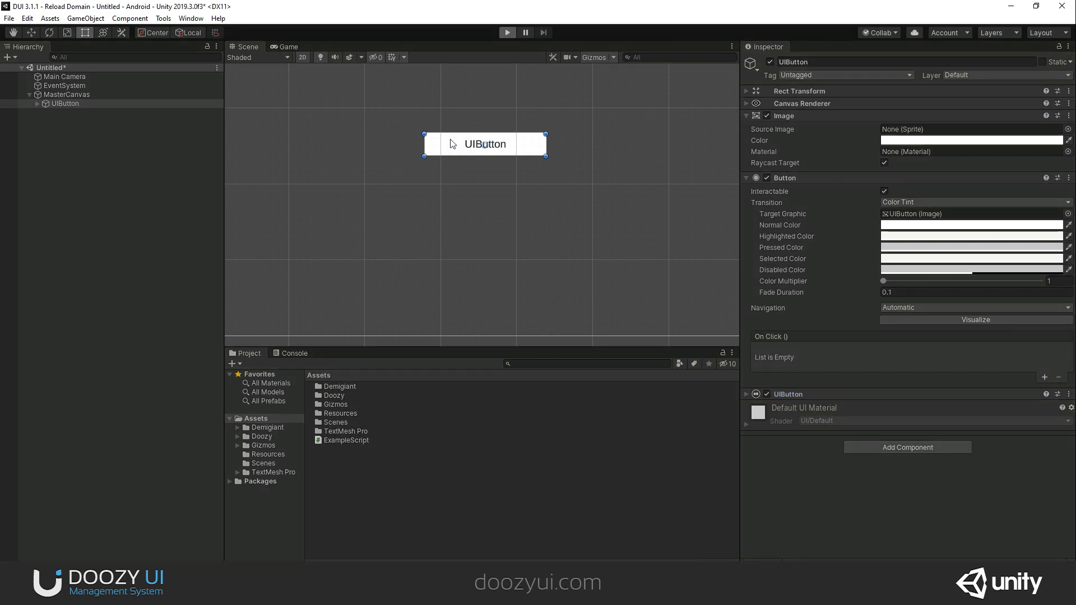
mouse_move(452, 169)
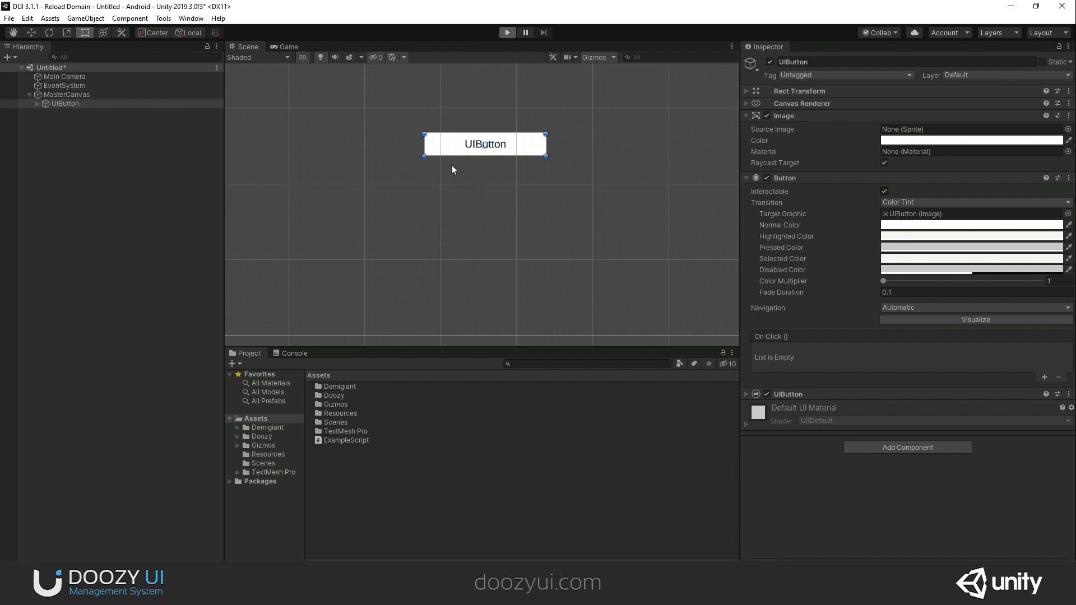
Run the scene and give the UIButton a yellow selected tint and an orange highlighted tint
left_click(507, 33)
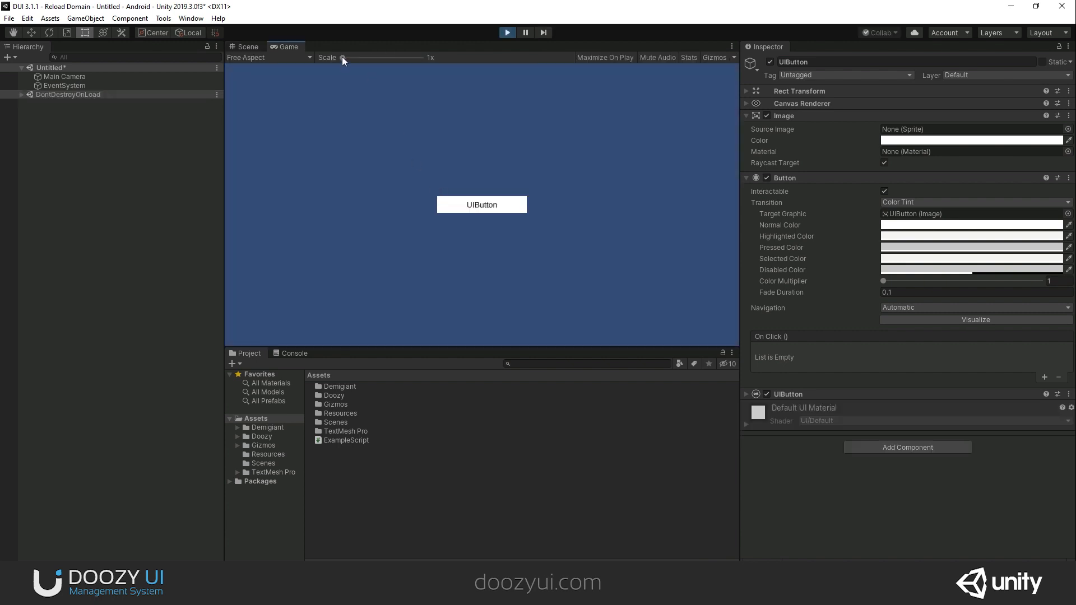
left_click_drag(351, 57, 401, 57)
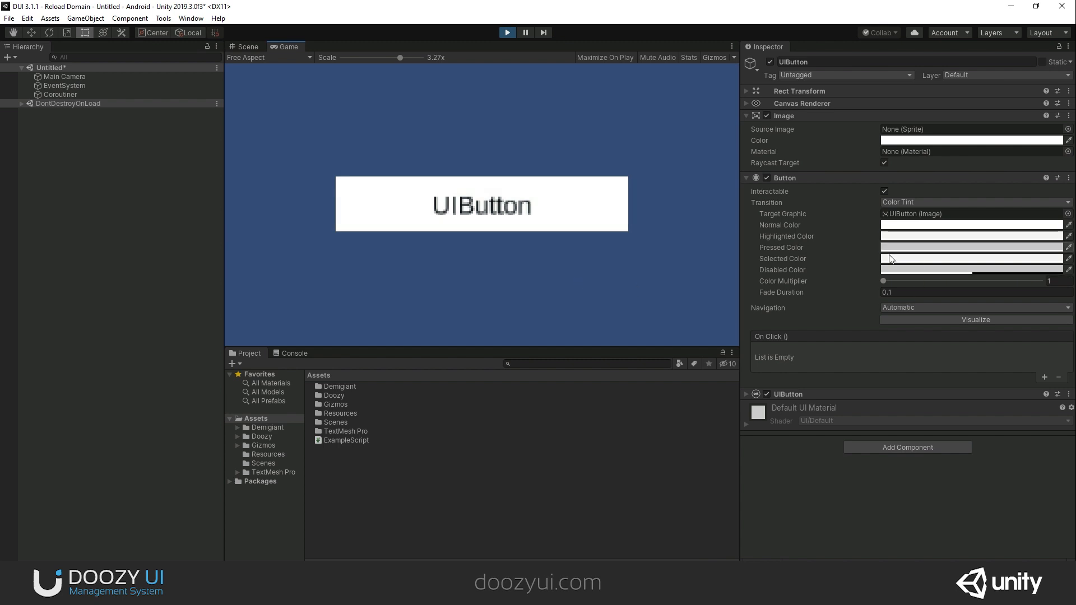
left_click(971, 258)
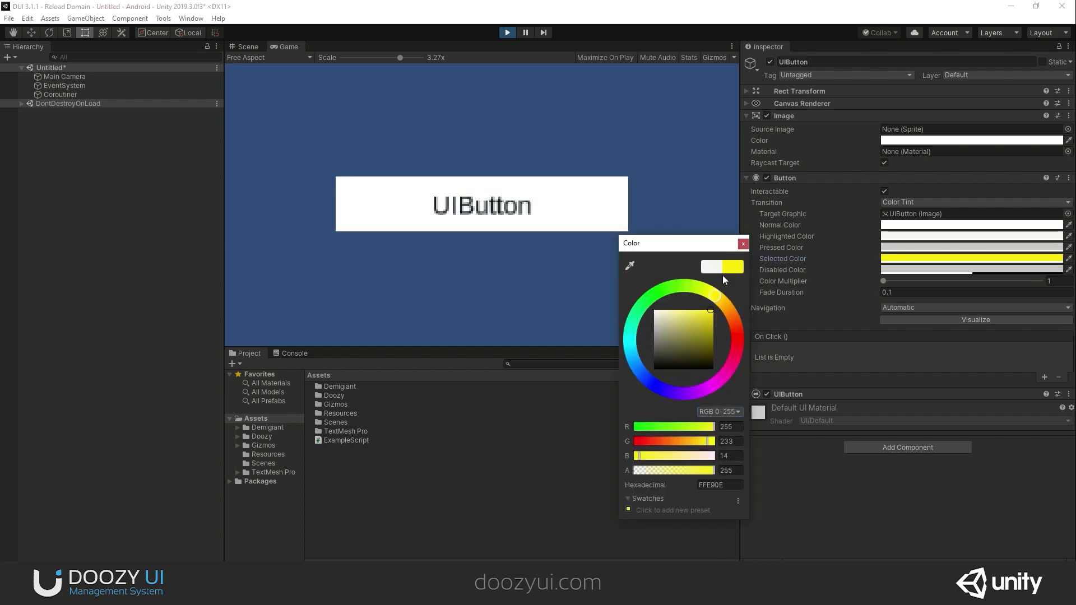
left_click(742, 243)
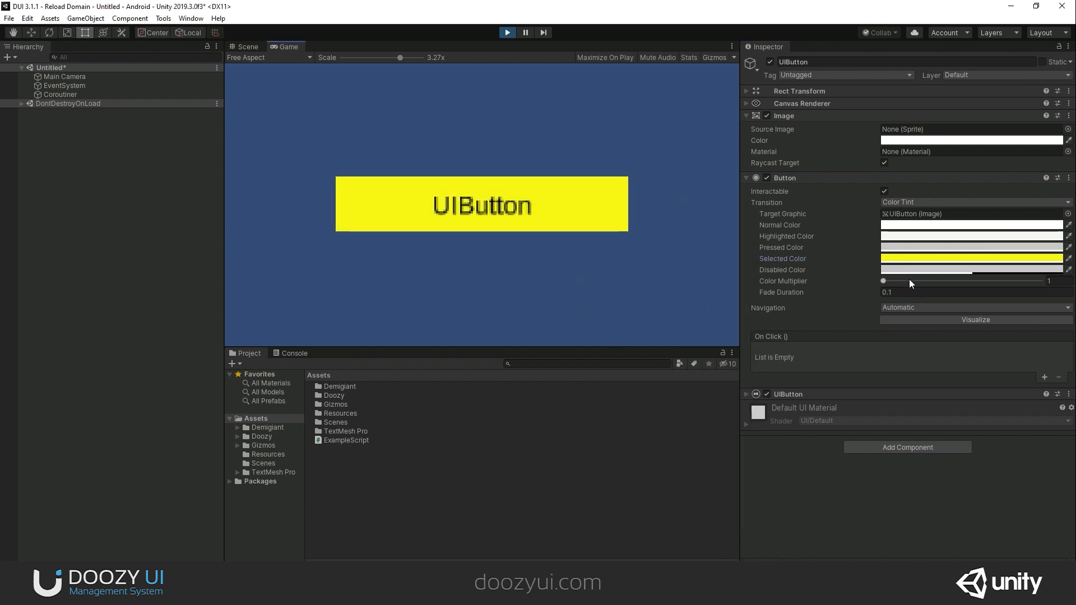
left_click(969, 224)
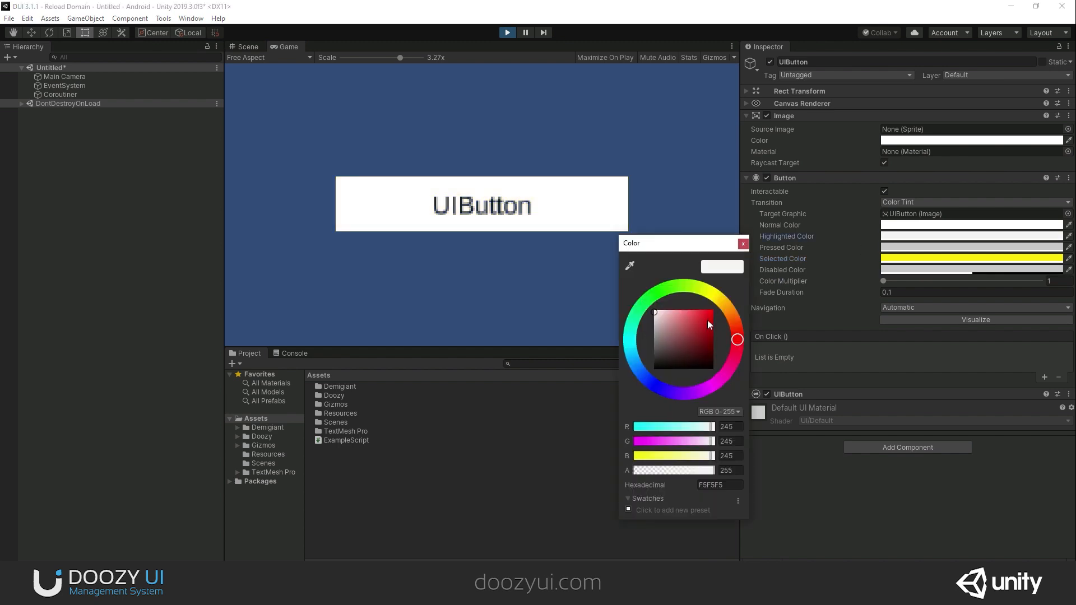
left_click(713, 312)
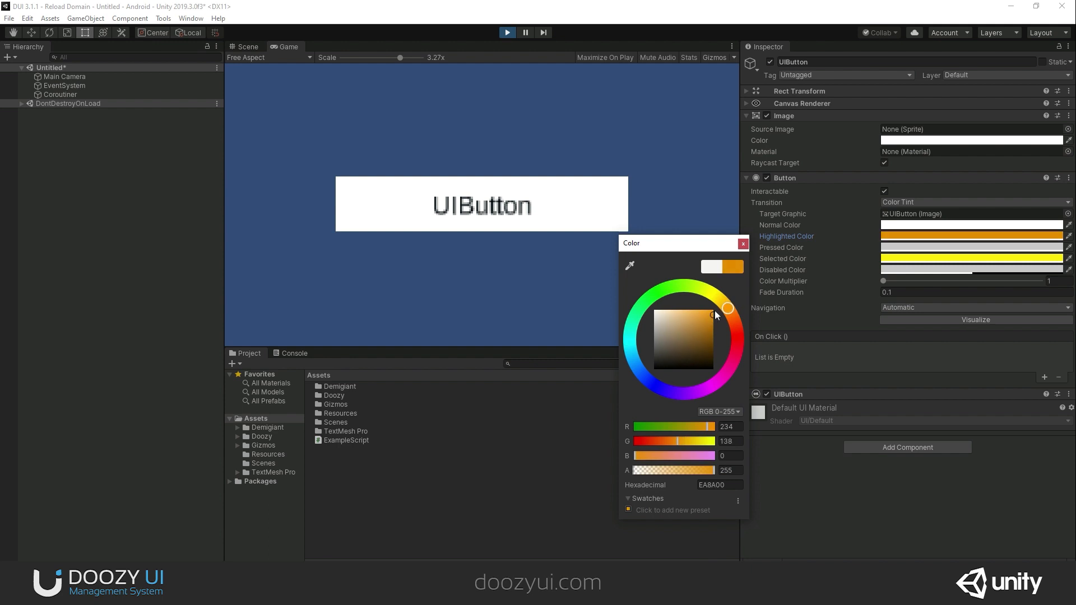
left_click(741, 243)
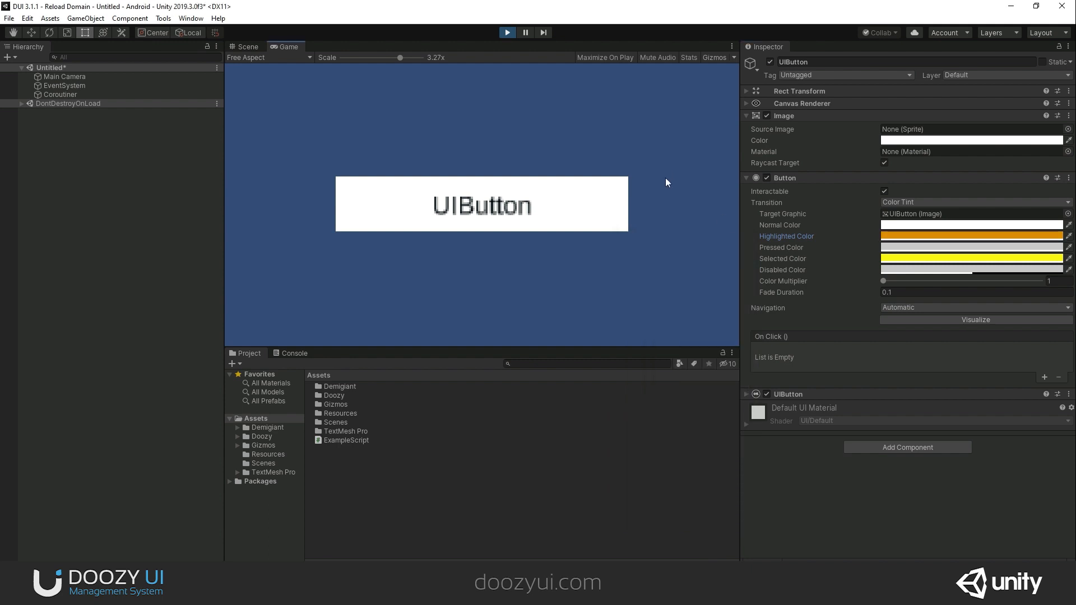
mouse_move(650, 211)
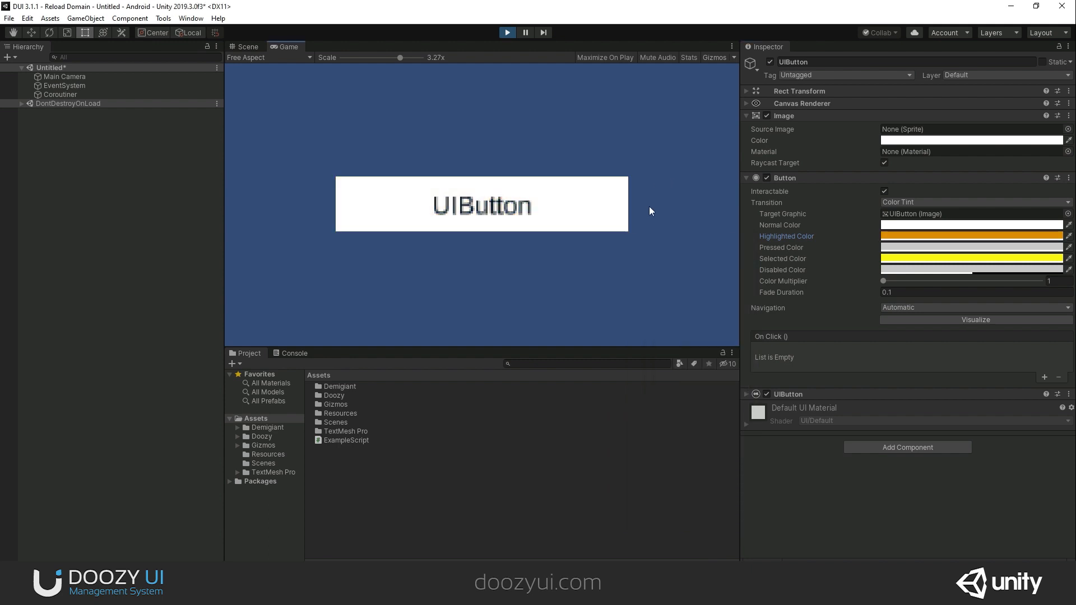
mouse_move(895, 240)
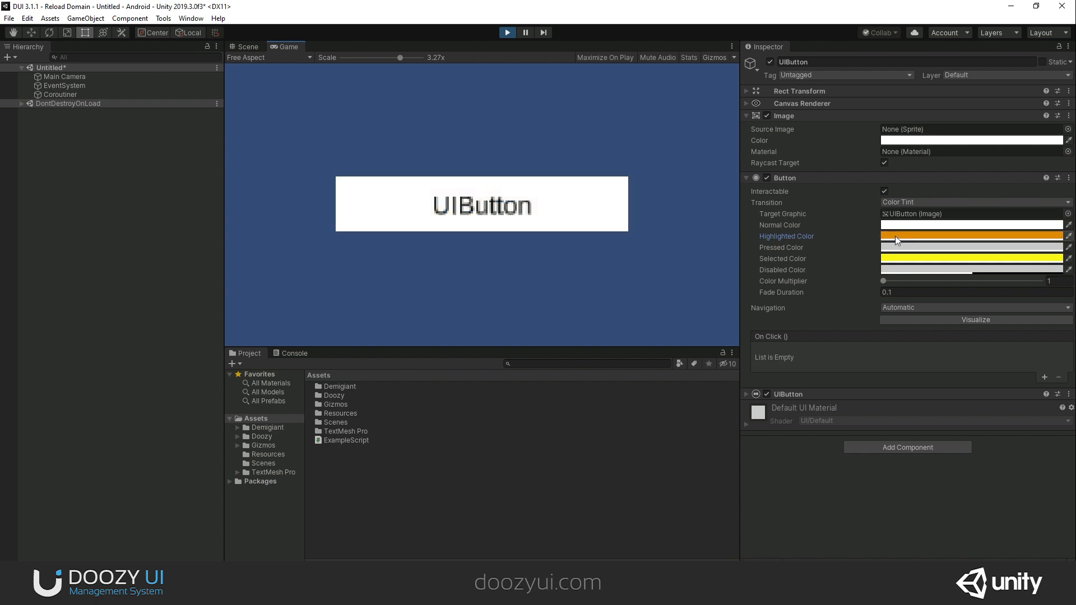
Set a dark orange pressed tint, preview pressed and non-interactable states, then stop playing
left_click(970, 246)
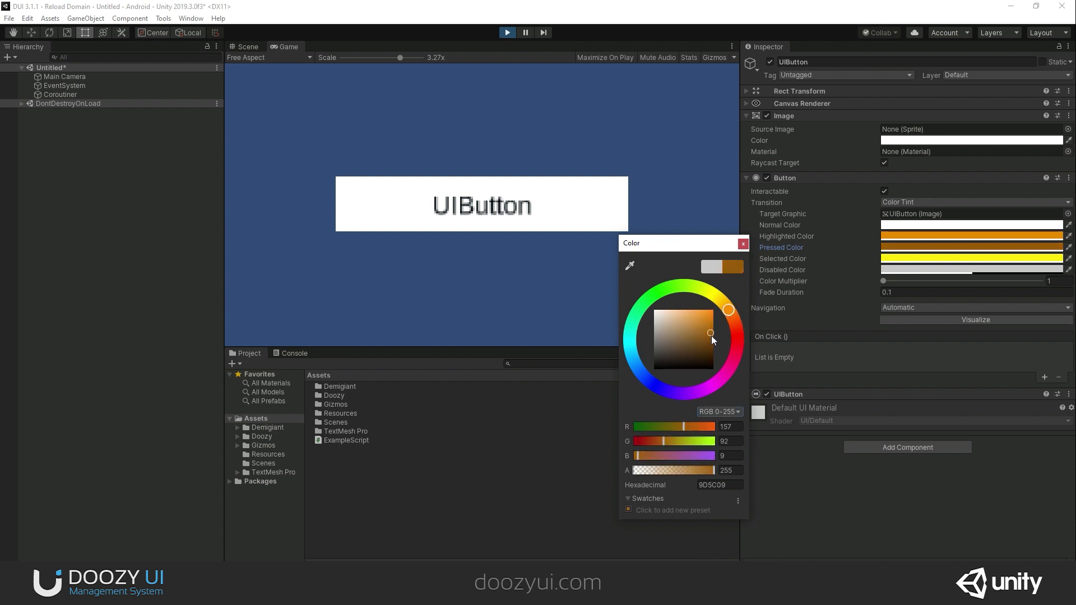
left_click(742, 243)
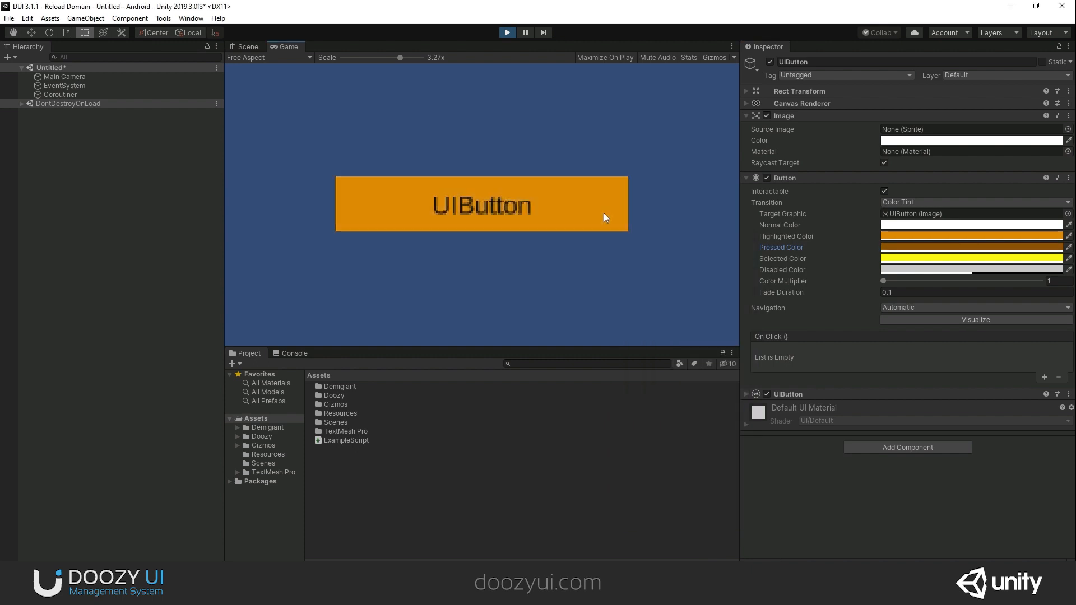
left_click(481, 204)
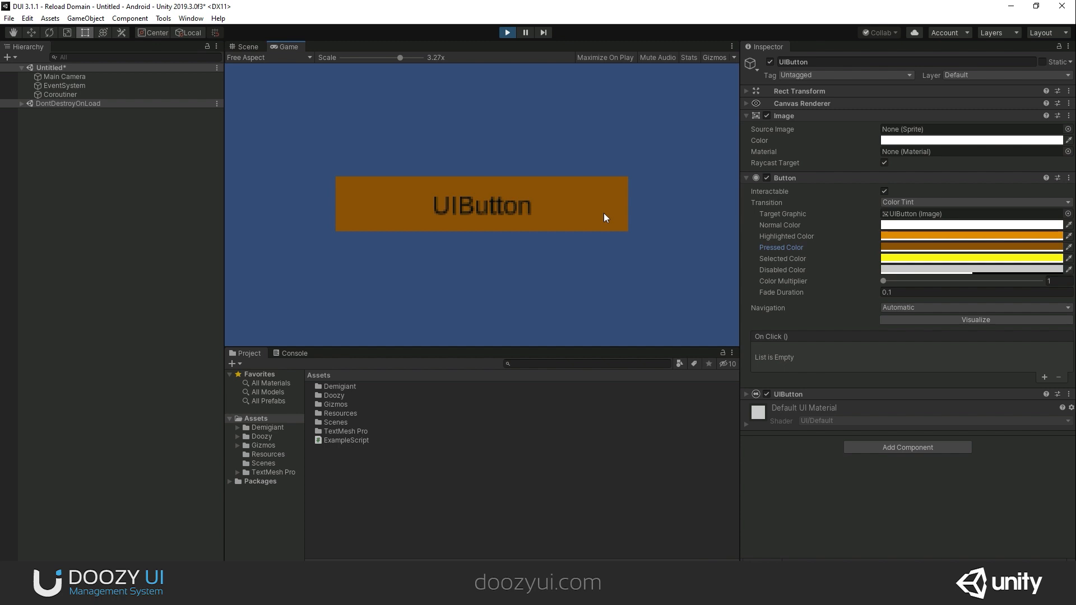
left_click(481, 203)
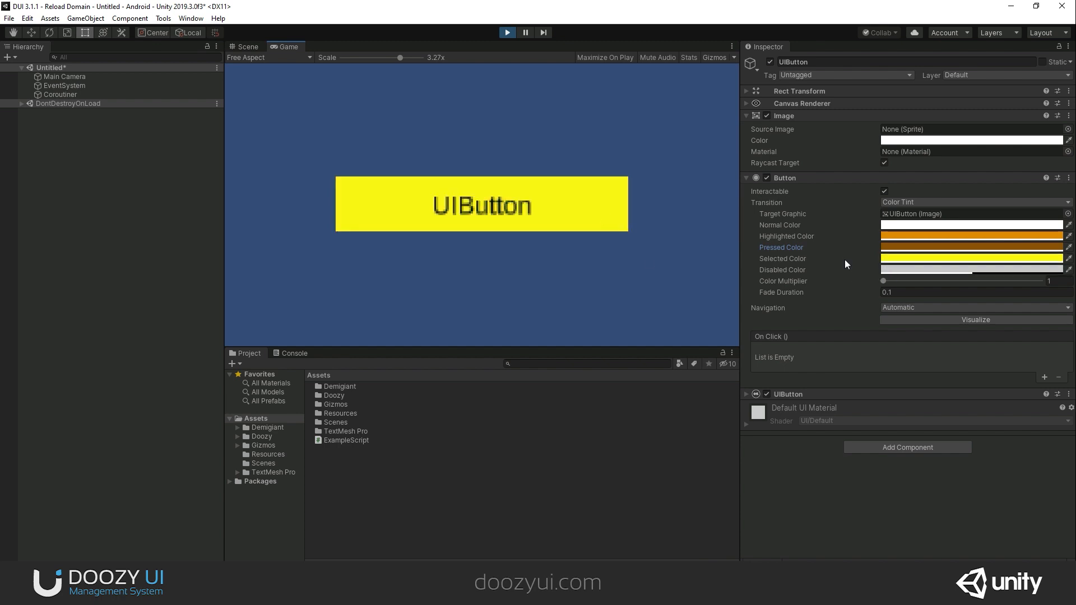
mouse_move(884, 214)
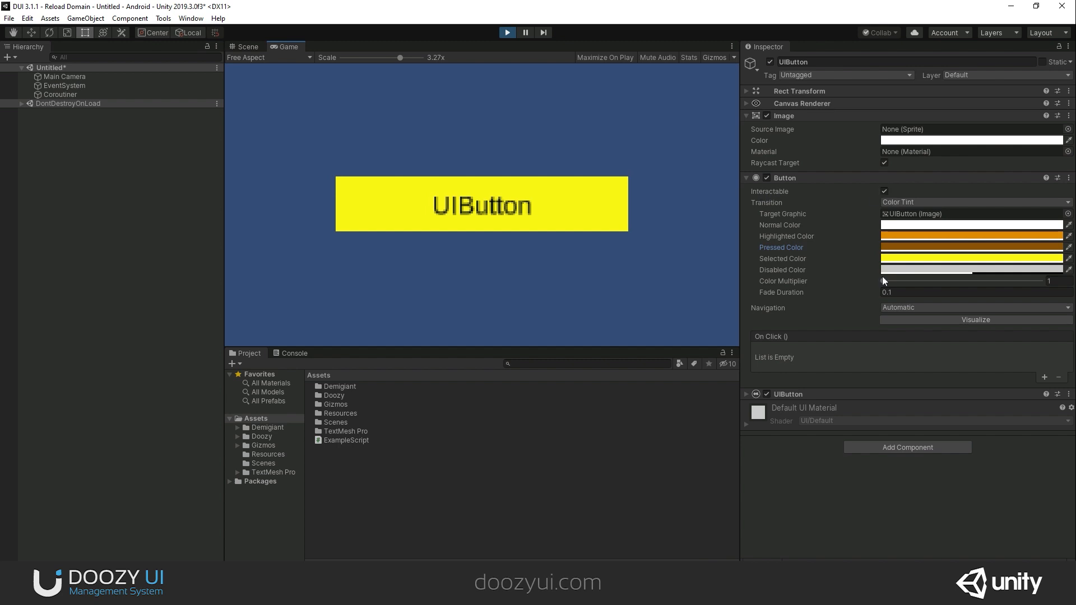
left_click(884, 190)
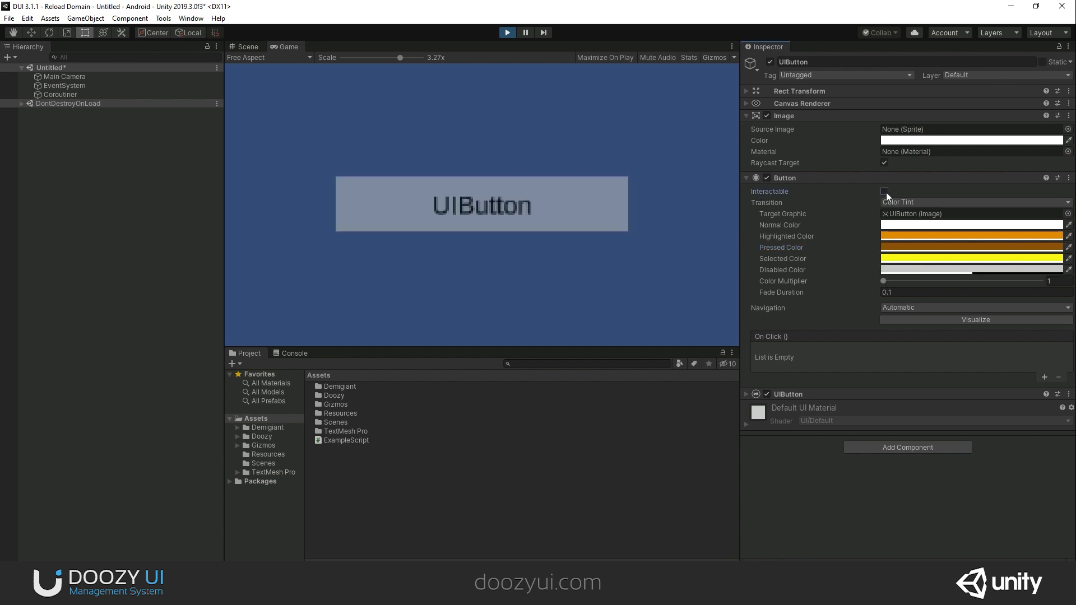
left_click(885, 191)
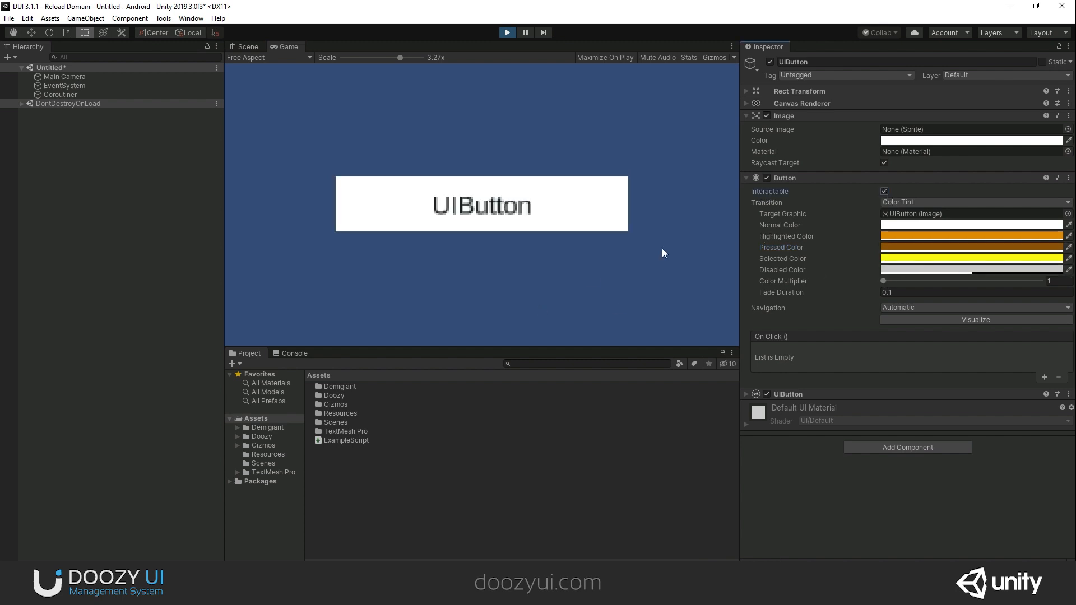
left_click(245, 47)
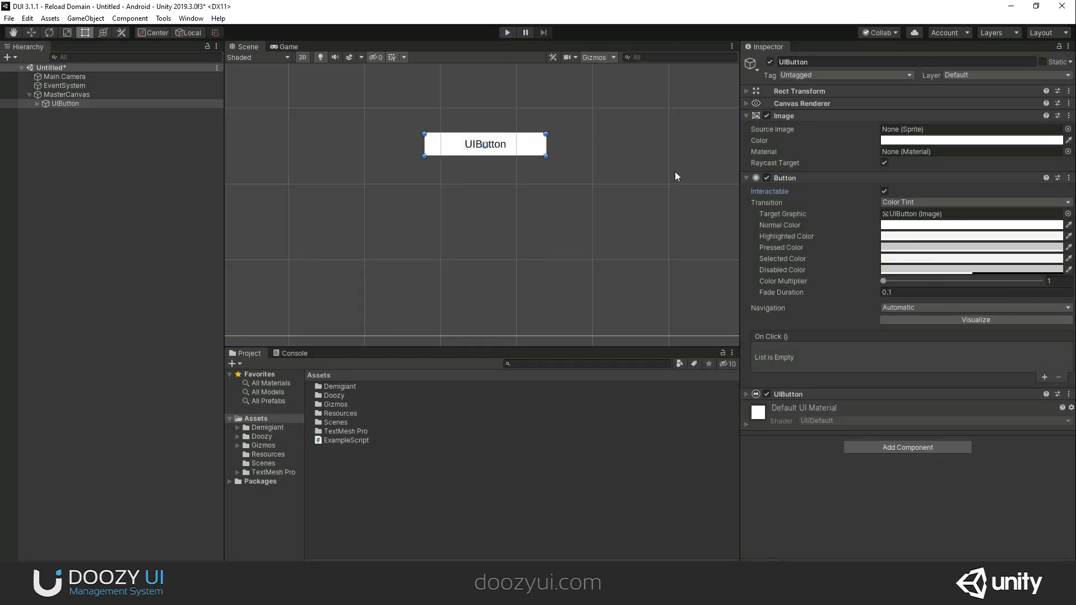
mouse_move(671, 183)
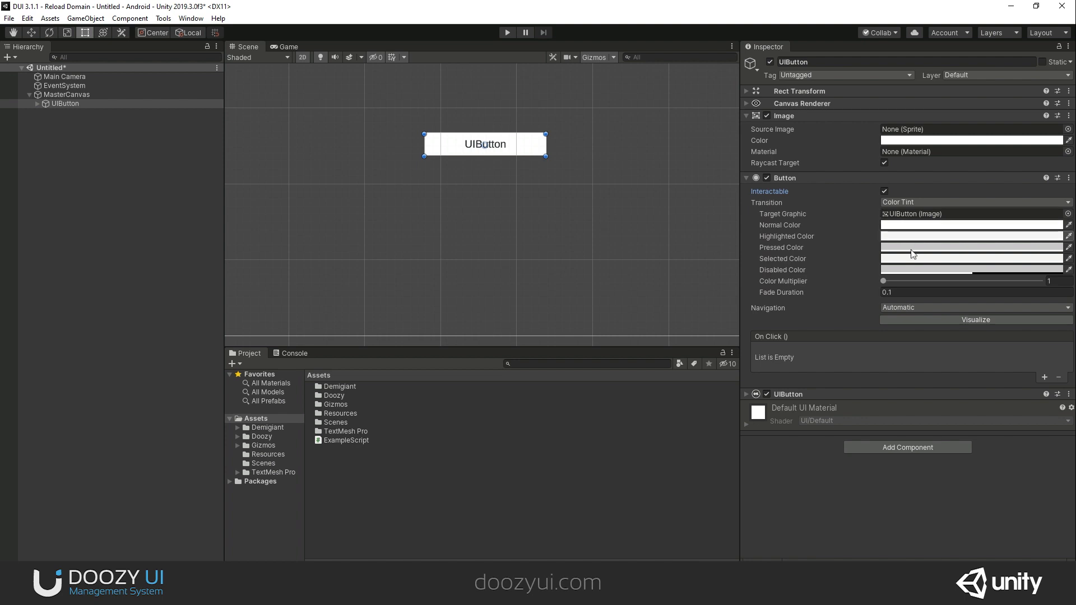
mouse_move(896, 249)
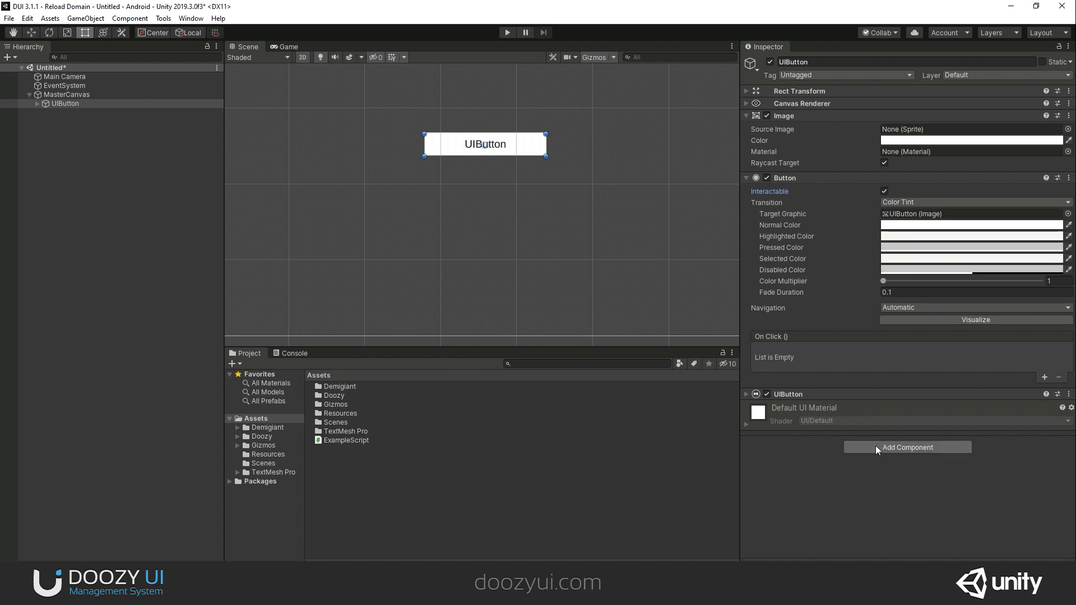
Bring up the Add Component picker for the UIButton
left_click(907, 447)
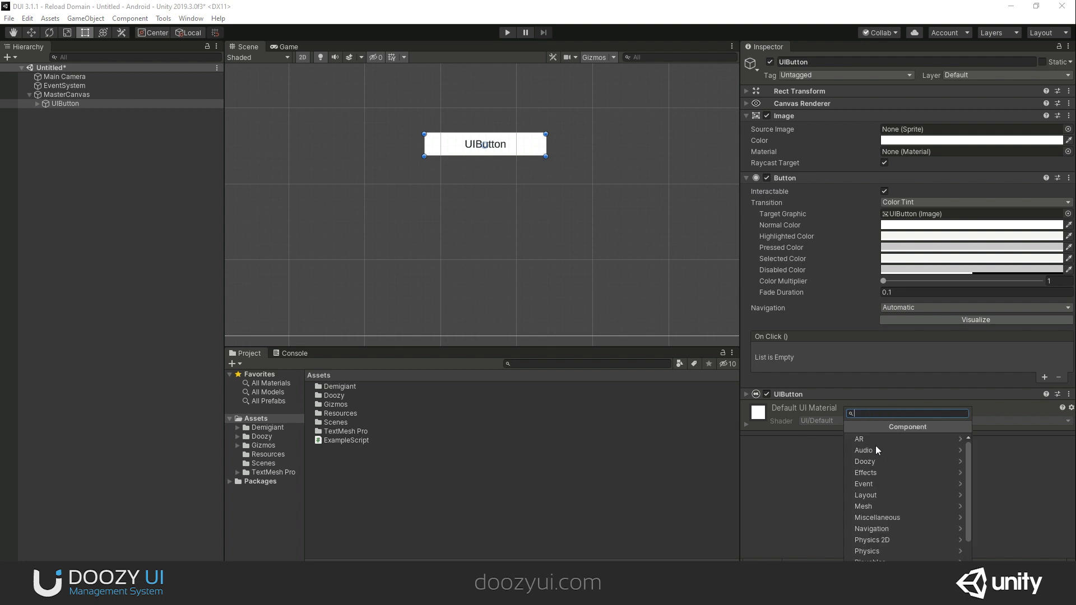
Attach a Color Target Selectable from Doozy > Themes > Targets to the UIButton
left_click(864, 461)
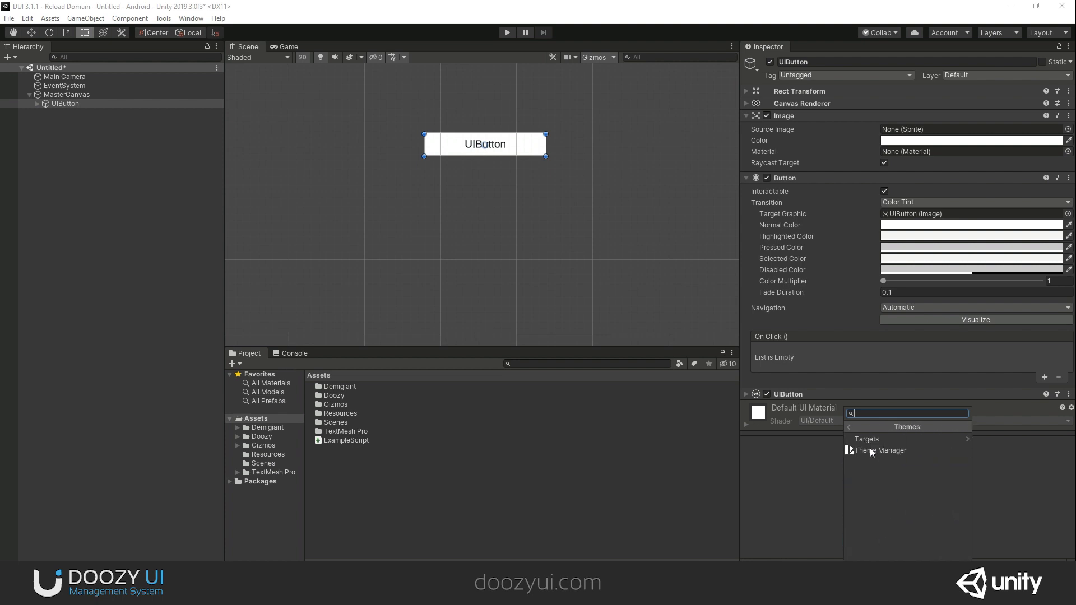
left_click(866, 438)
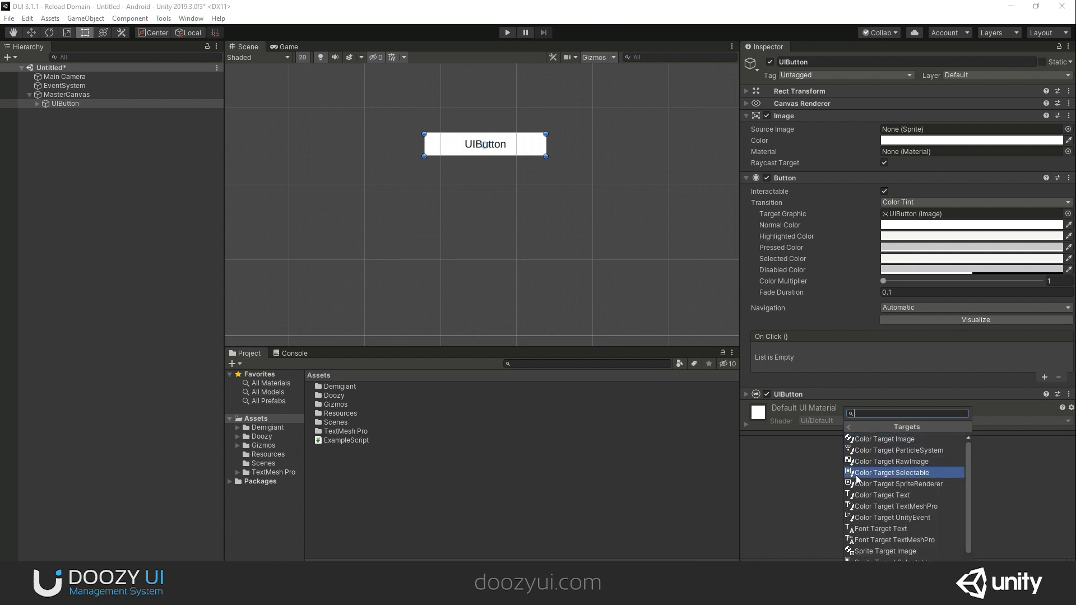
mouse_move(927, 479)
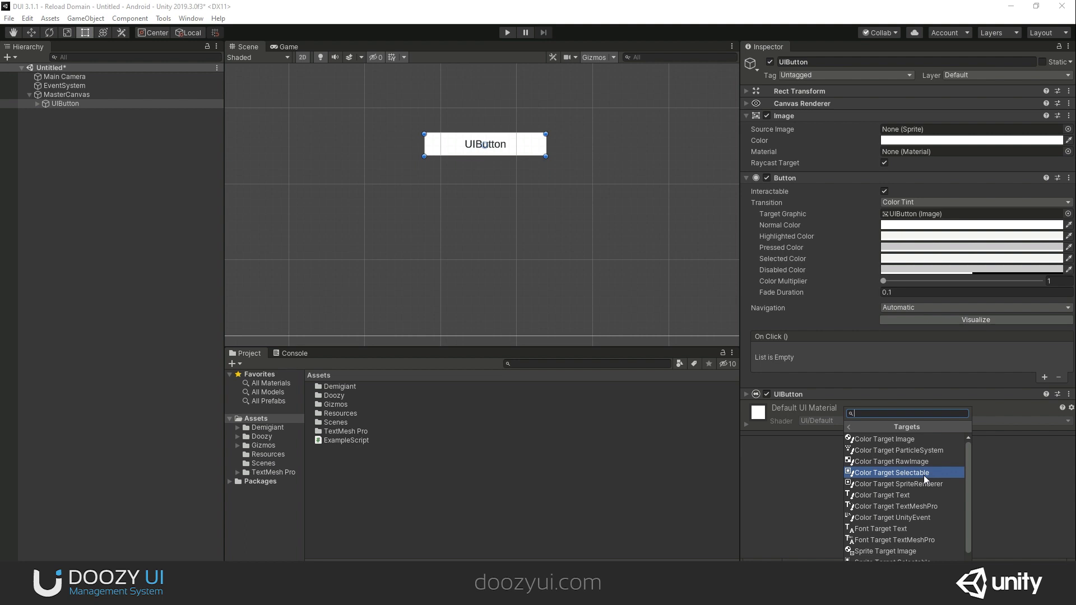
left_click(892, 472)
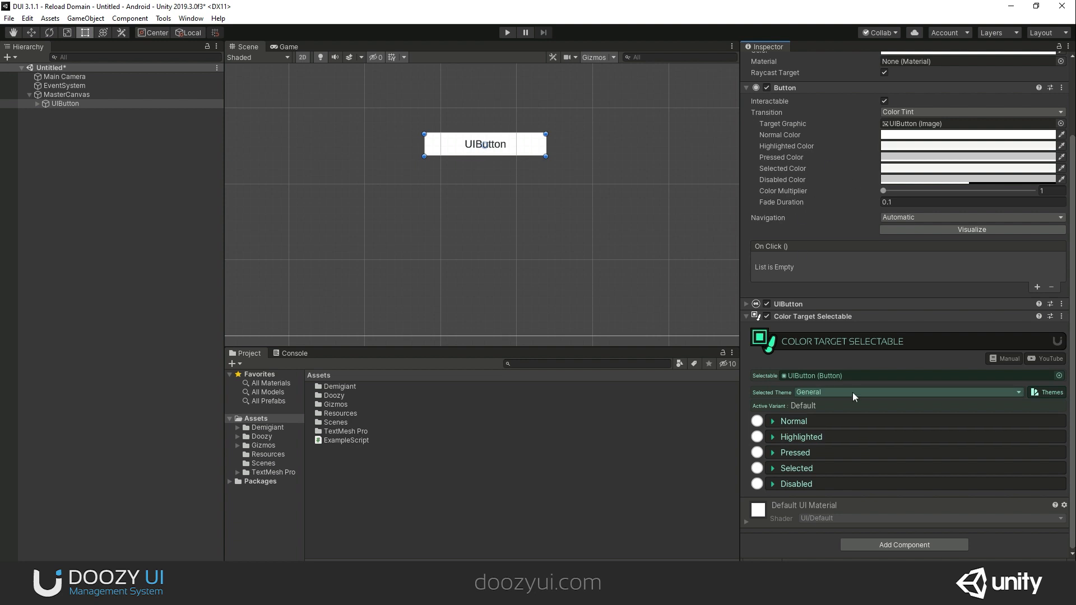
mouse_move(792, 458)
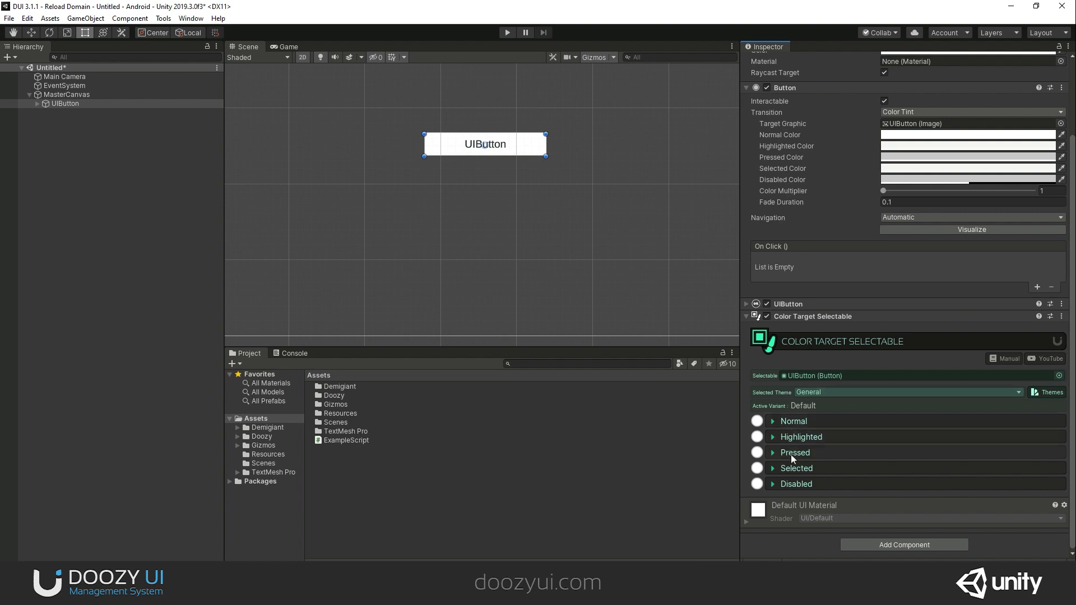
Map My Theme's Button Normal, Highlighted, Pressed and Selected colours to the button's states and reopen the theme manager
left_click(772, 420)
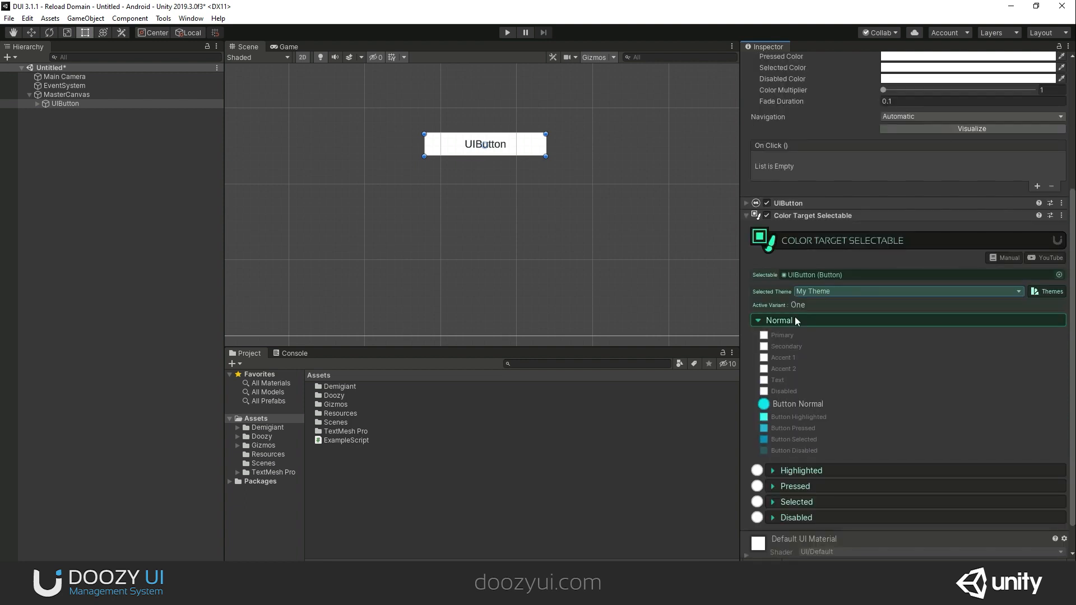
left_click(800, 470)
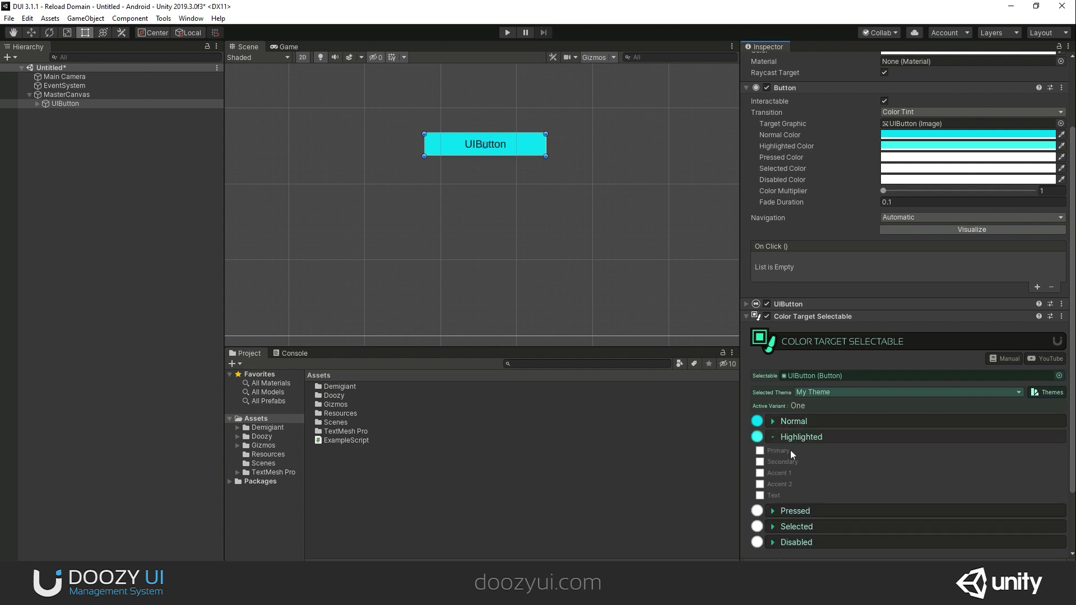
left_click(772, 436)
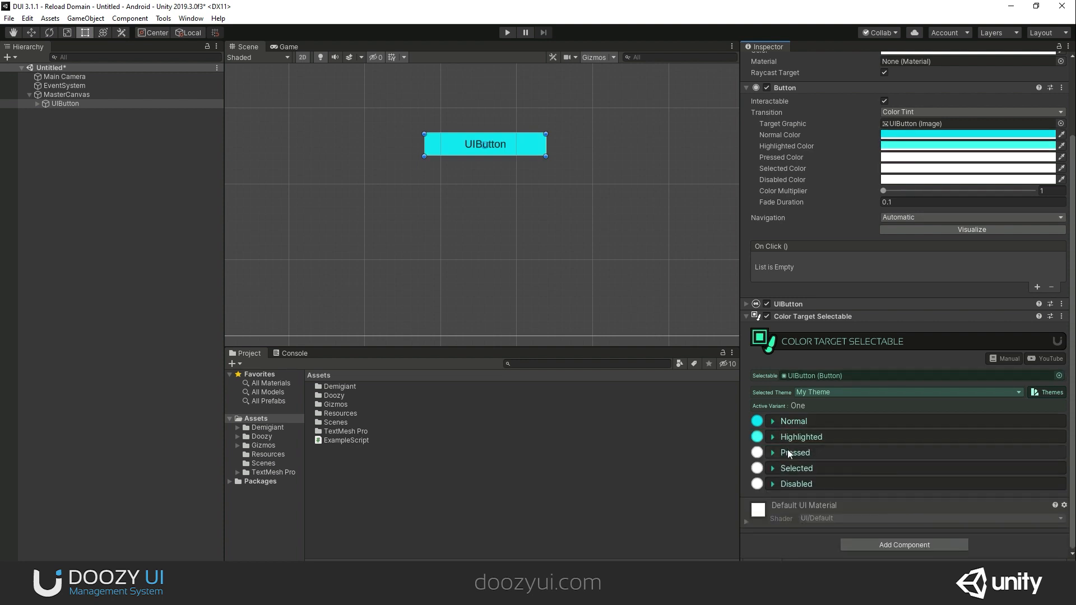
left_click(772, 451)
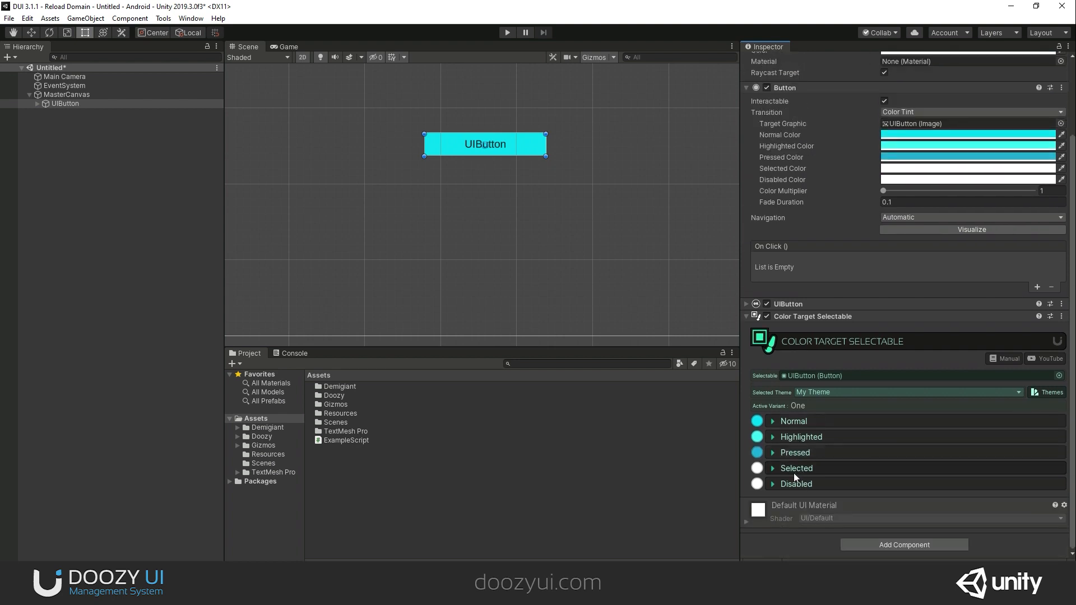
left_click(773, 469)
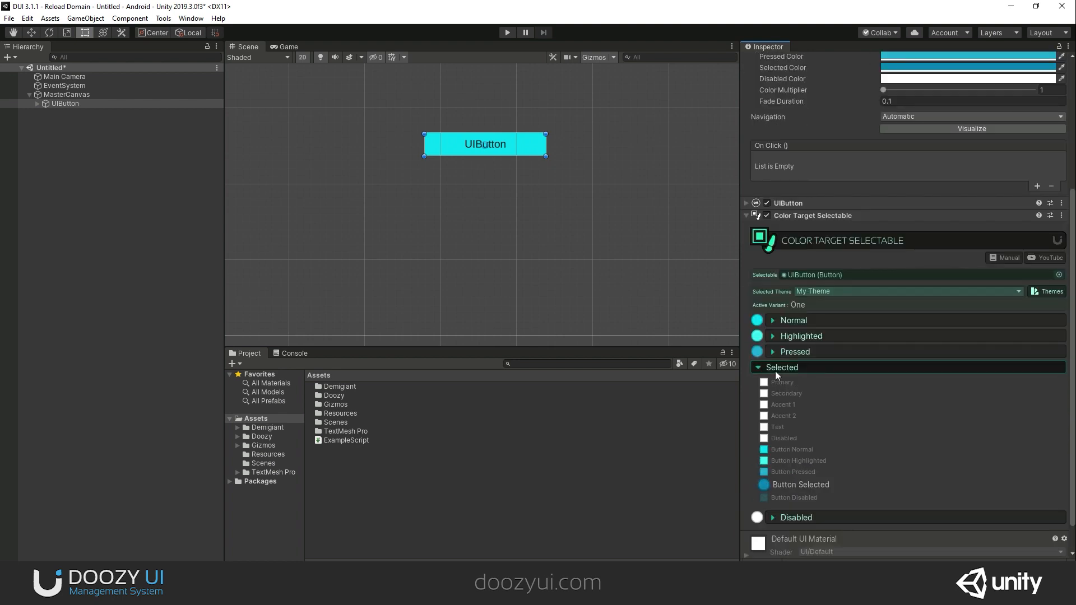
left_click(796, 366)
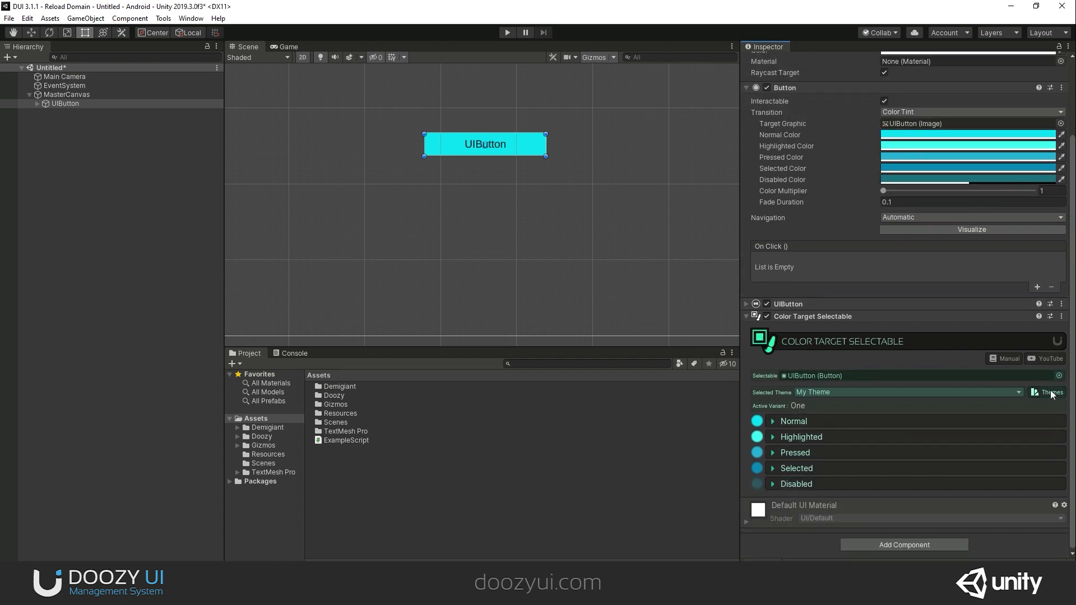
left_click(1045, 392)
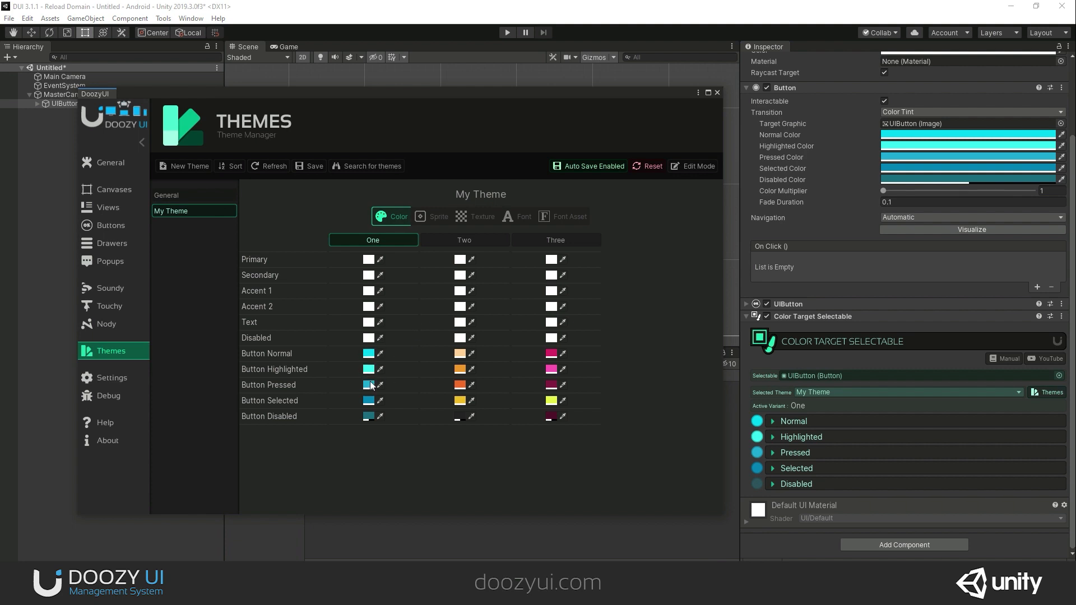
mouse_move(462, 102)
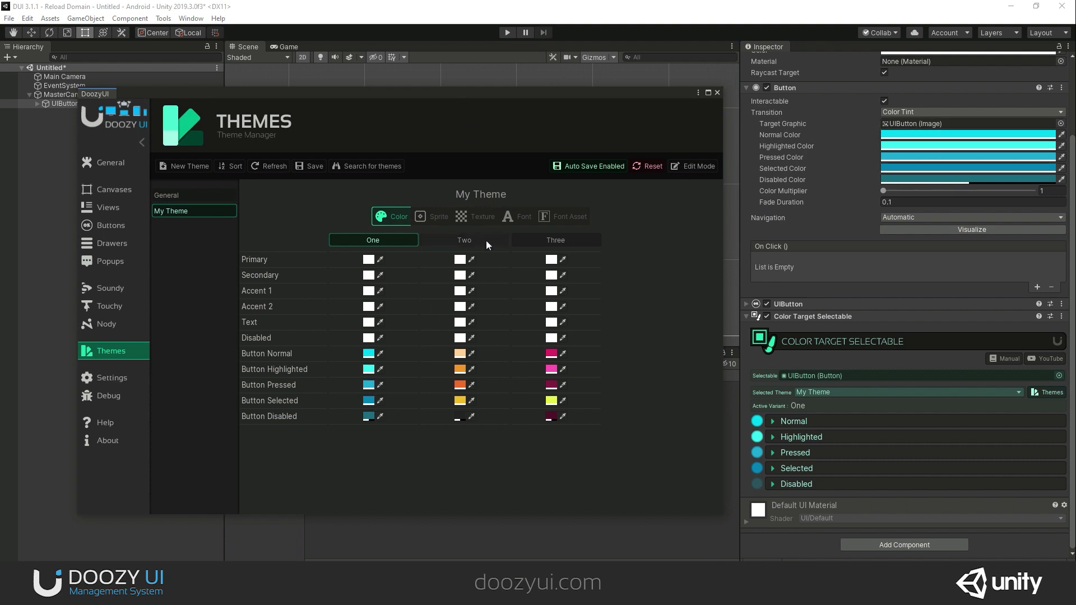
Preview My Theme's orange Two variant on the button, then return to variant One
left_click(464, 239)
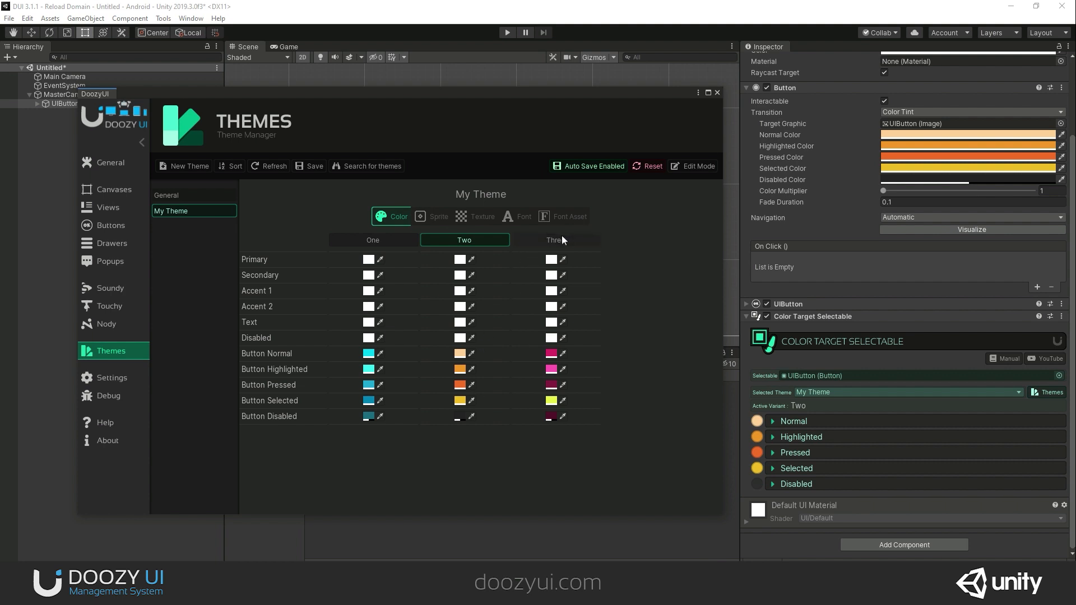
left_click(372, 240)
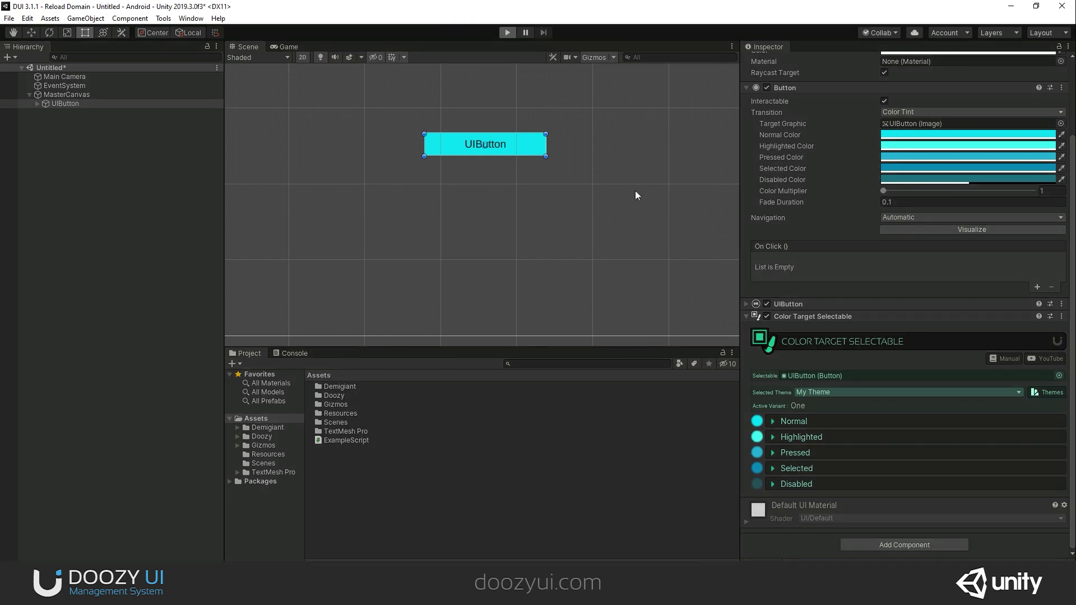
Run the scene, rescale the Game view around the button and inspect its highlighted colour
left_click(506, 32)
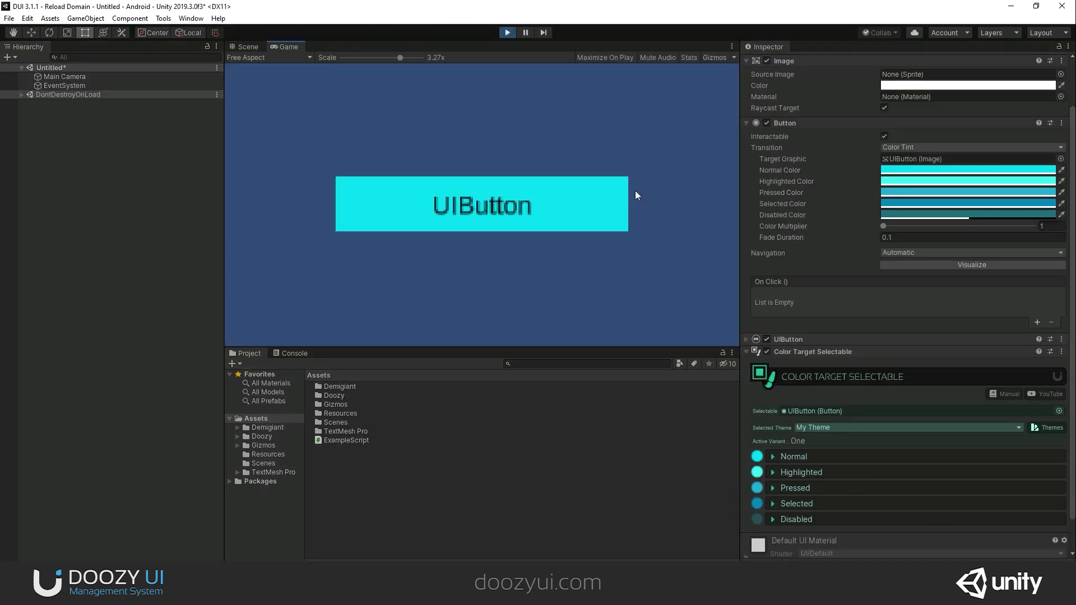
left_click_drag(398, 58, 344, 57)
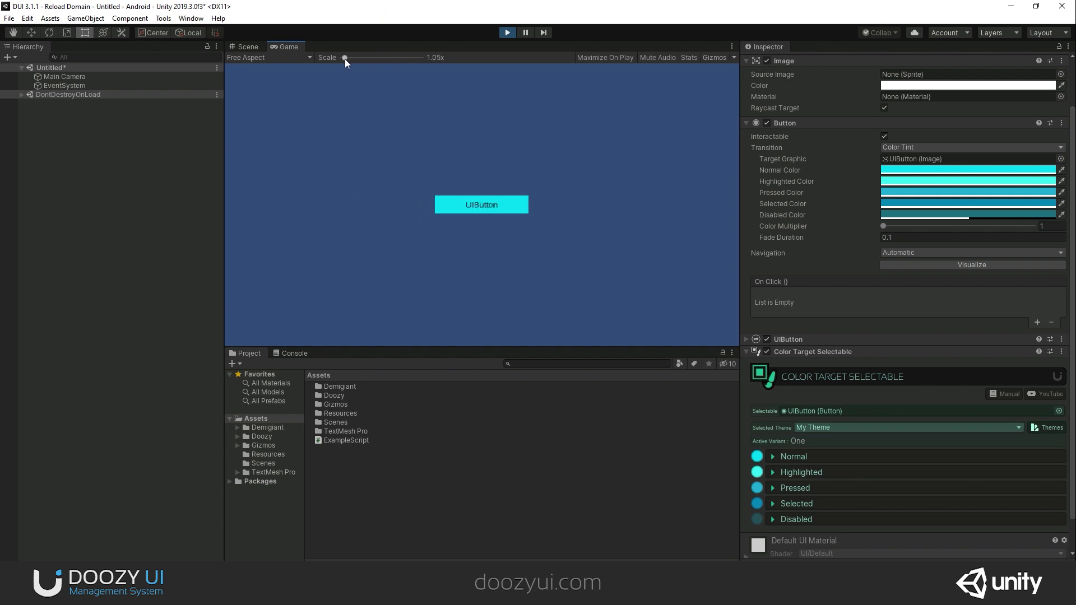
left_click_drag(345, 57, 393, 57)
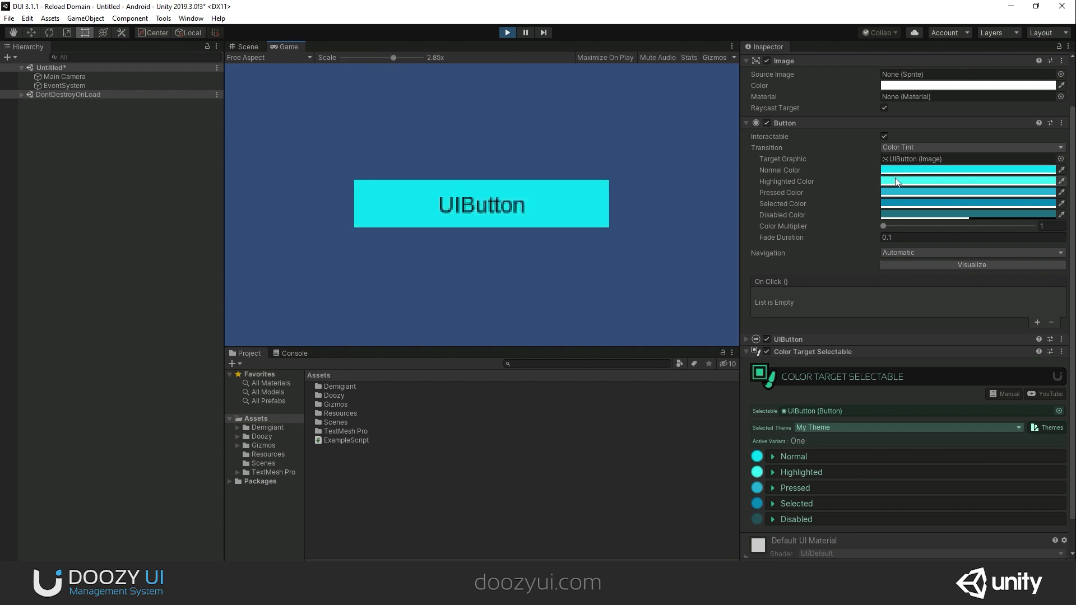
left_click(967, 181)
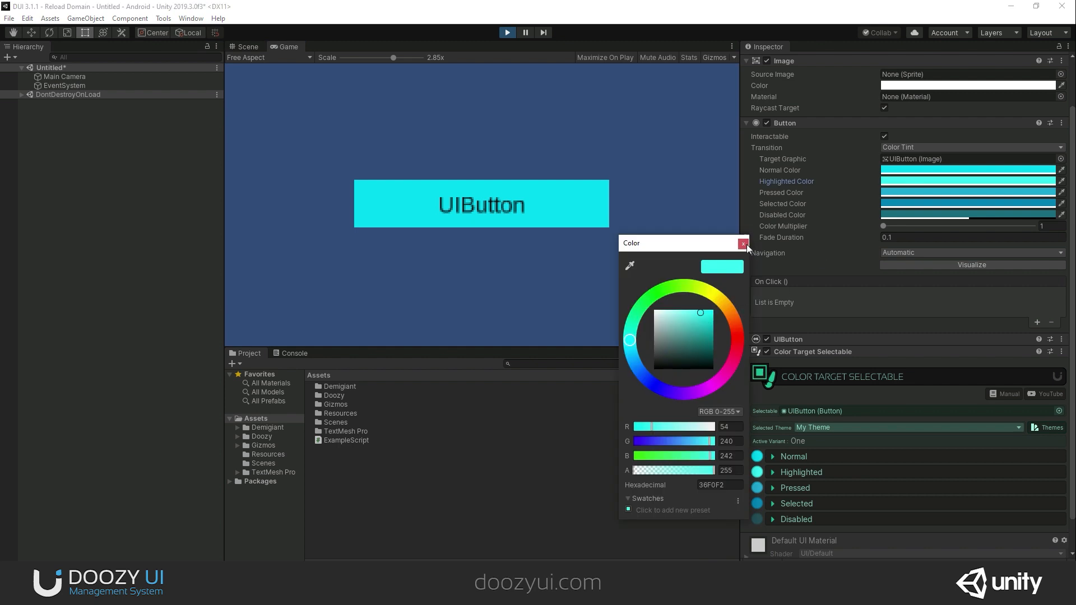
left_click(743, 244)
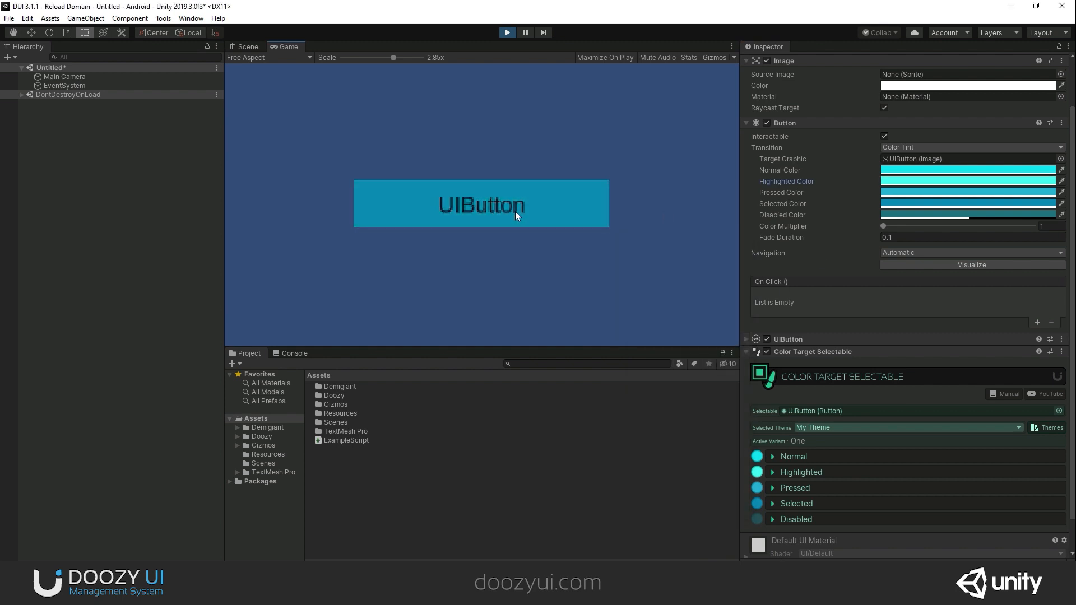
mouse_move(555, 289)
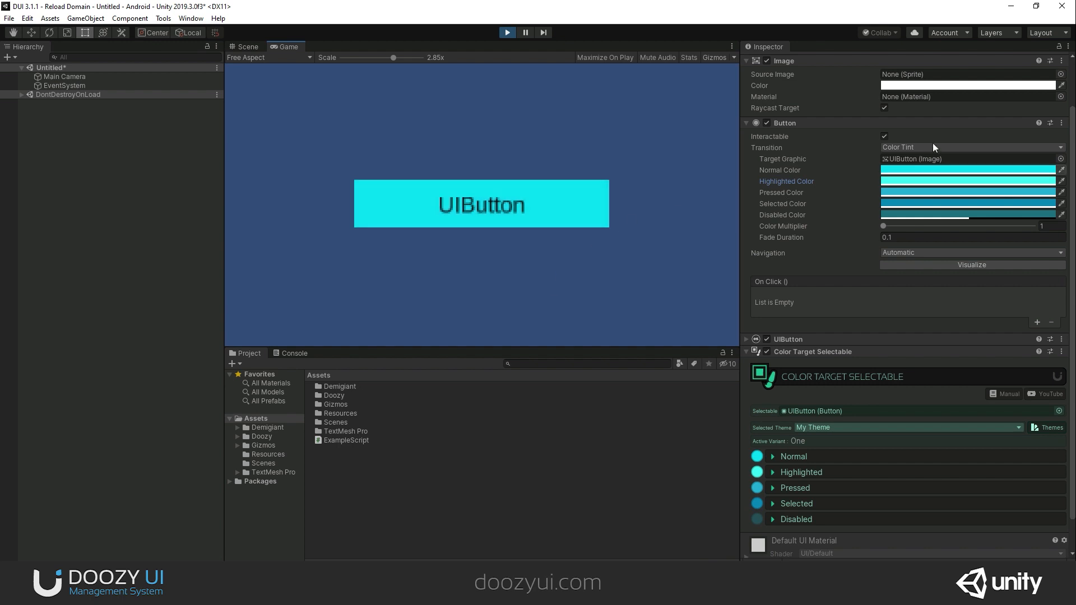
mouse_move(982, 432)
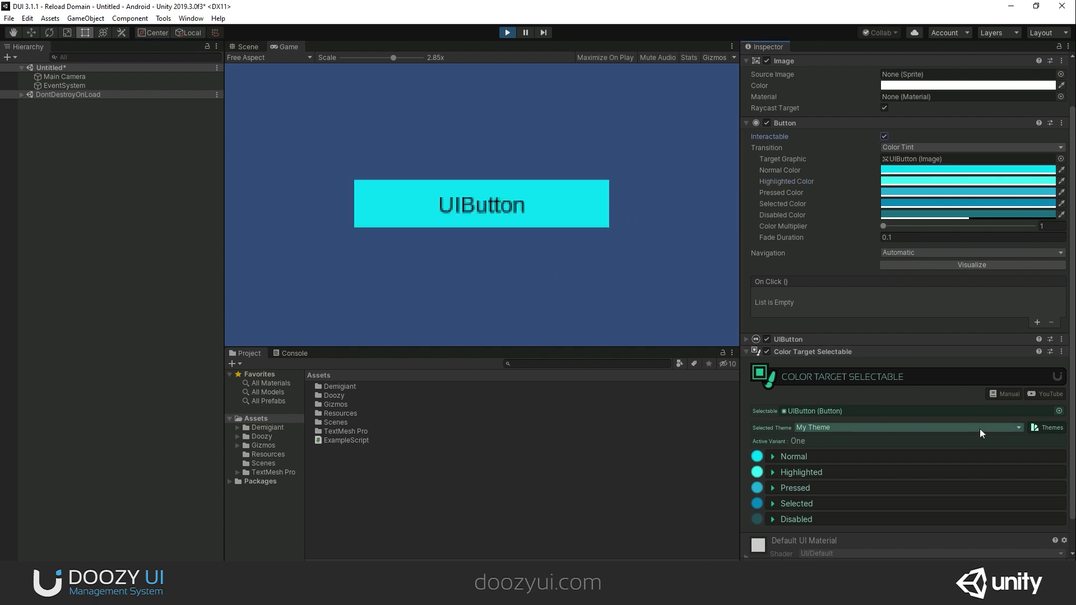
Reopen the theme manager and switch My Theme to variant Two then Three, leaving the button magenta
left_click(1050, 427)
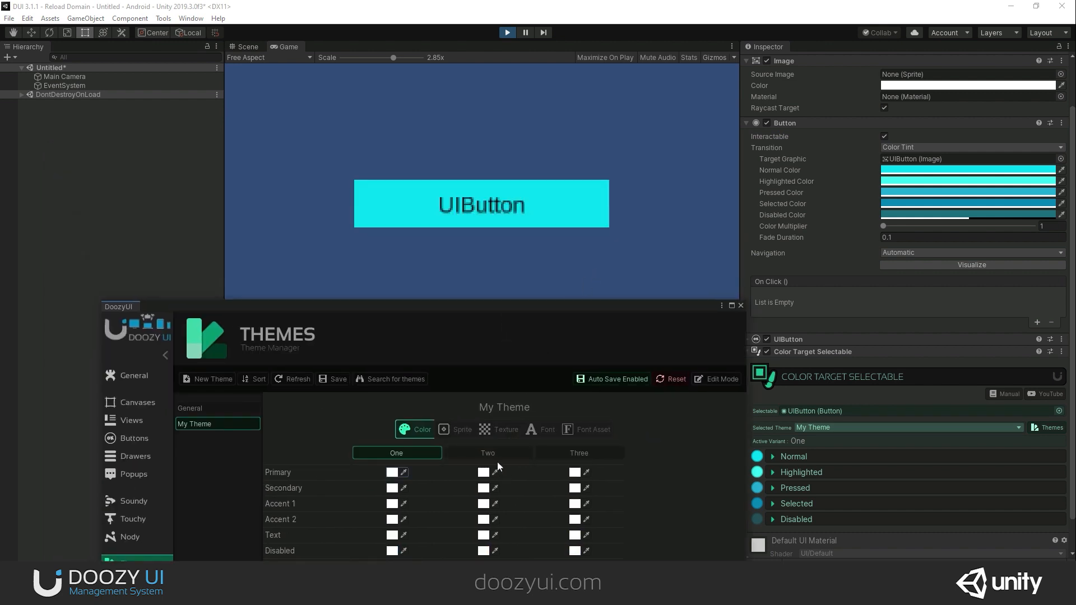
left_click(487, 453)
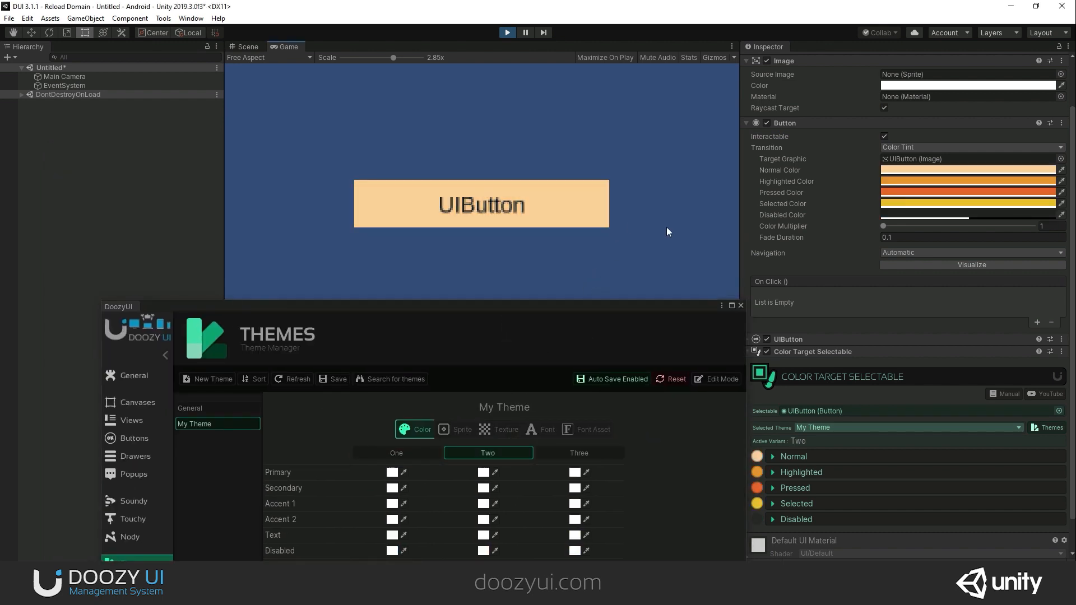
left_click(578, 453)
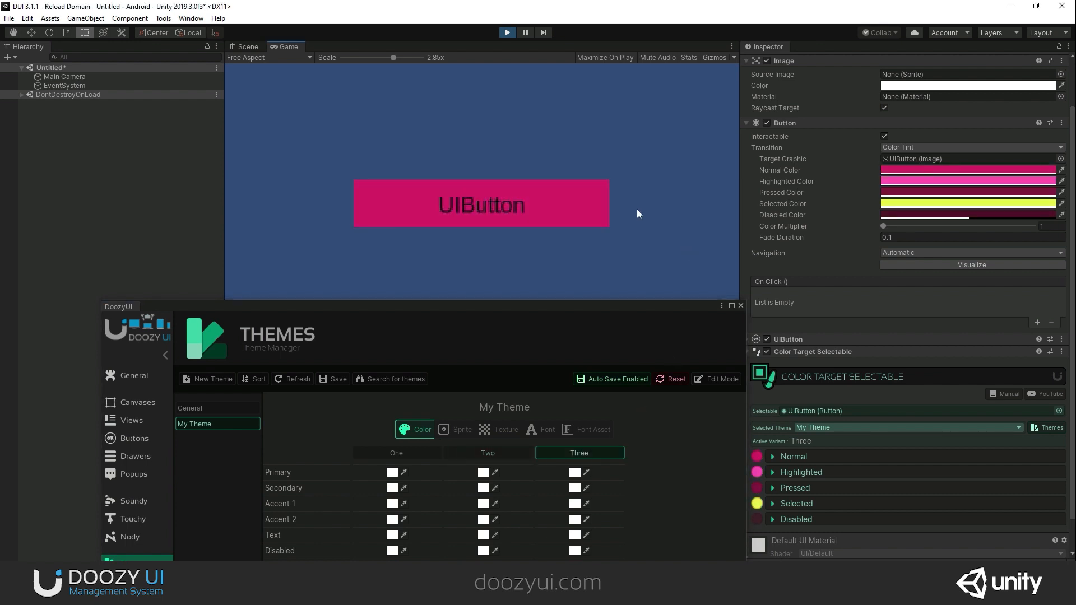
mouse_move(619, 266)
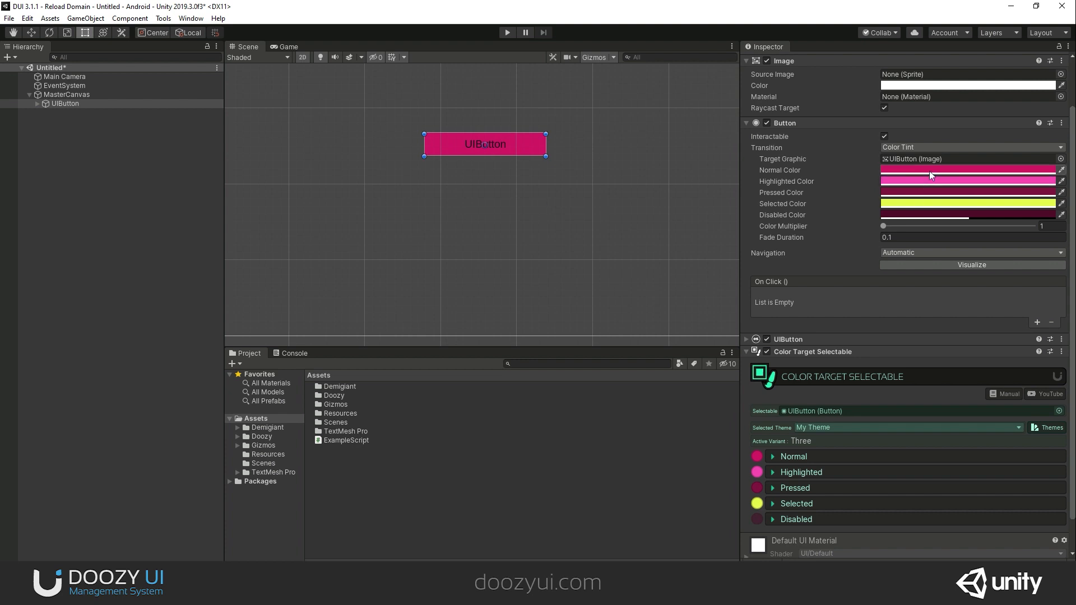
mouse_move(951, 173)
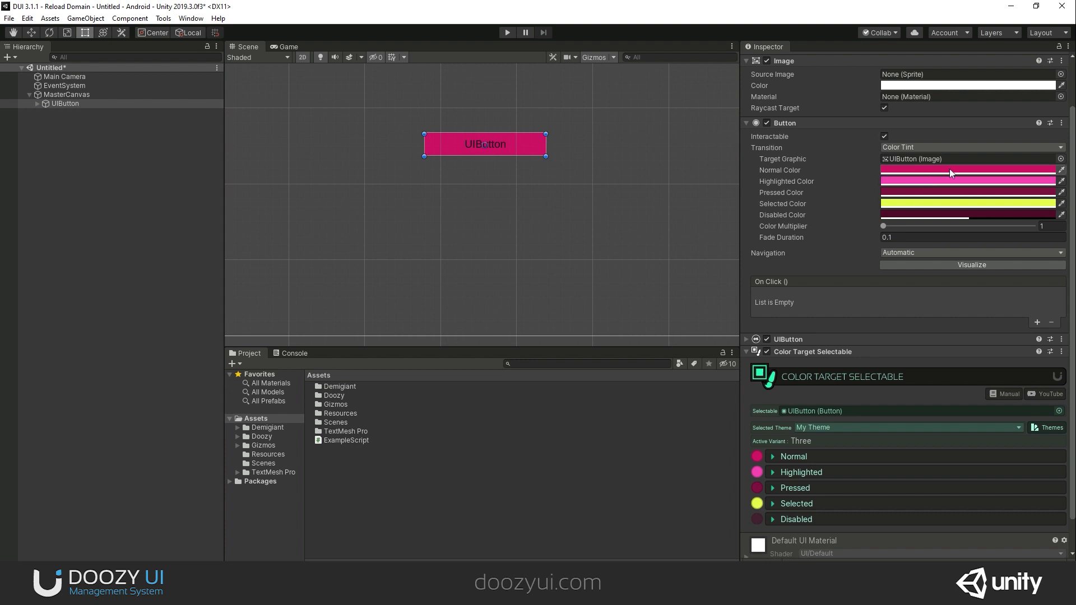
mouse_move(780, 187)
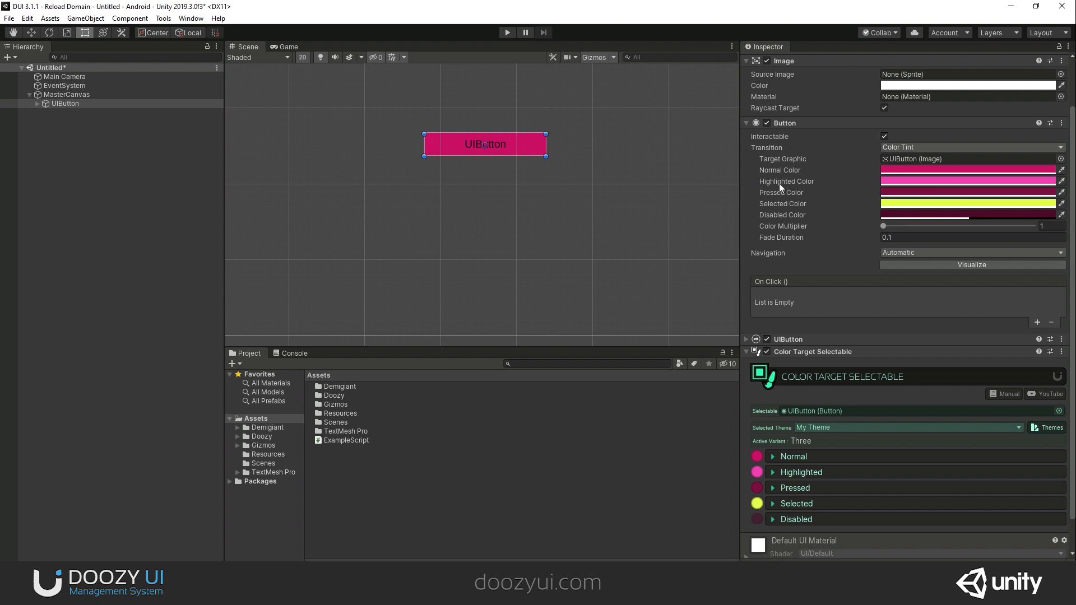
mouse_move(879, 152)
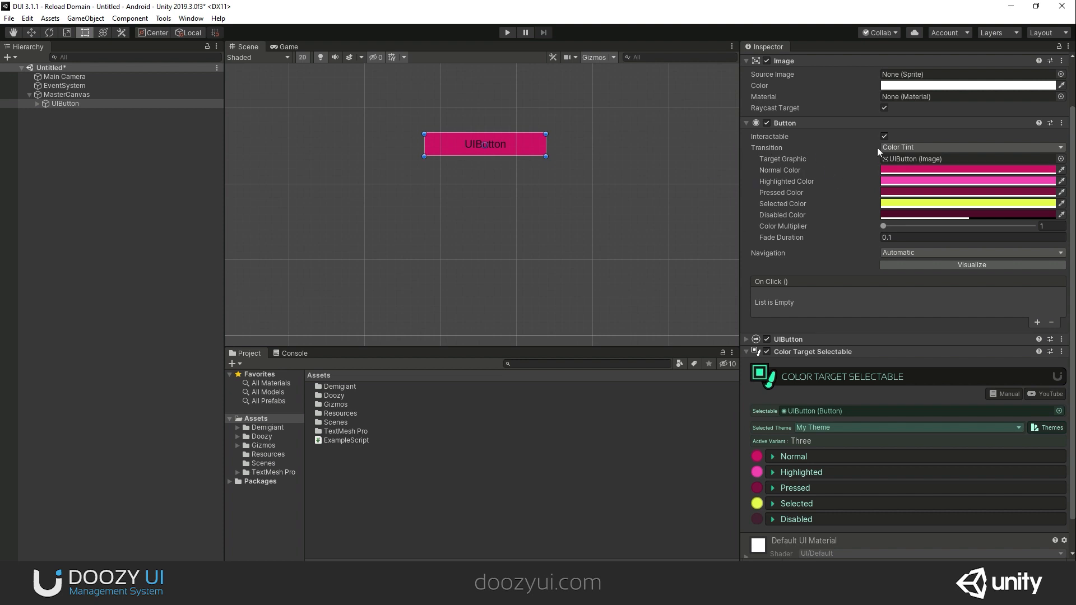
left_click(75, 99)
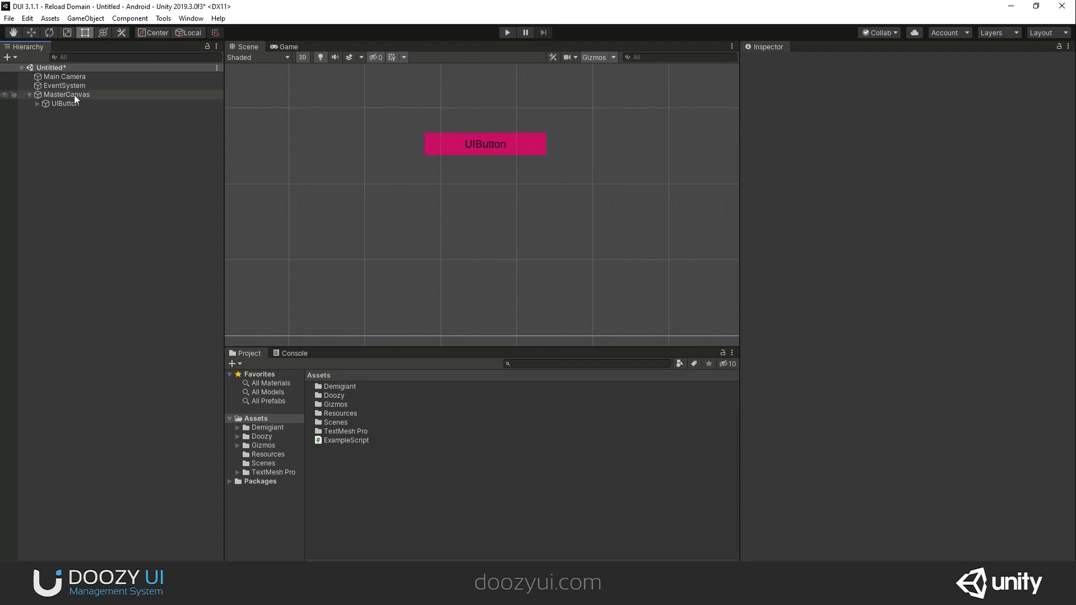
Create a Toggle under MasterCanvas and set its Background image colour to white
right_click(66, 95)
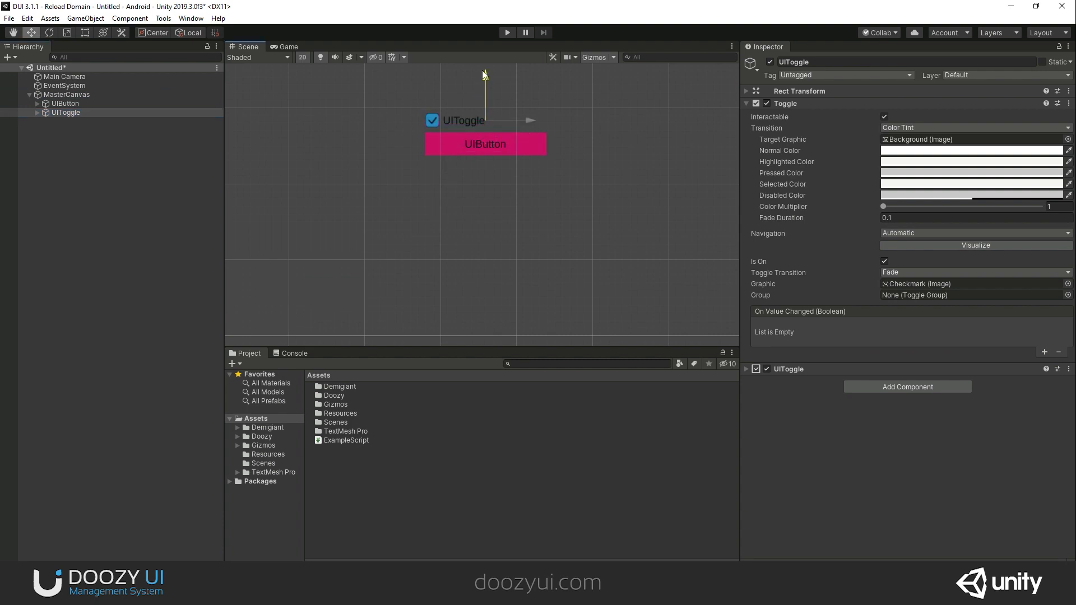
left_click(36, 112)
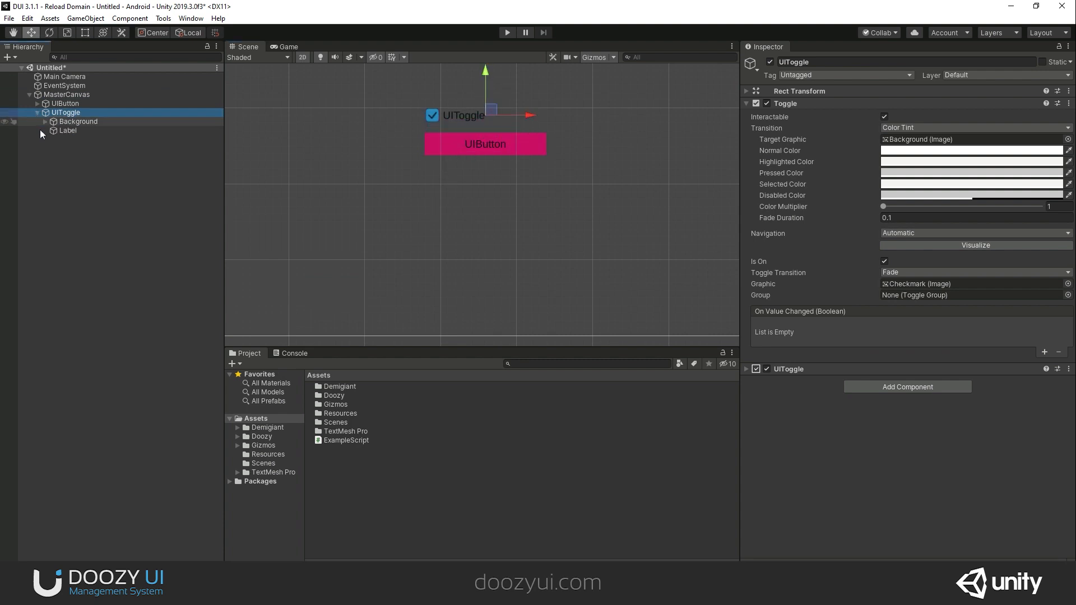
left_click(79, 121)
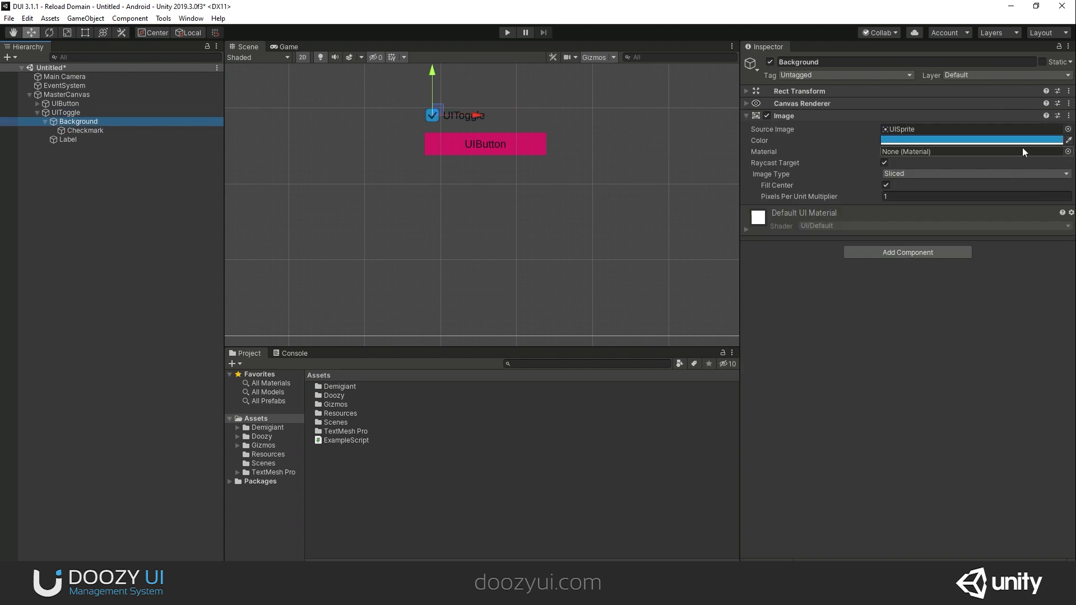
left_click(970, 140)
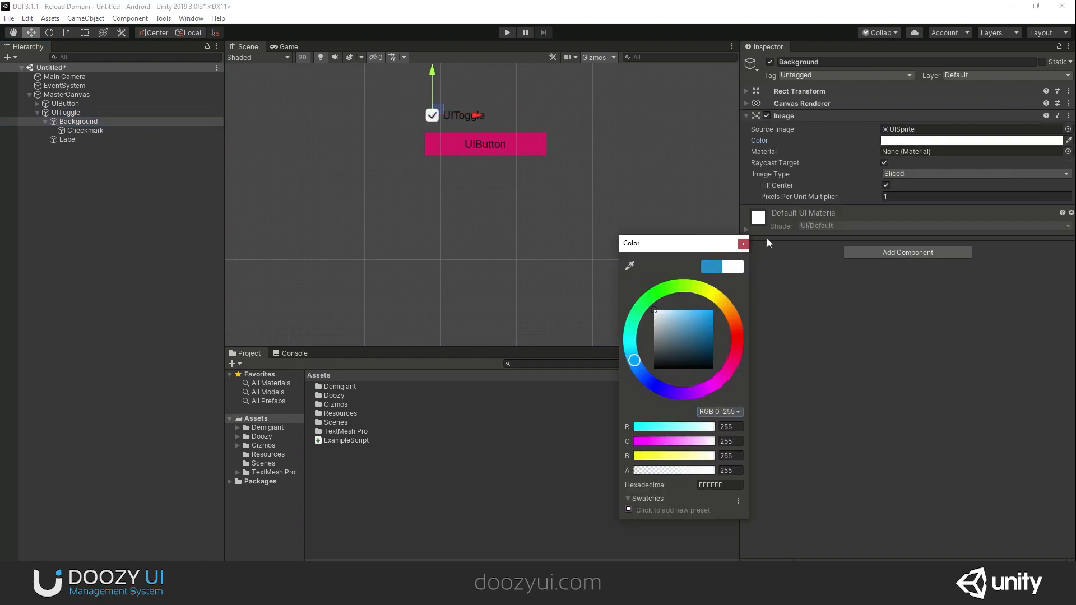
left_click(742, 243)
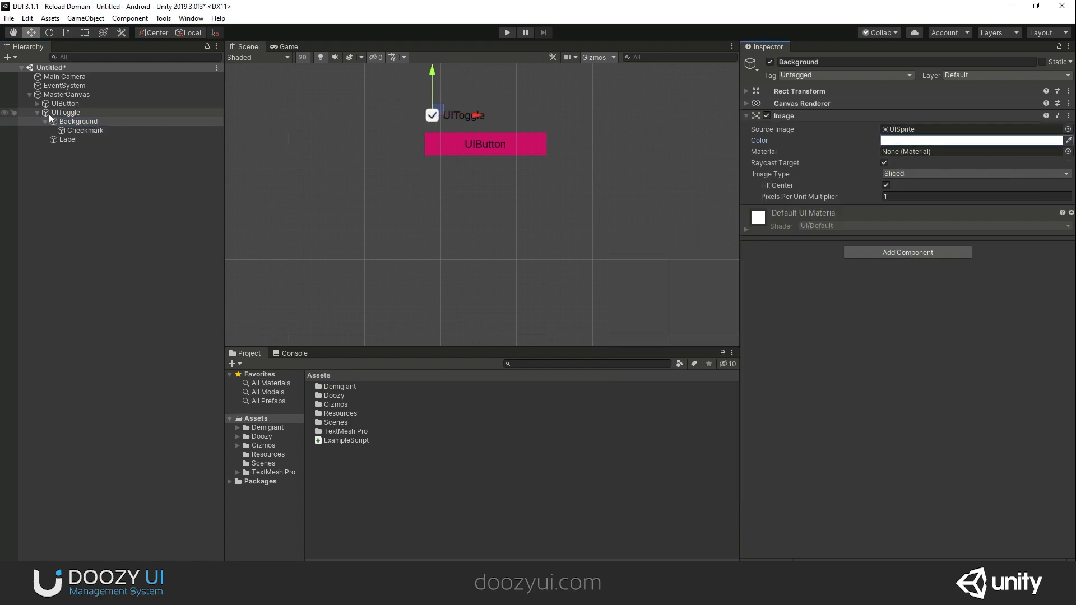
left_click(65, 112)
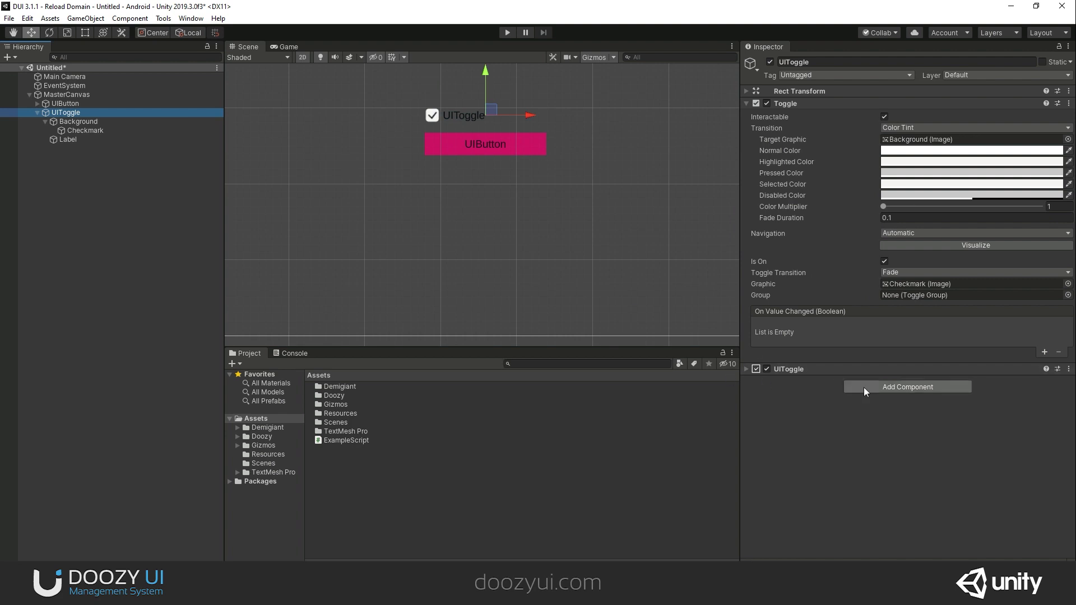
Paste the copied Color Target Selectable onto the UIToggle and set the toggle as its Selectable
left_click(65, 103)
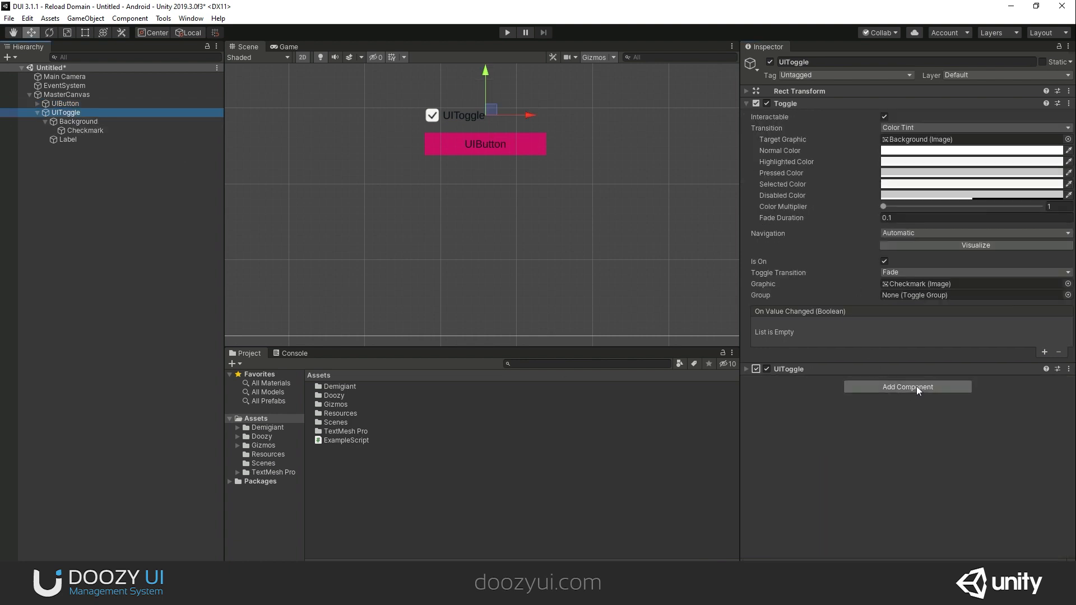
mouse_move(964, 392)
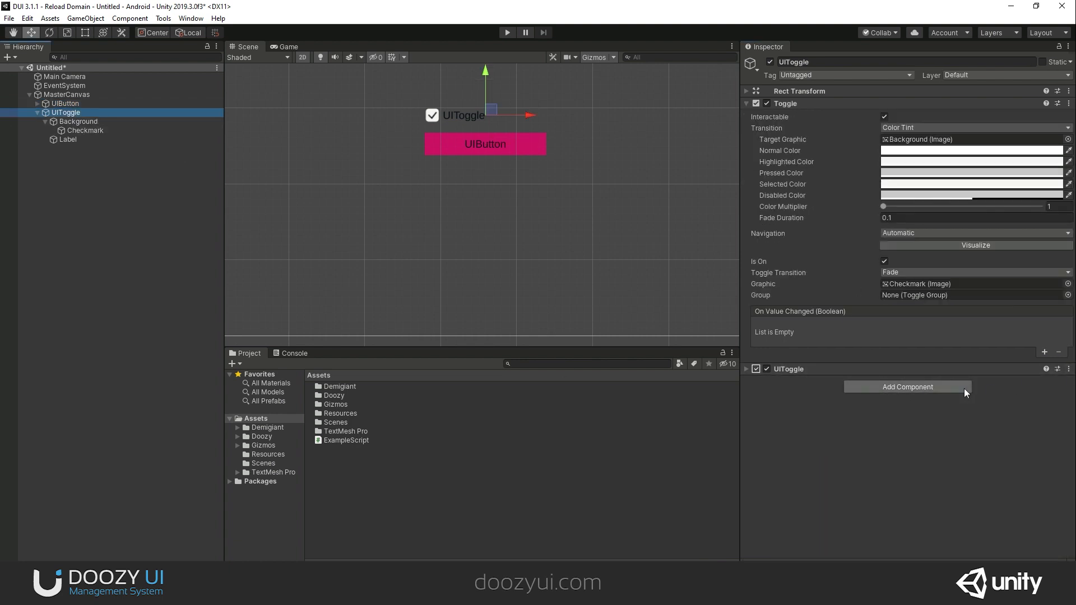
left_click(1068, 368)
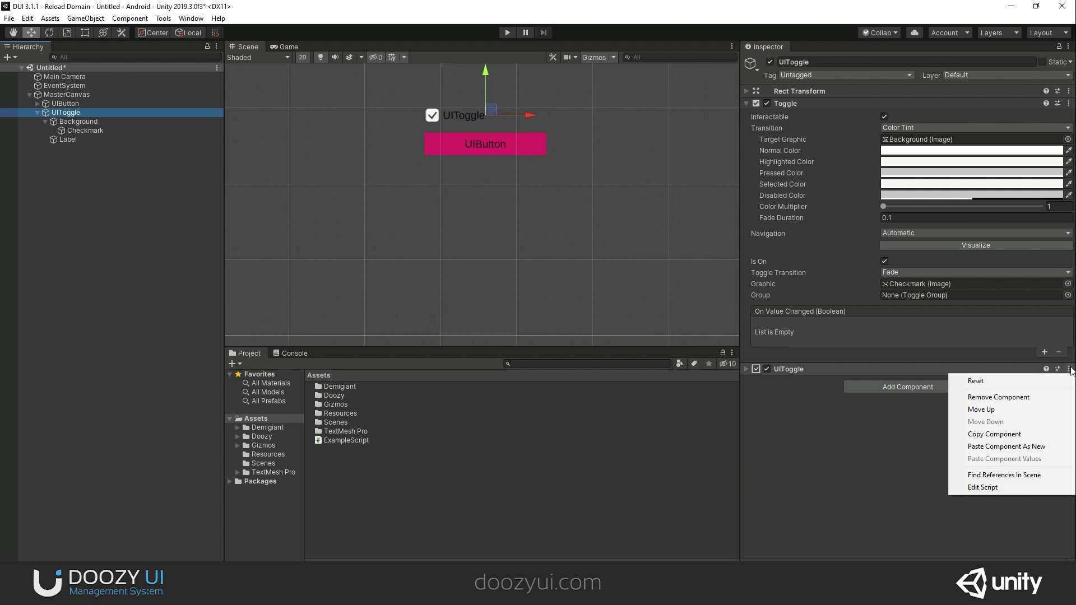
left_click(1007, 446)
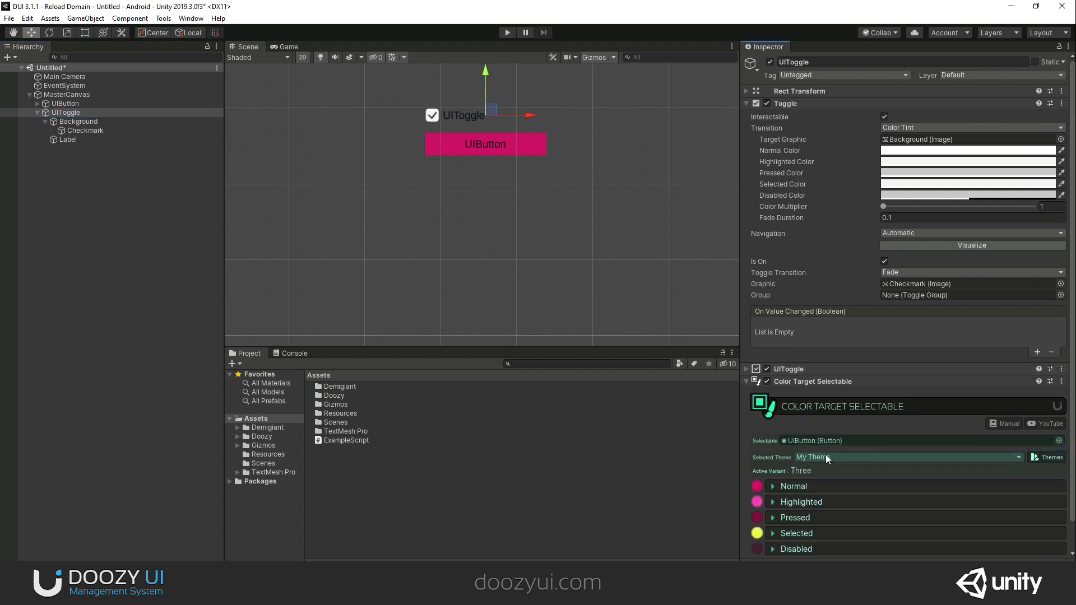
left_click(67, 112)
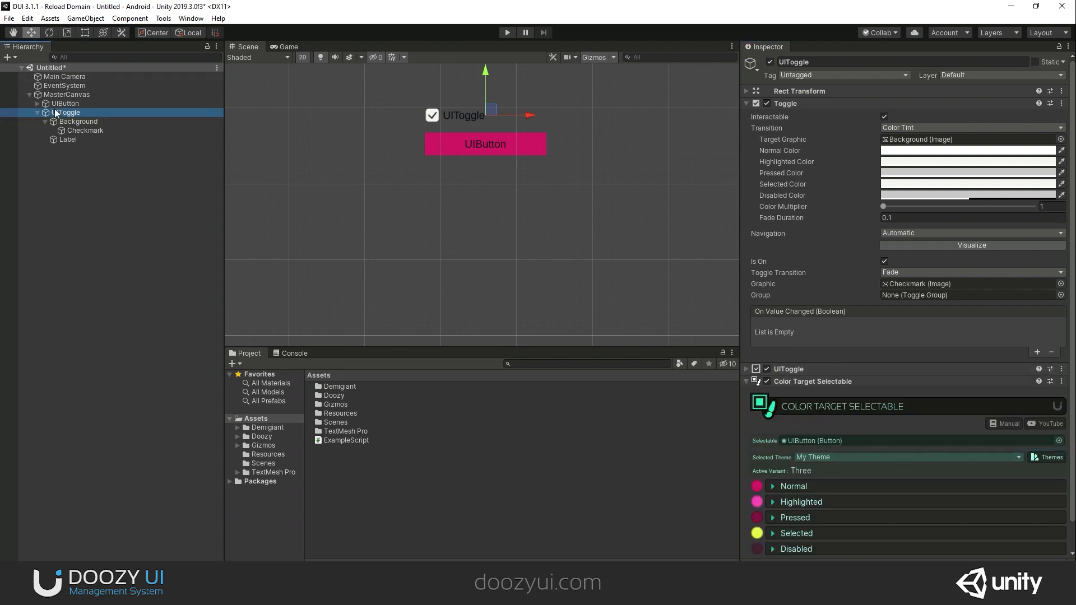
left_click(68, 112)
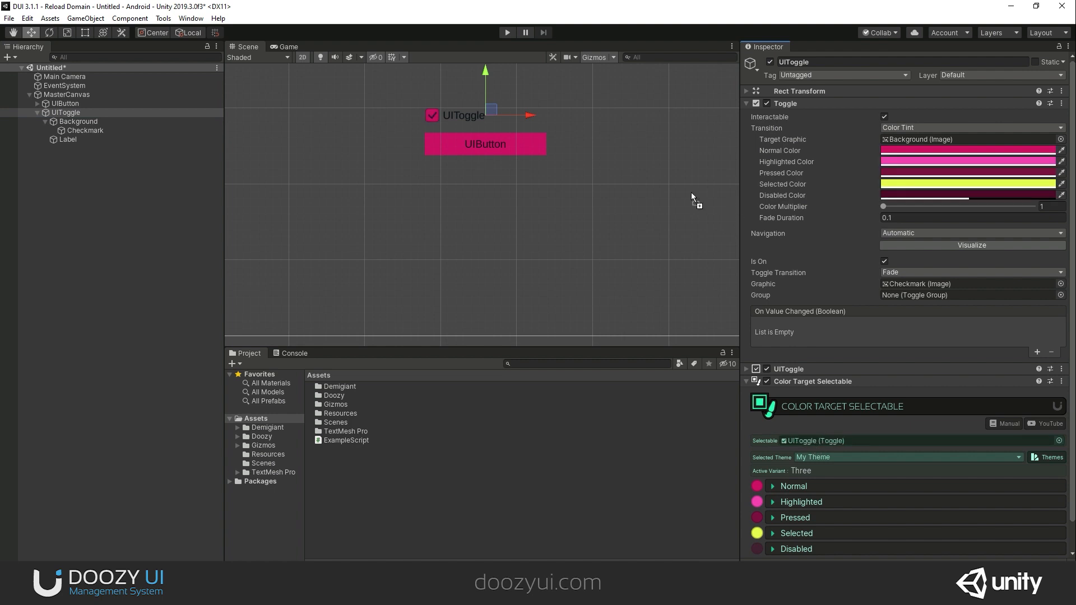
mouse_move(613, 163)
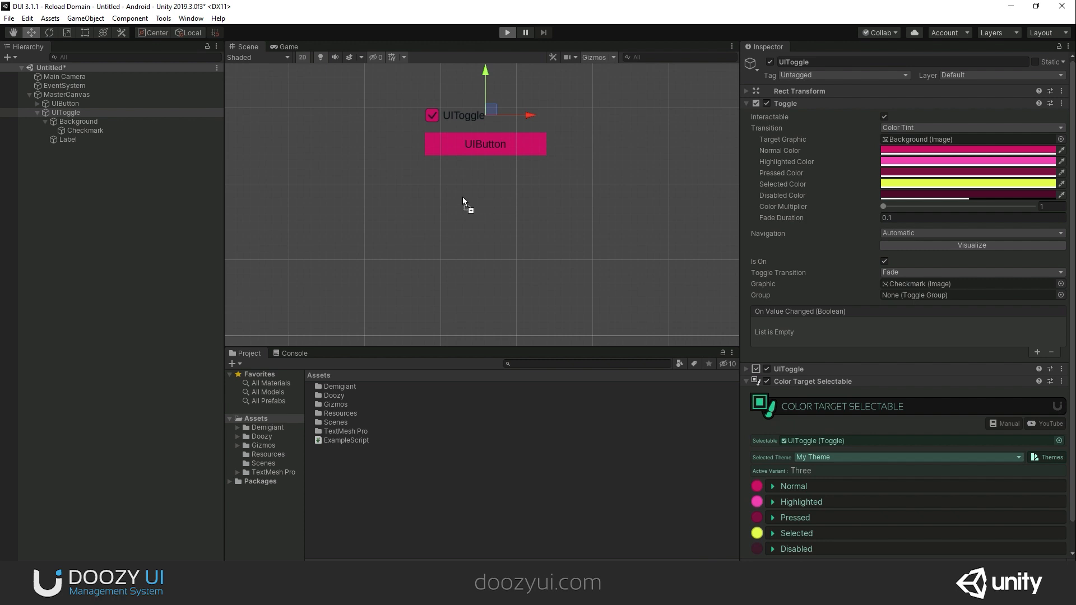
Run the scene and switch My Theme to variant Three so the toggle and button turn pink
left_click(506, 32)
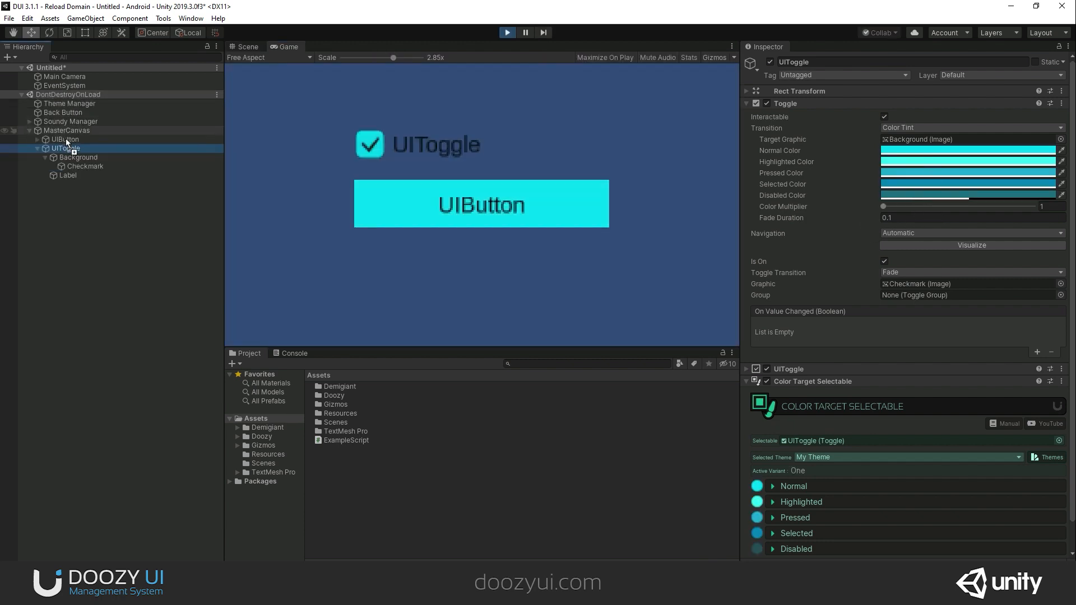
left_click(65, 139)
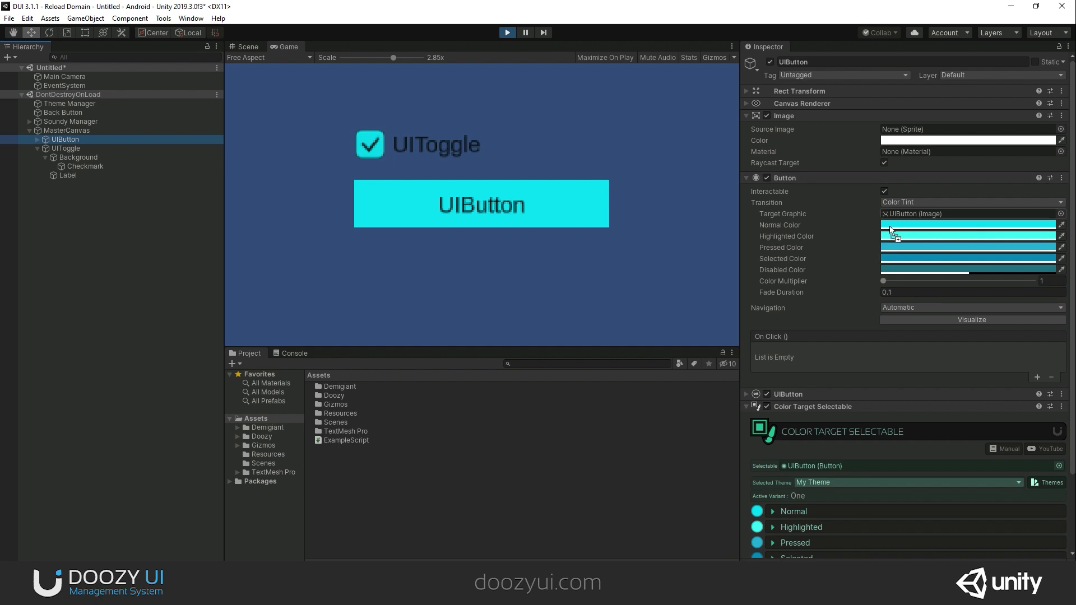
left_click(65, 148)
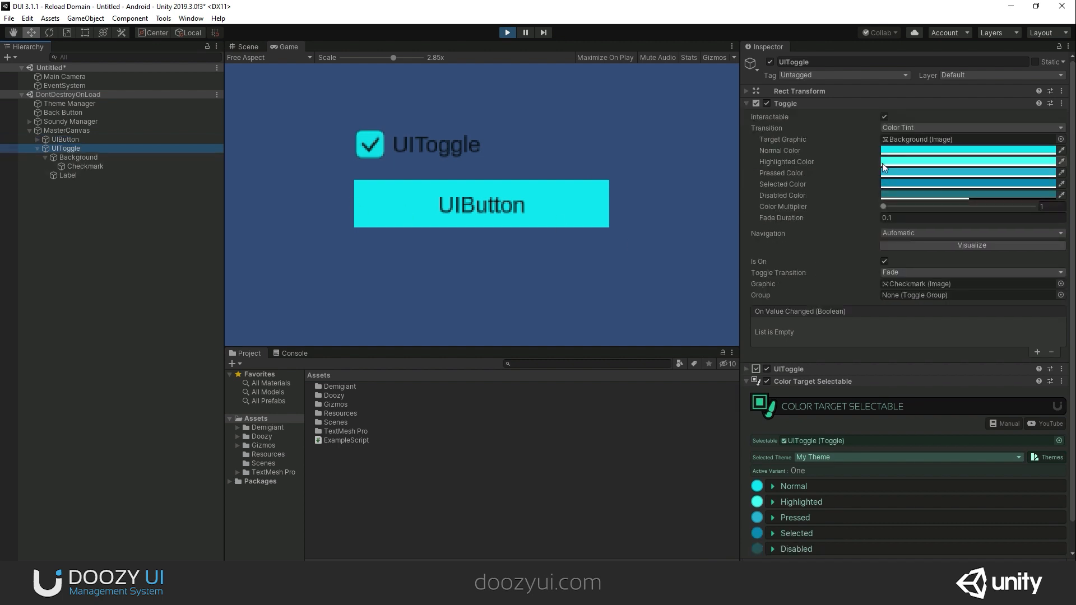
left_click(368, 144)
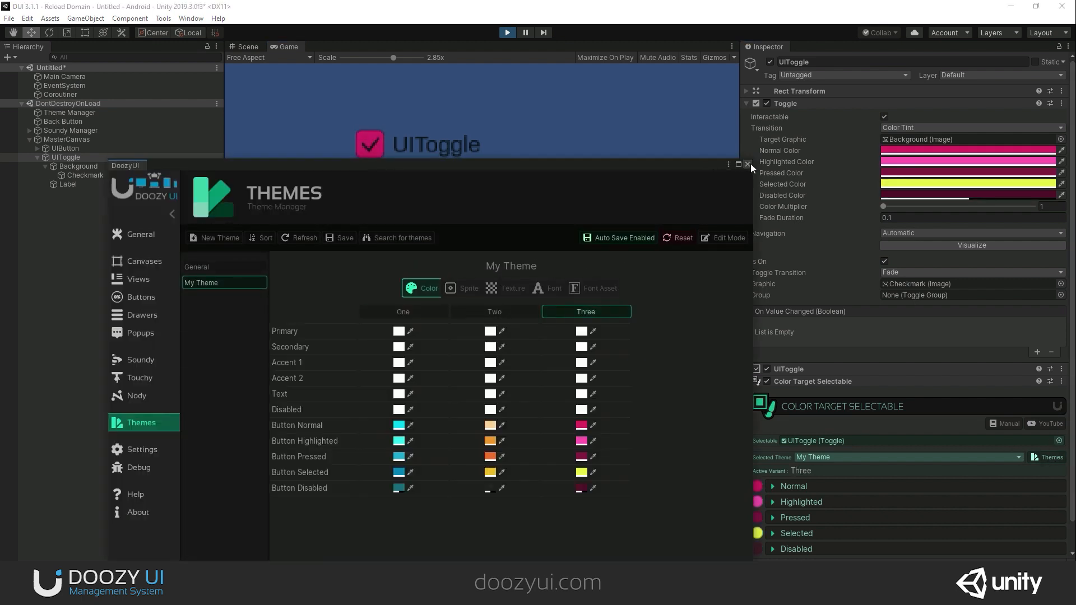
Close the theme manager, switch the UIToggle off and clear the button's selected state
left_click(748, 165)
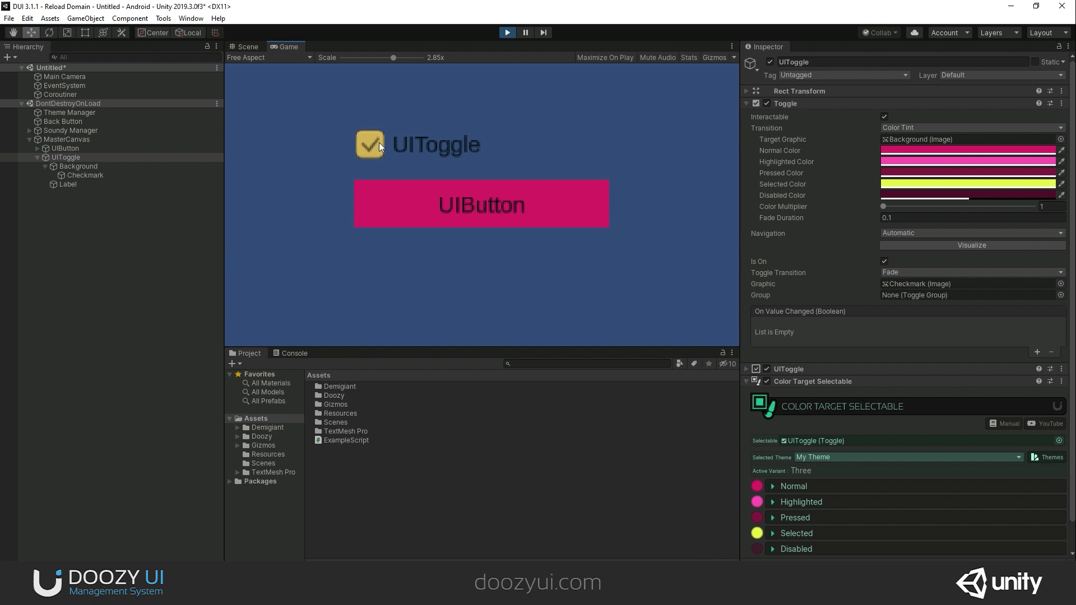
left_click(370, 145)
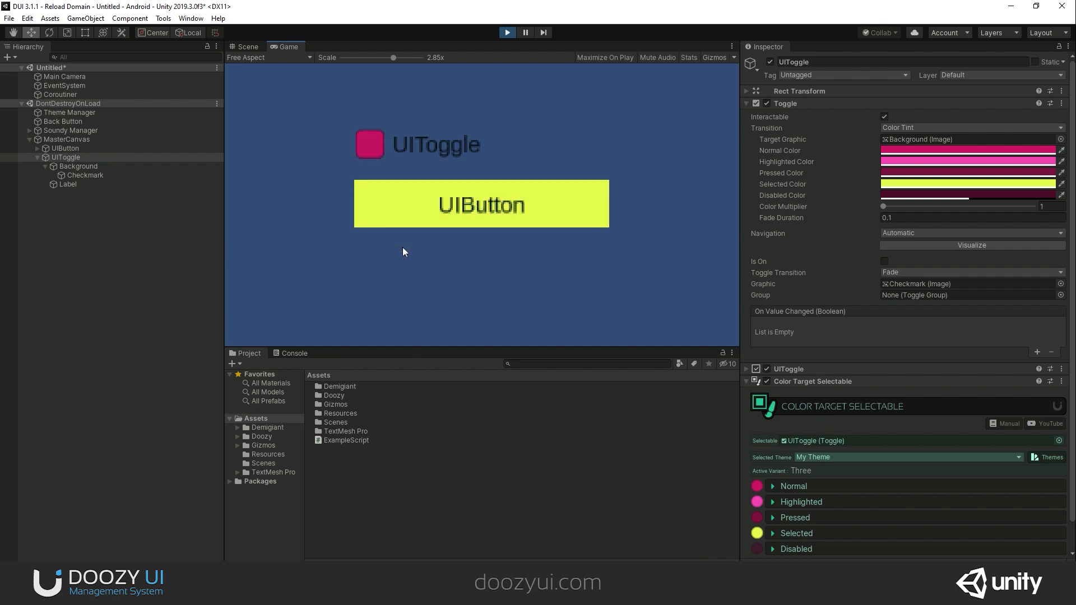
left_click(507, 32)
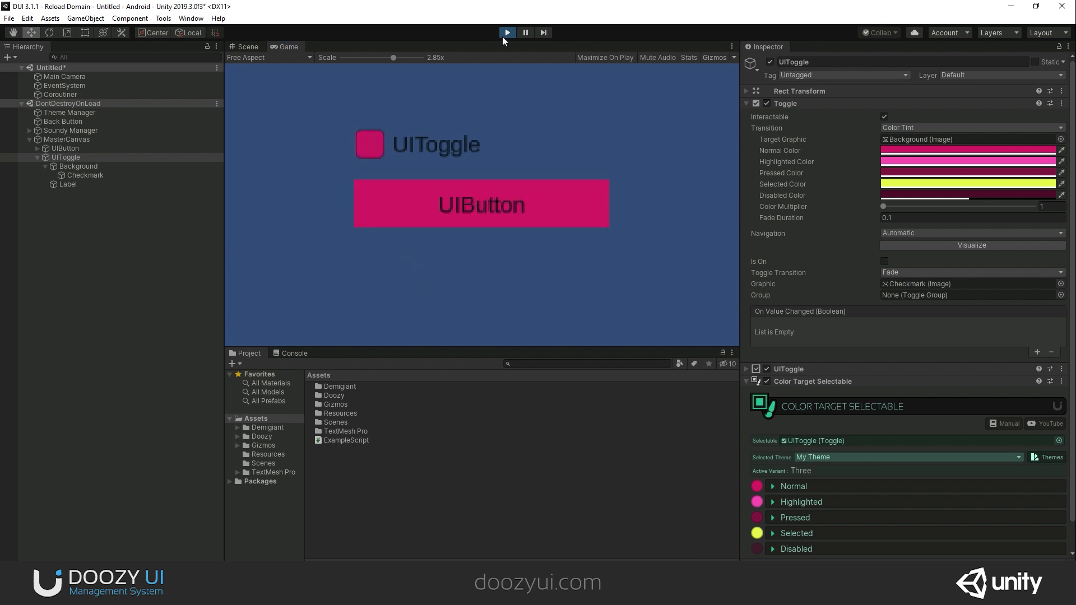
Stop Play mode and add native Unity Button and Toggle controls to the canvas
left_click(507, 33)
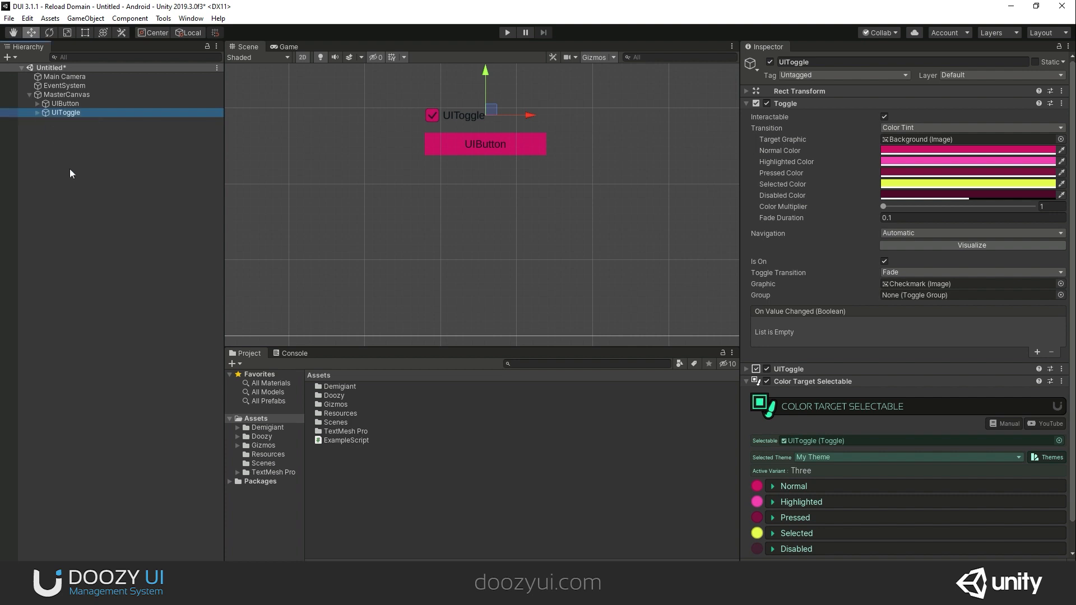
mouse_move(67, 207)
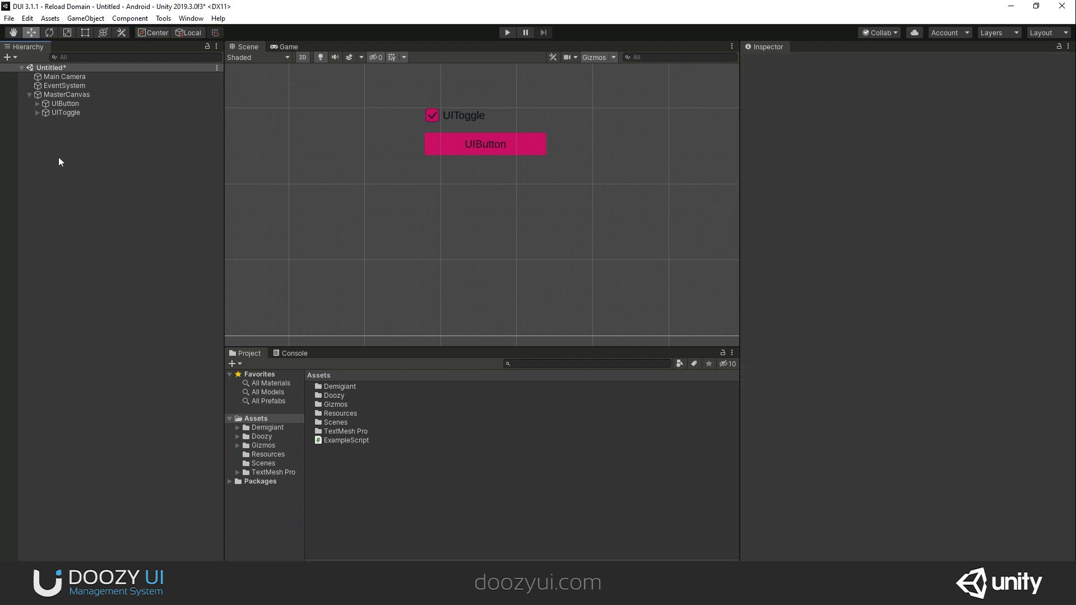
right_click(59, 161)
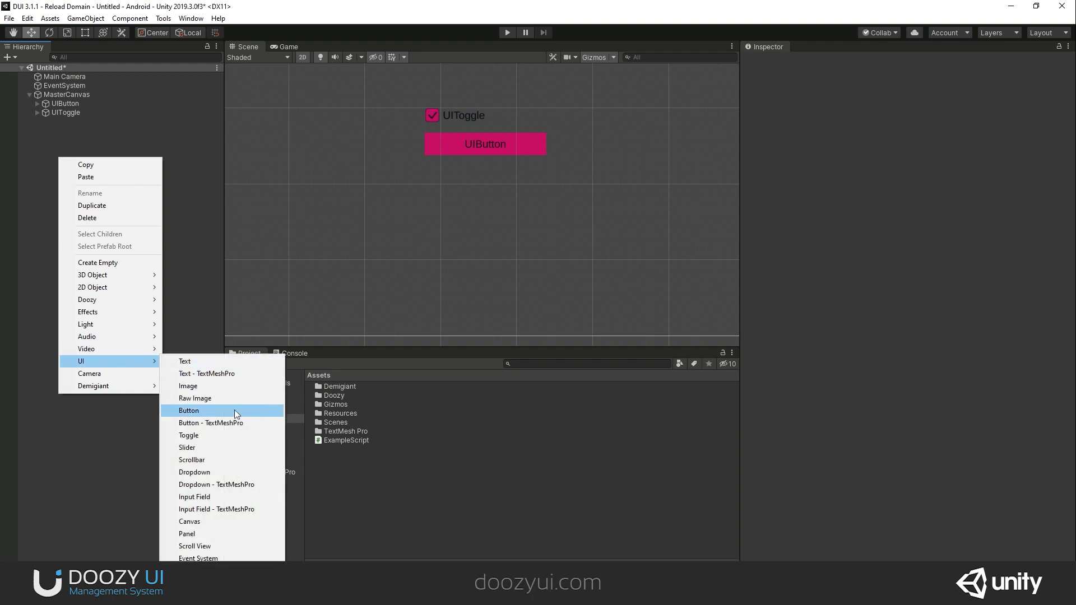
left_click(188, 410)
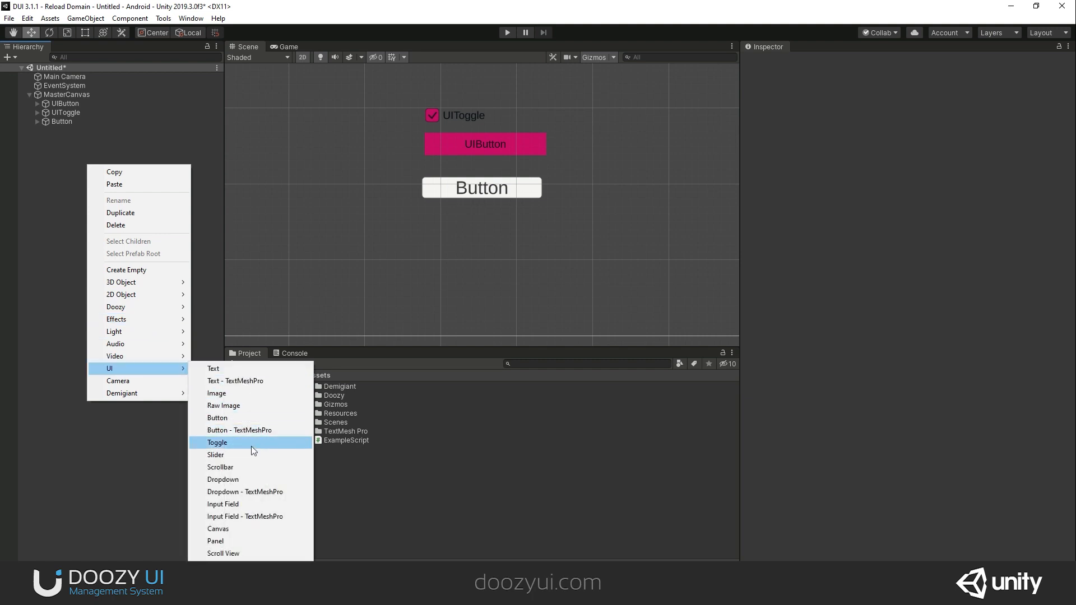
left_click(216, 443)
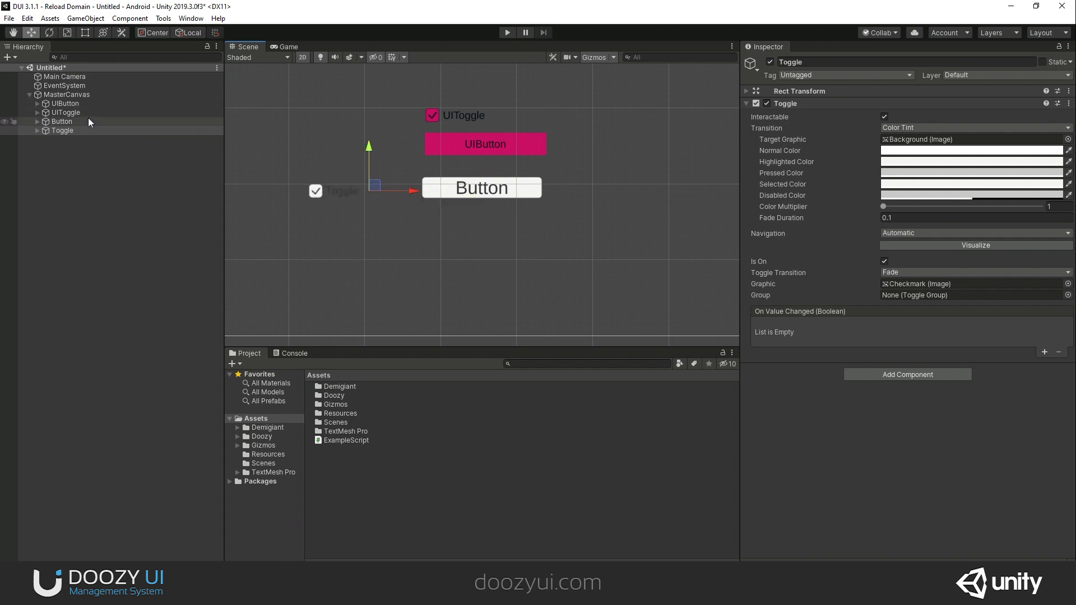
left_click(65, 112)
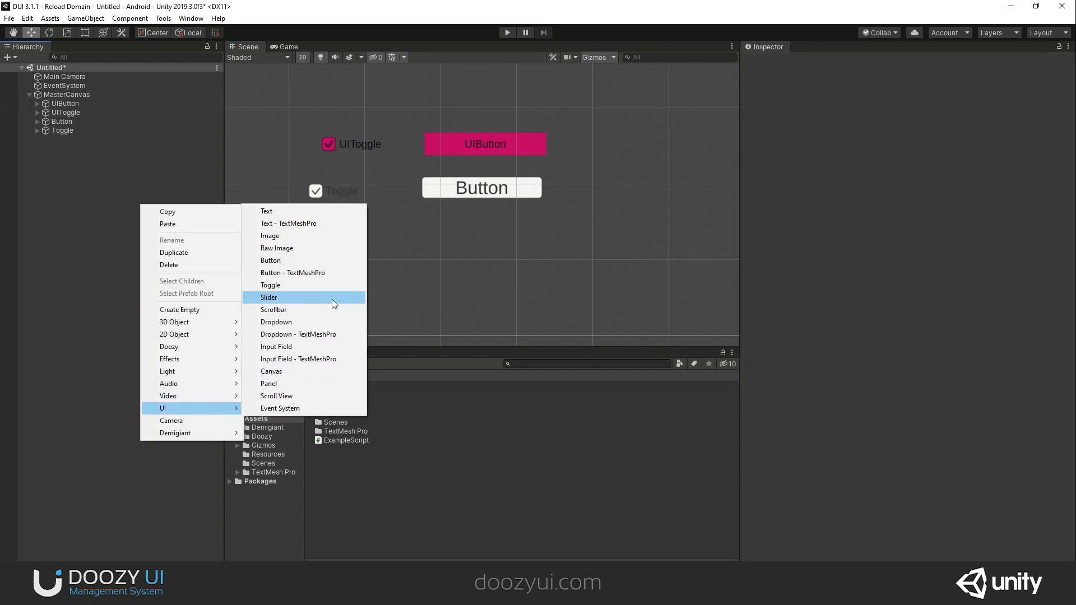
Add native Slider, Scrollbar, TextMeshPro Dropdown and TextMeshPro Input Field to the canvas
left_click(268, 297)
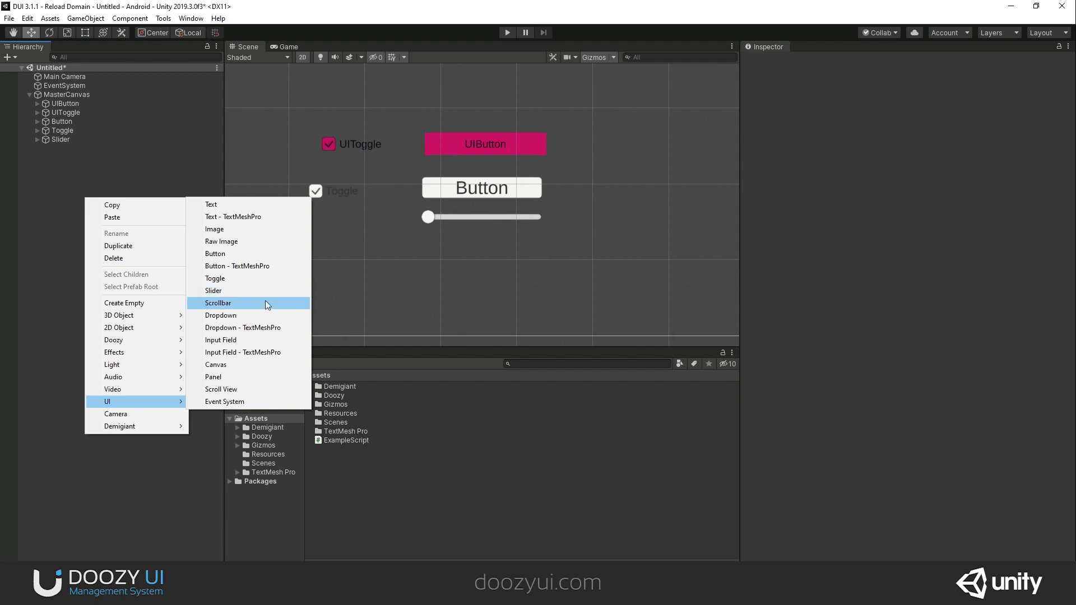
left_click(217, 302)
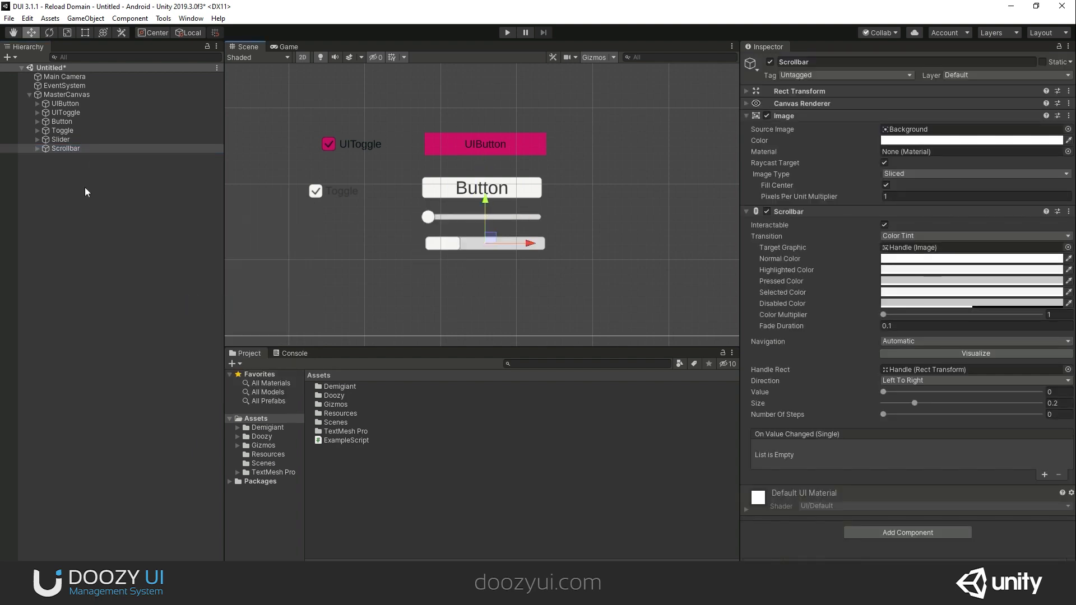
right_click(86, 192)
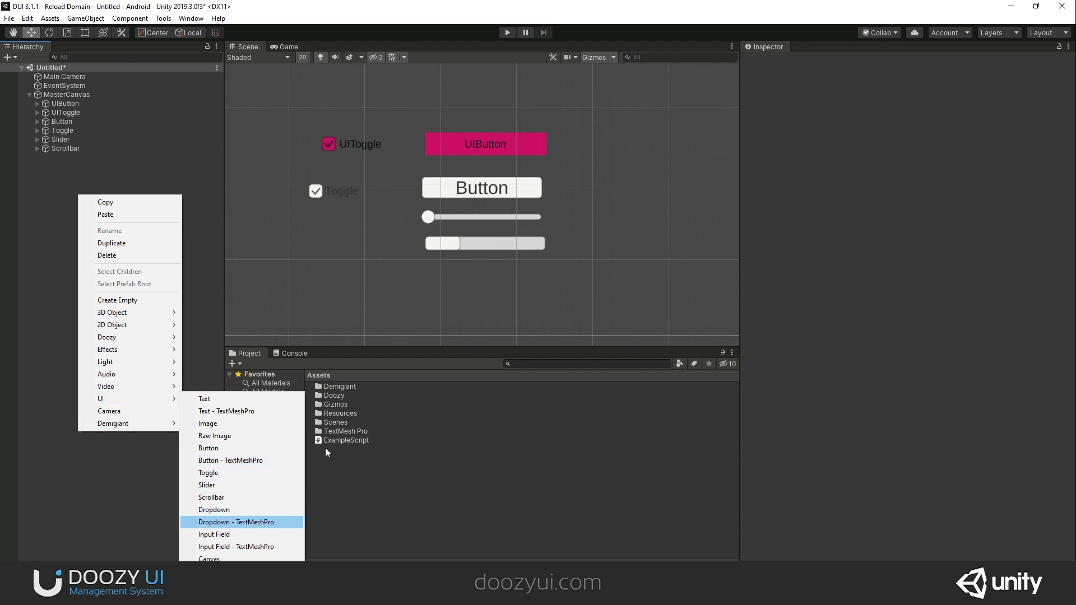
left_click(236, 522)
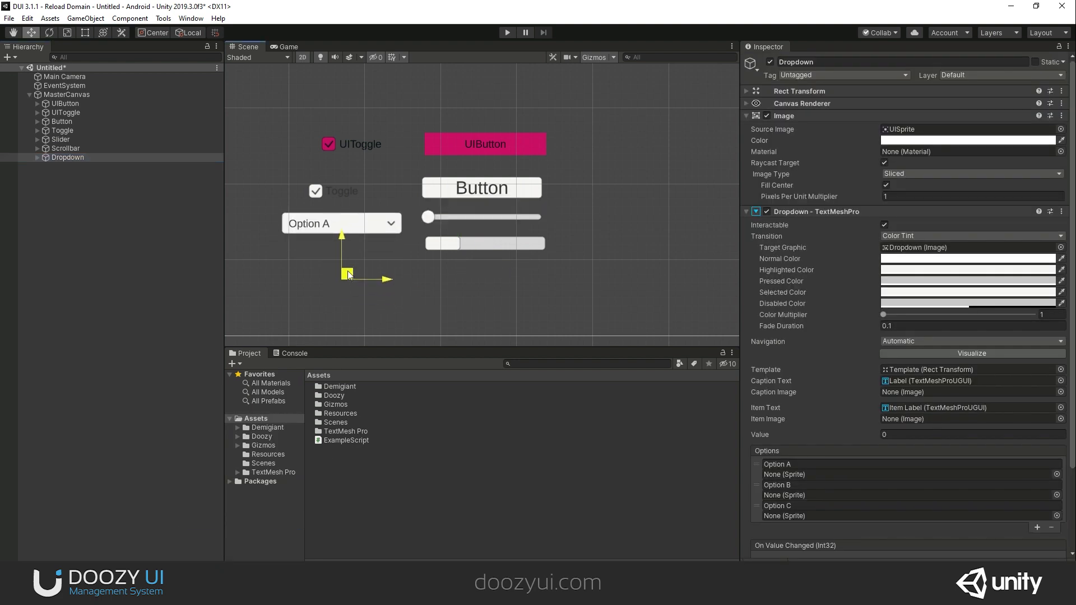
left_click(66, 94)
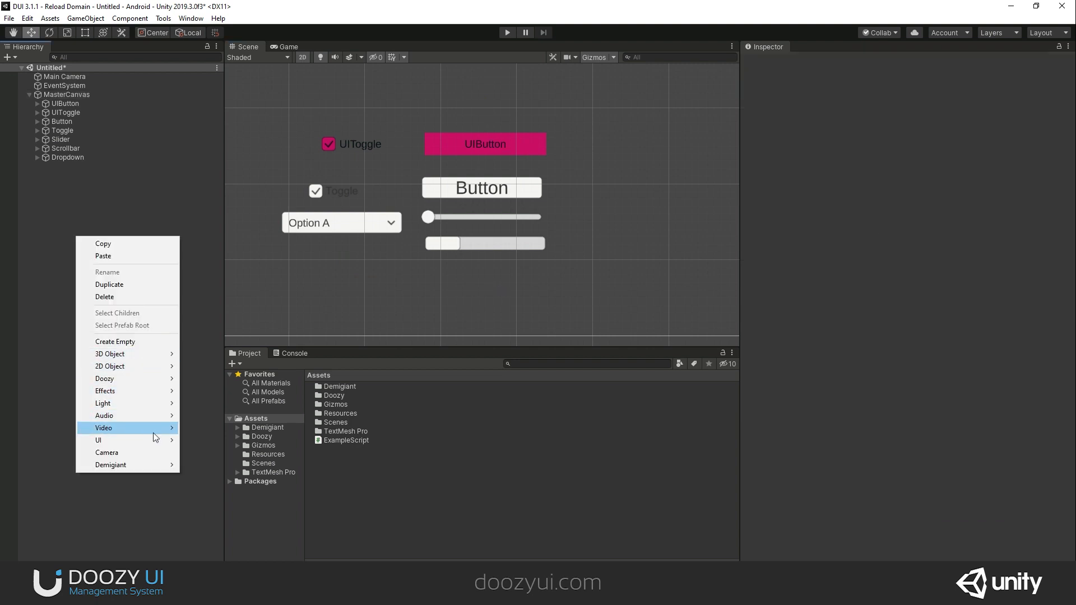
mouse_move(98, 439)
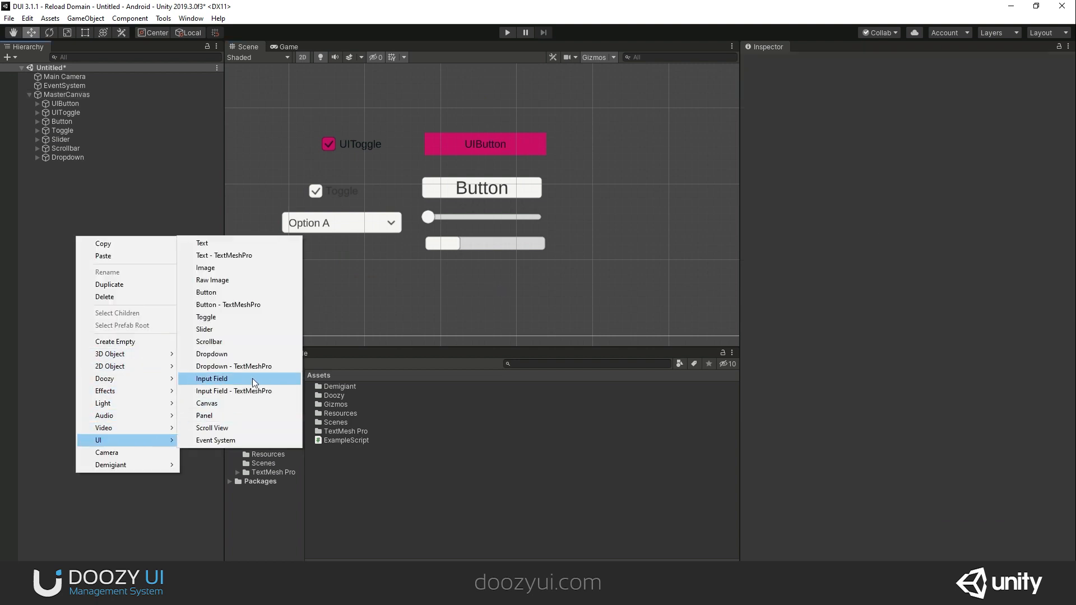
left_click(212, 377)
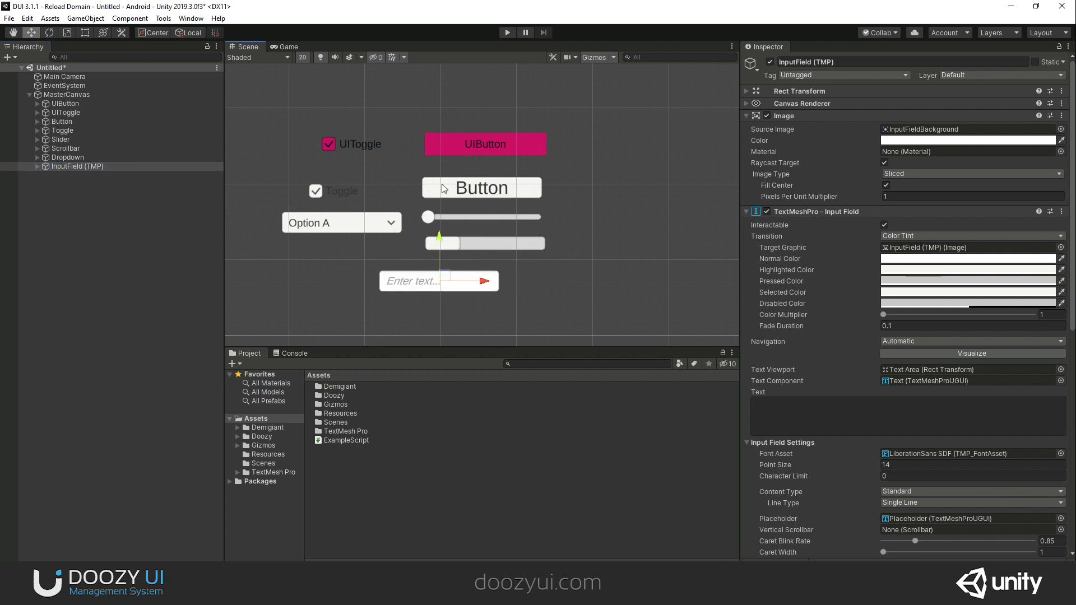
mouse_move(436, 285)
type("co")
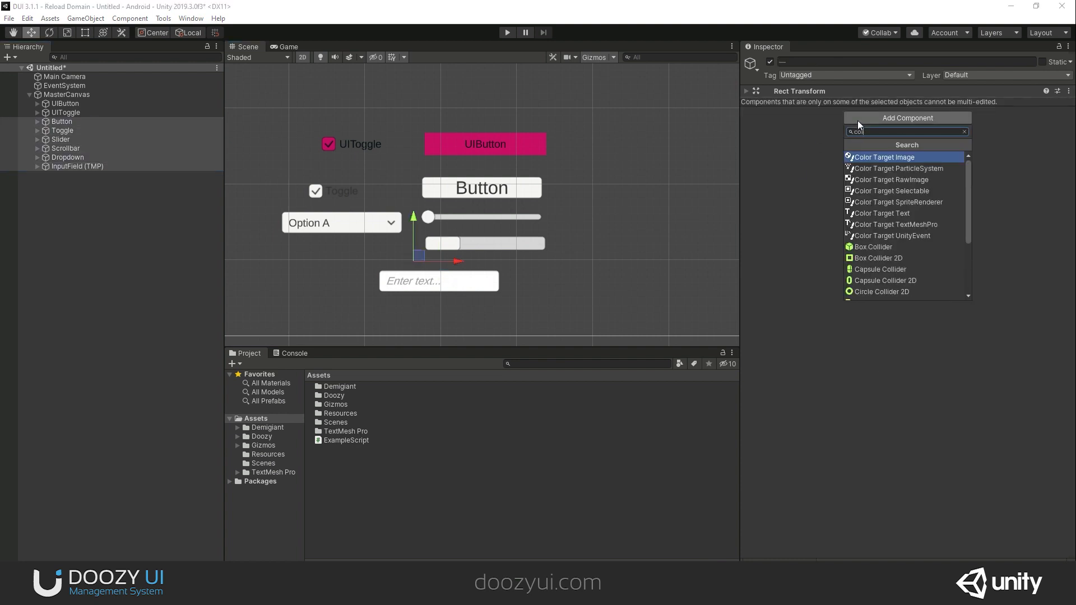
Add a Color Target Selectable to the native widgets and map Normal to the Button Normal theme colour
left_click(891, 190)
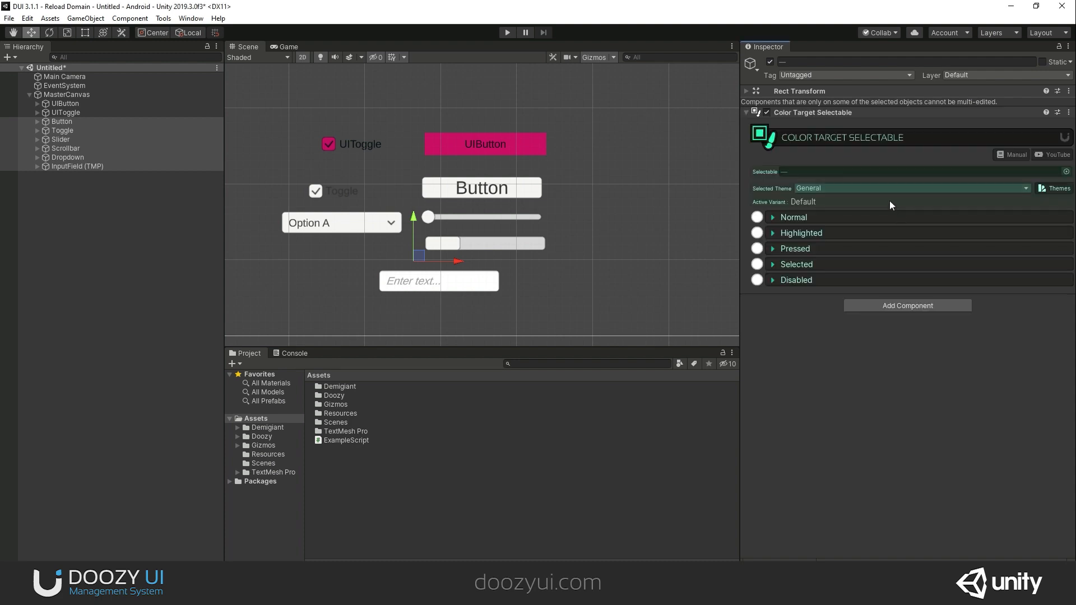
left_click(911, 189)
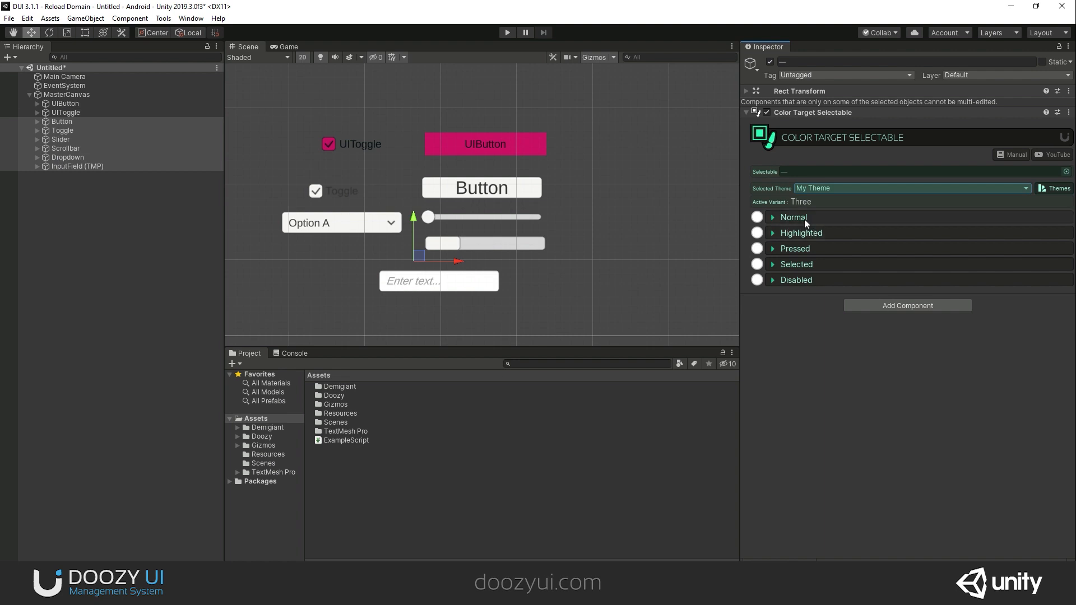
left_click(772, 216)
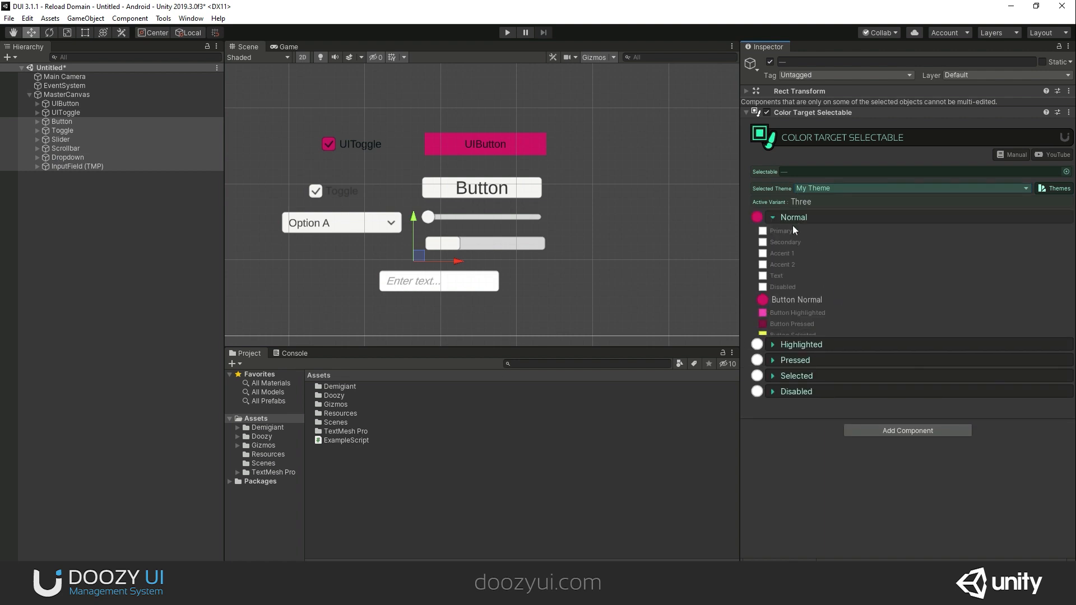
left_click(800, 344)
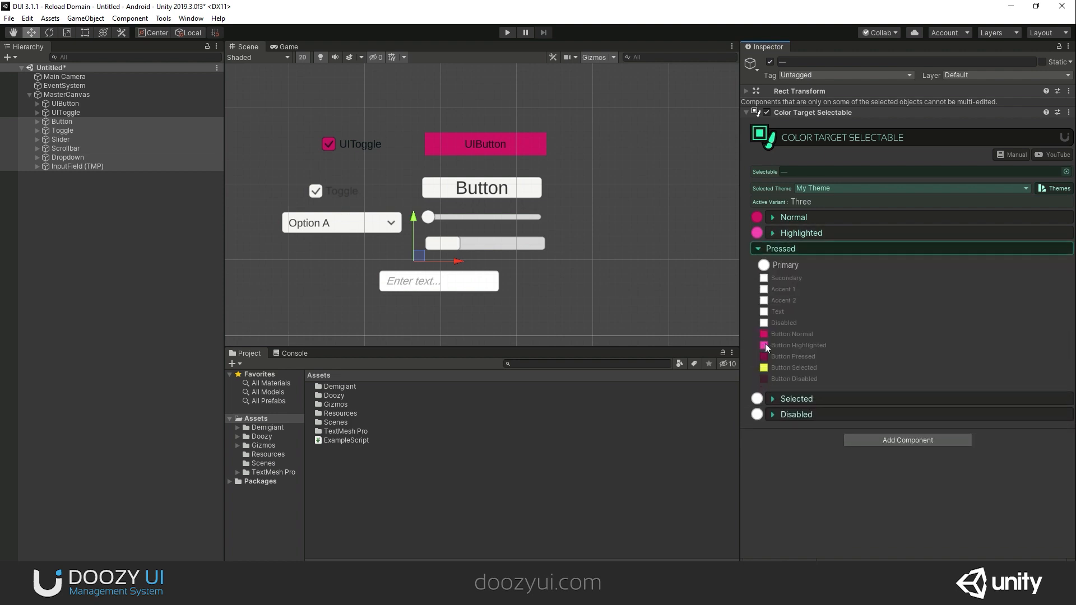
Map Pressed, Selected and Disabled states to the Button Pressed, Selected and Disabled theme colours
left_click(781, 249)
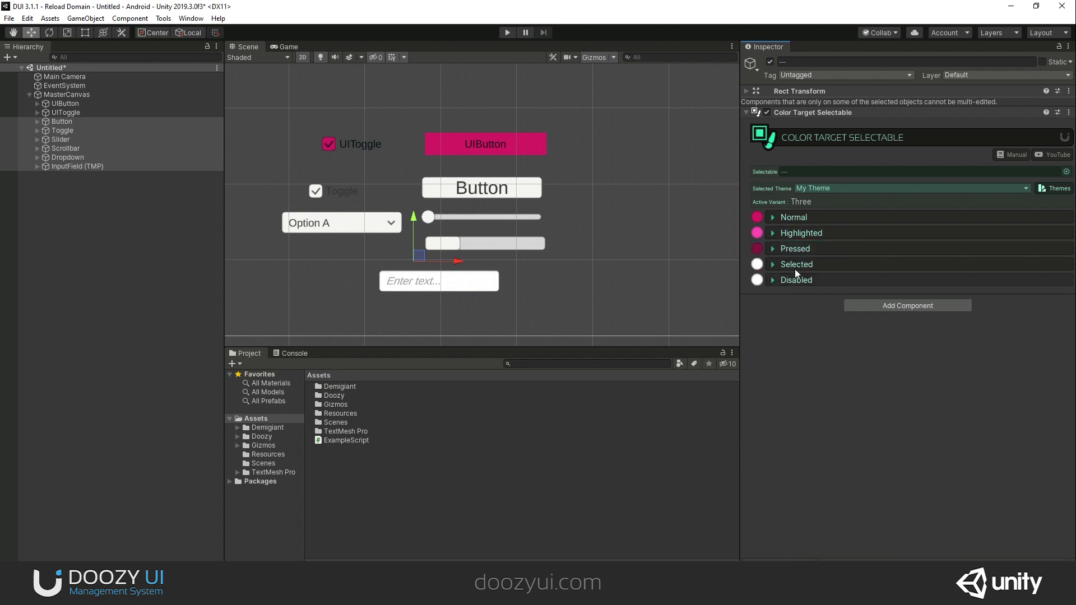
left_click(782, 265)
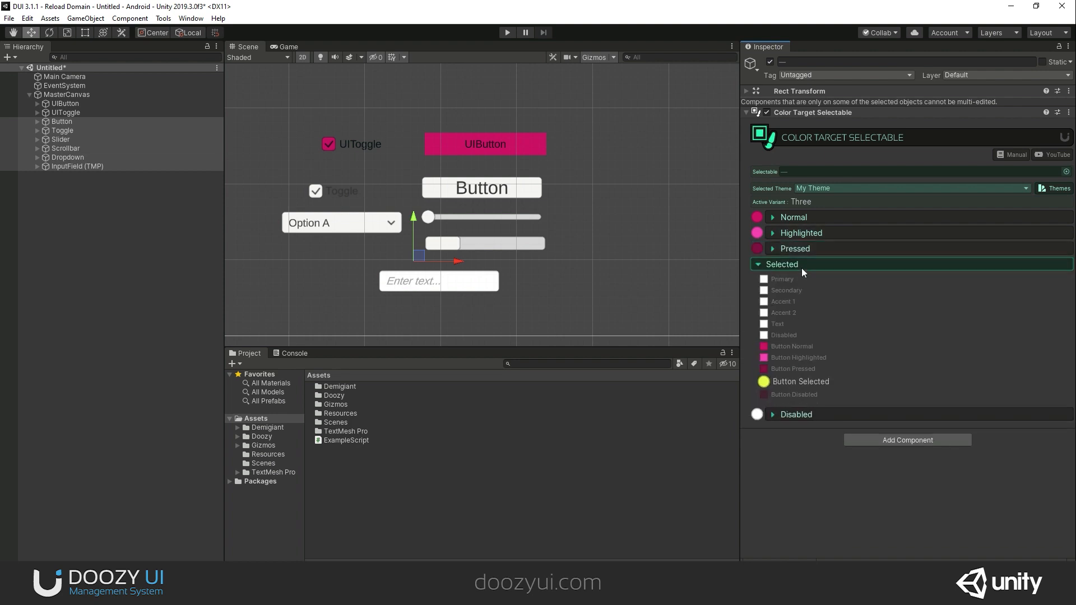
left_click(781, 264)
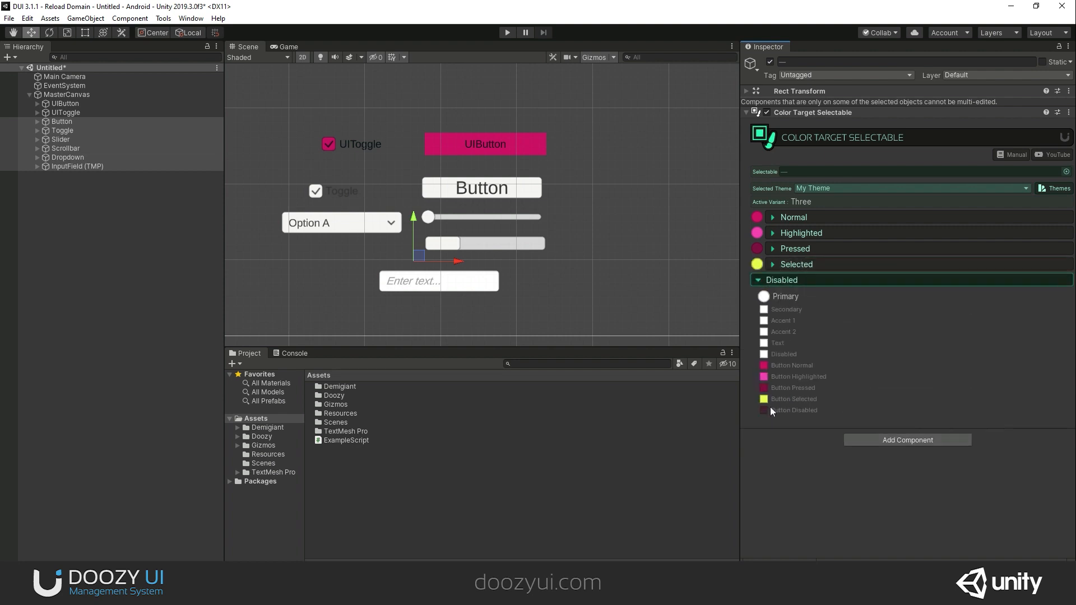
left_click(781, 279)
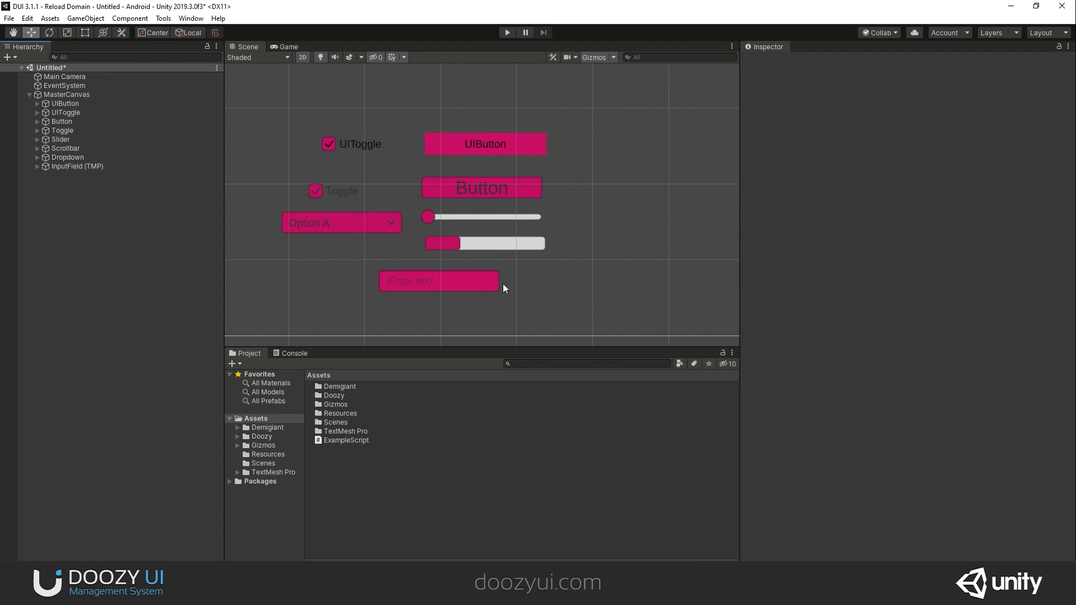
Inspect Button, Toggle, Slider, Scrollbar, Dropdown and InputField (TMP) to confirm their Color Tint values follow My Theme
left_click(61, 121)
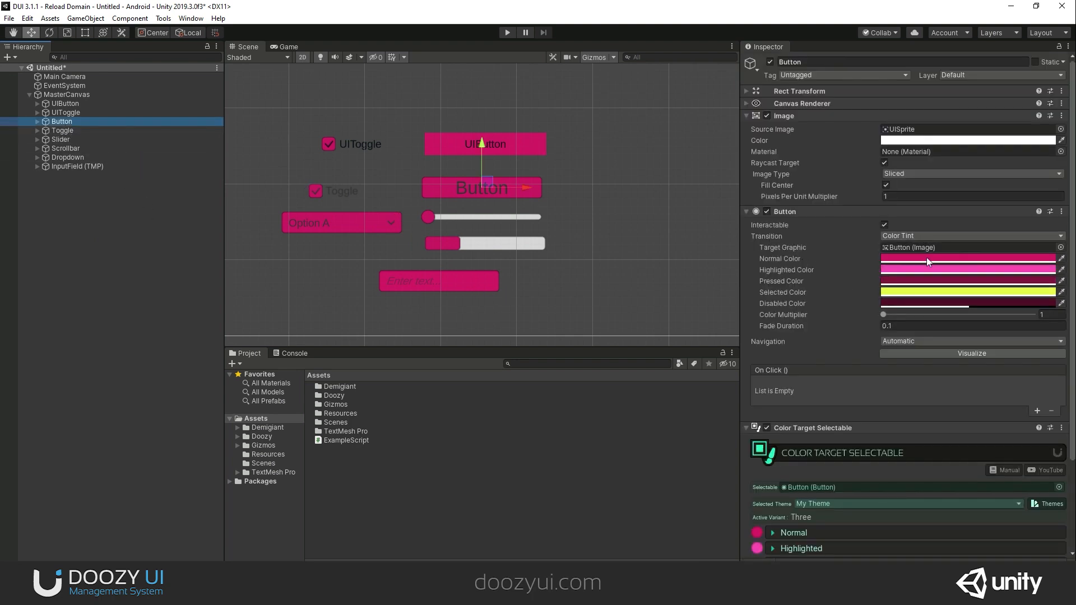
left_click(61, 130)
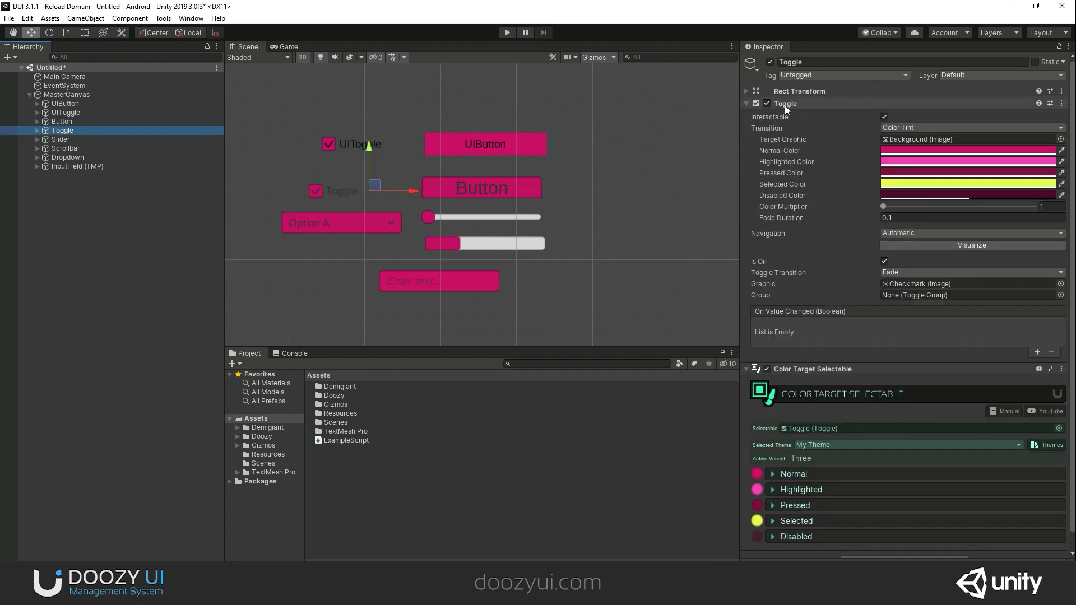
left_click(61, 139)
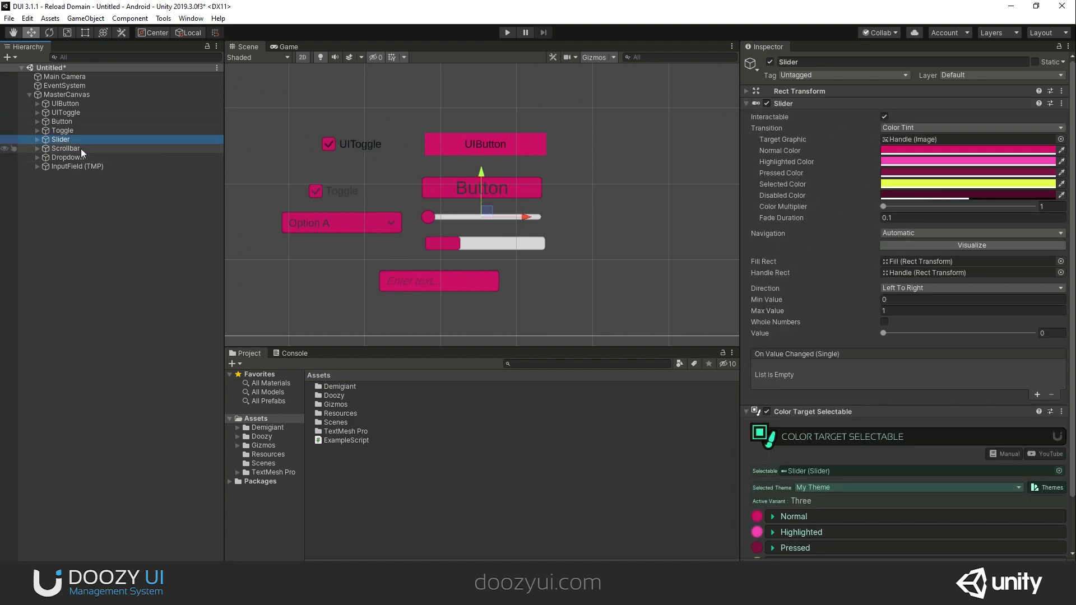
left_click(65, 148)
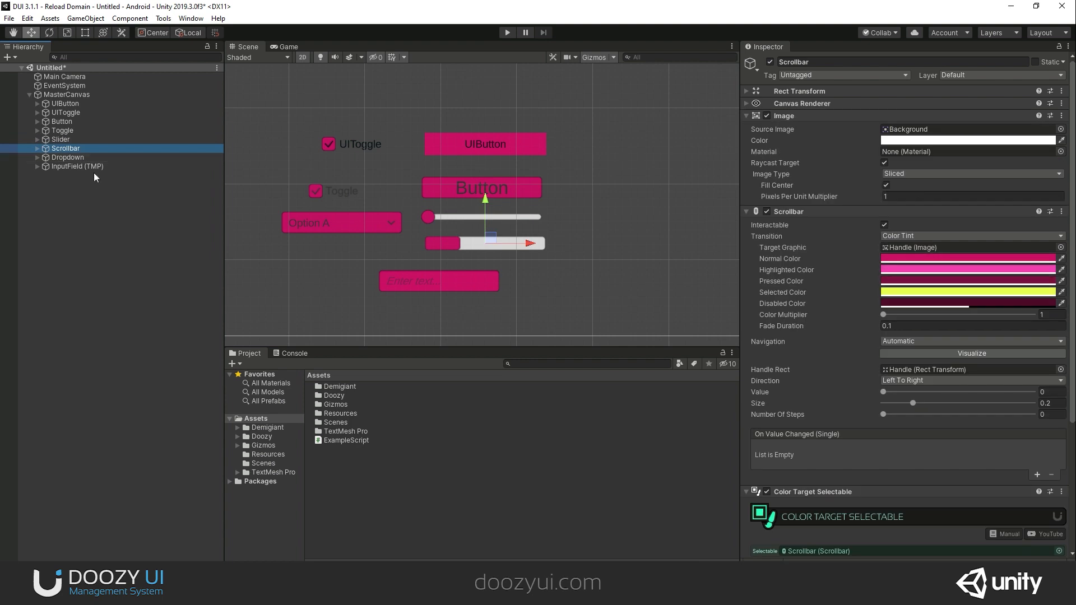
left_click(67, 157)
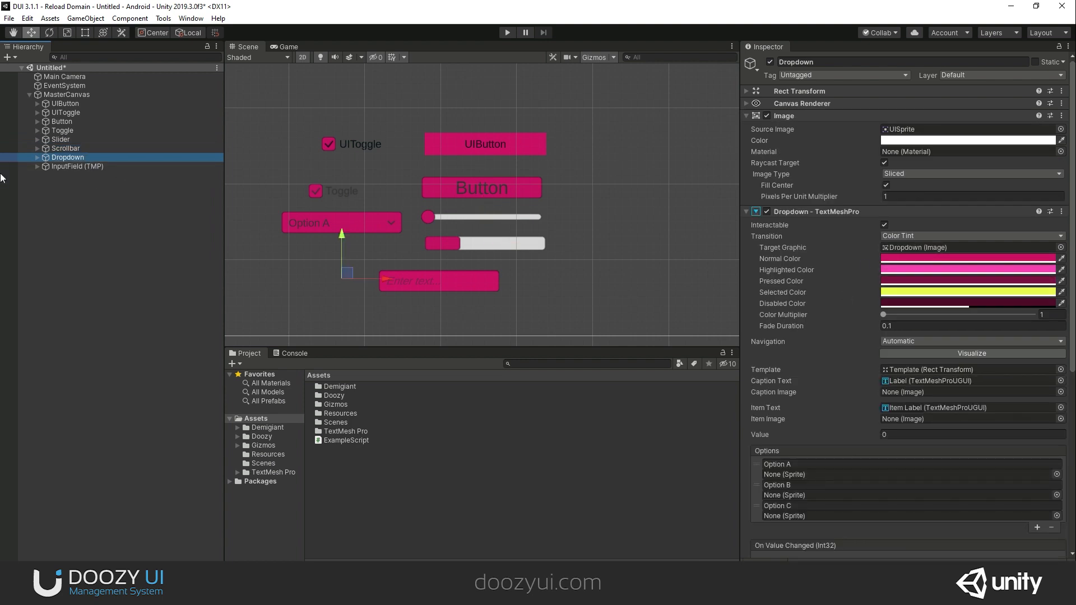
left_click(77, 166)
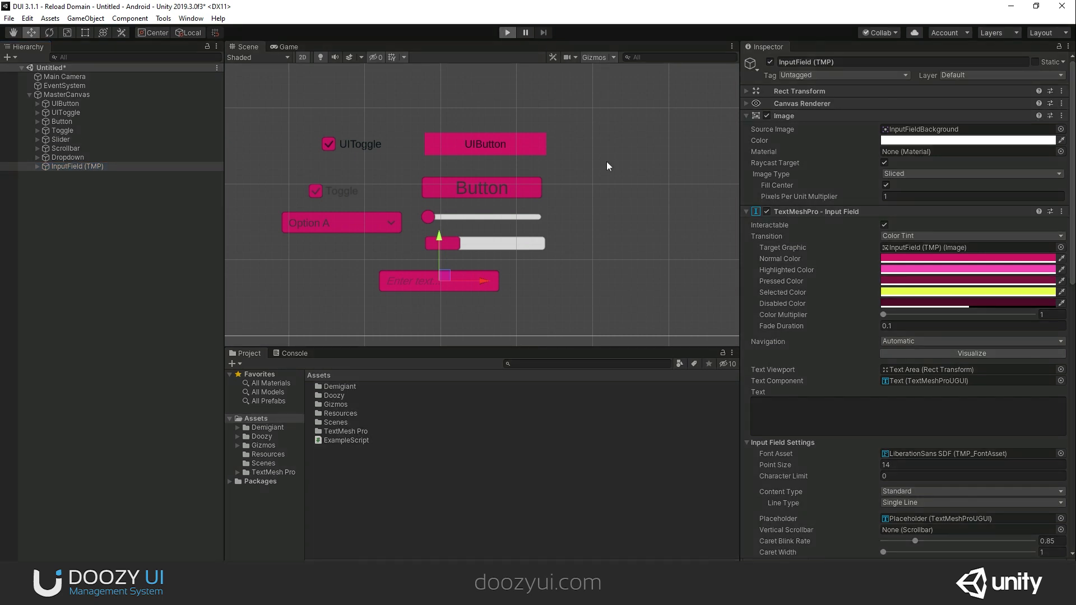
Run the scene, scale the Game view to 1x to show all cyan widgets and focus the input field
left_click(507, 32)
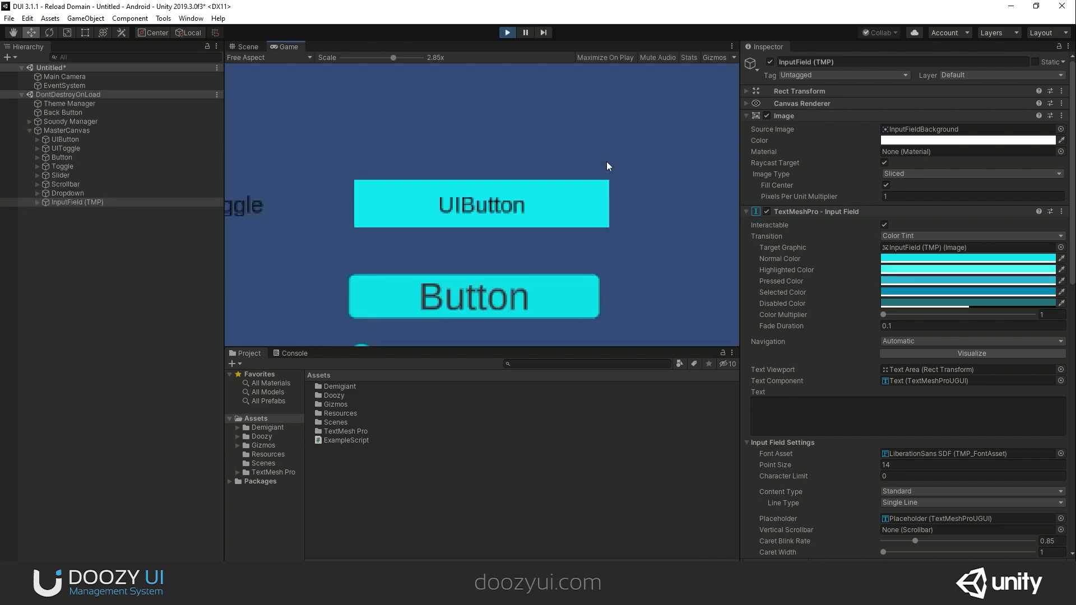
left_click_drag(395, 58, 376, 57)
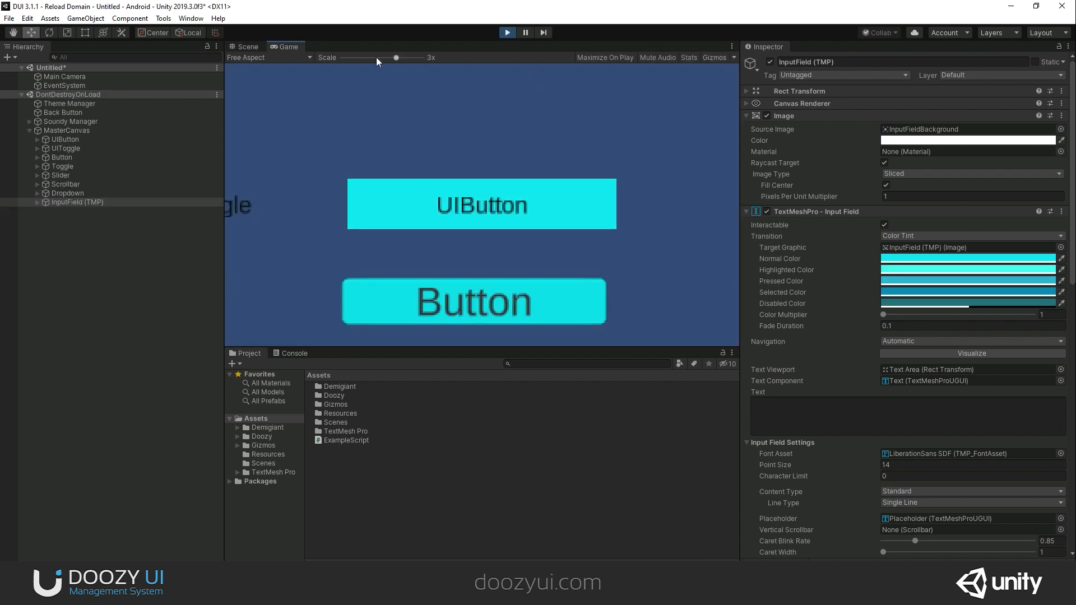
left_click_drag(396, 57, 335, 57)
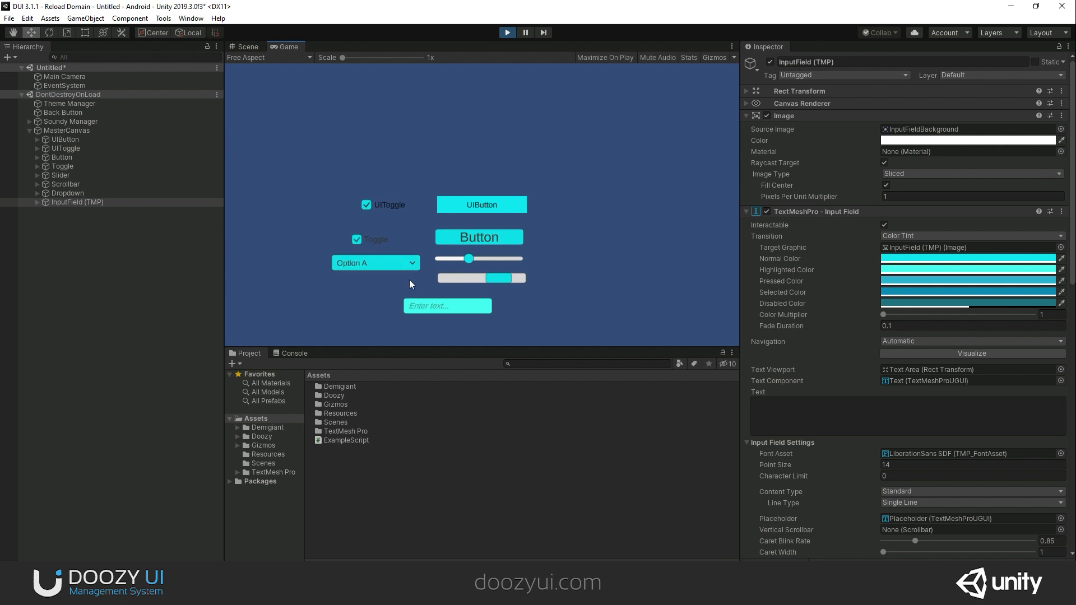
left_click(374, 262)
type("abc")
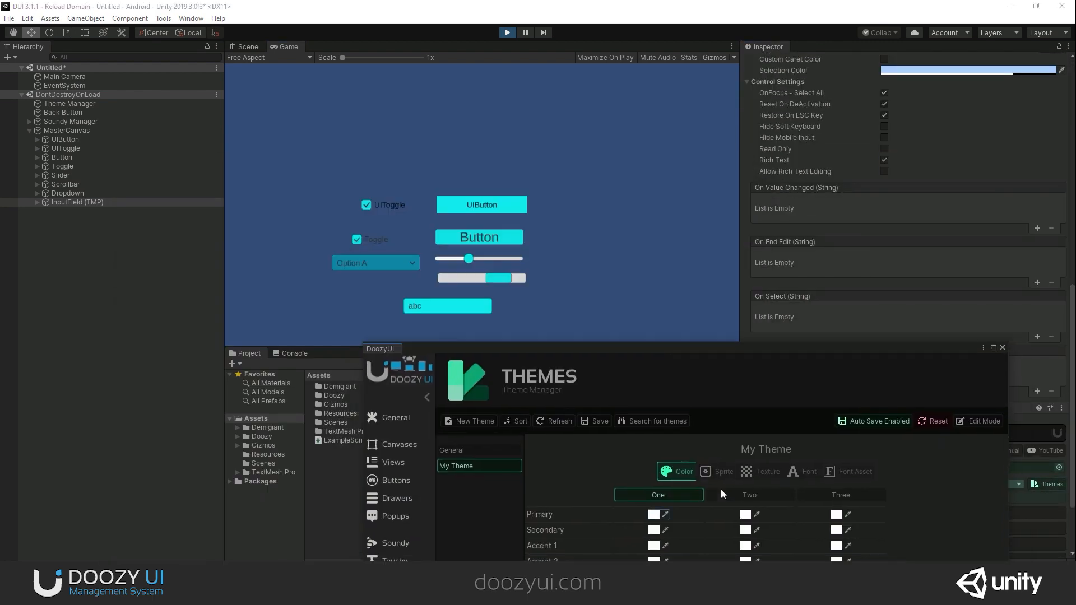
Switch My Theme to variant Three live and test the dropdown, keeping Option A
left_click(839, 494)
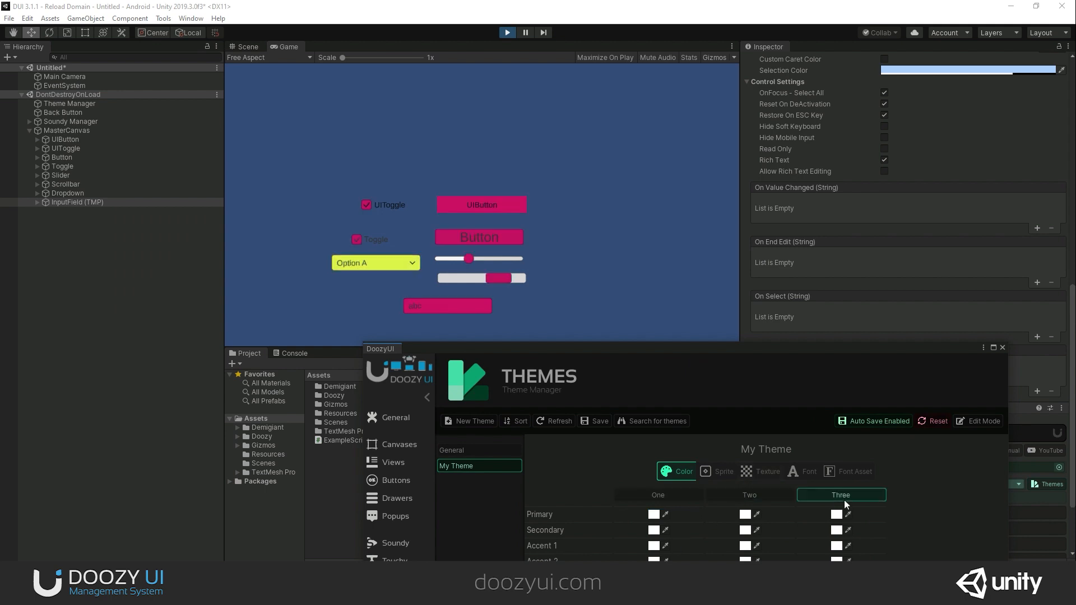
left_click(376, 263)
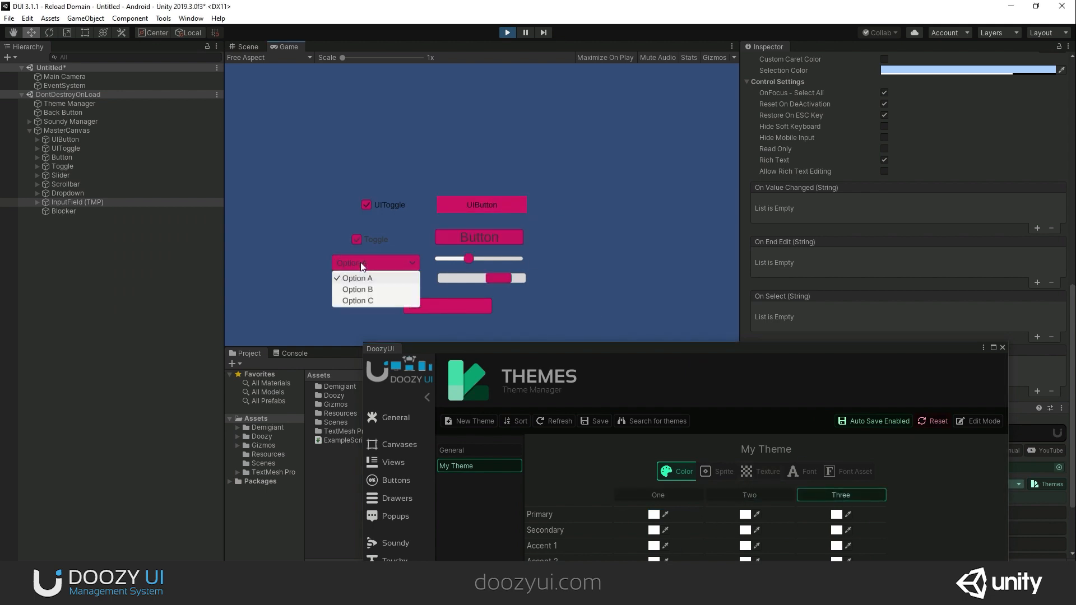
left_click(356, 278)
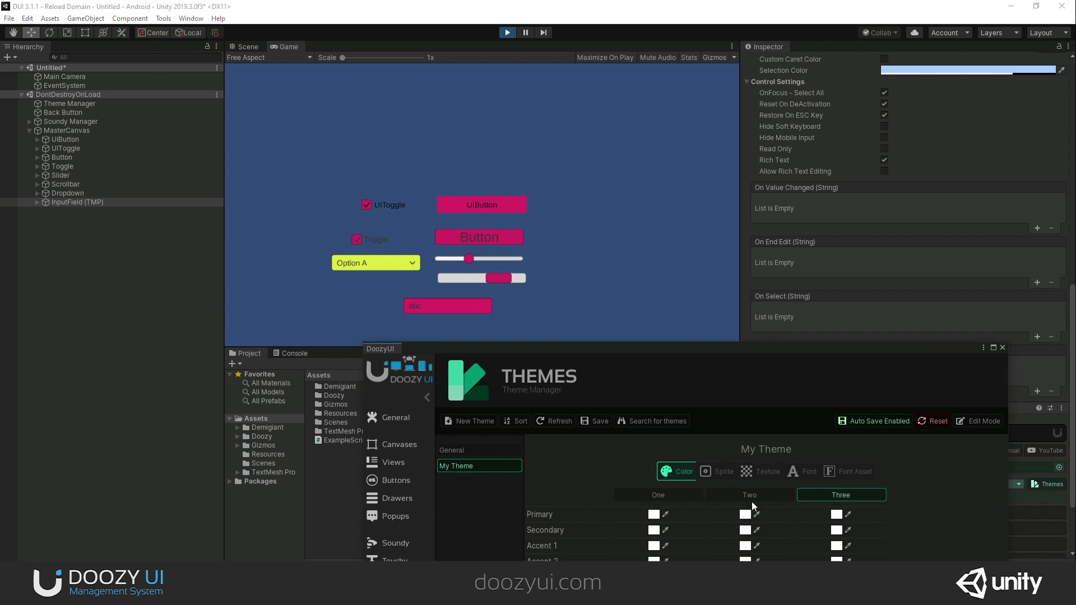
Switch My Theme to variant Two, then stop the running scene
left_click(748, 494)
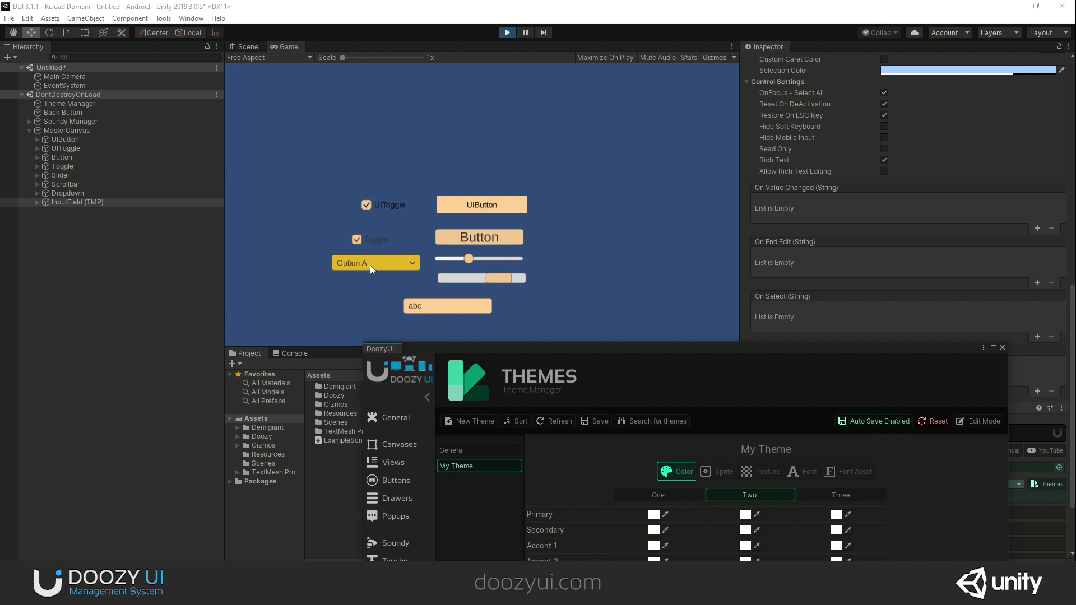
left_click(839, 494)
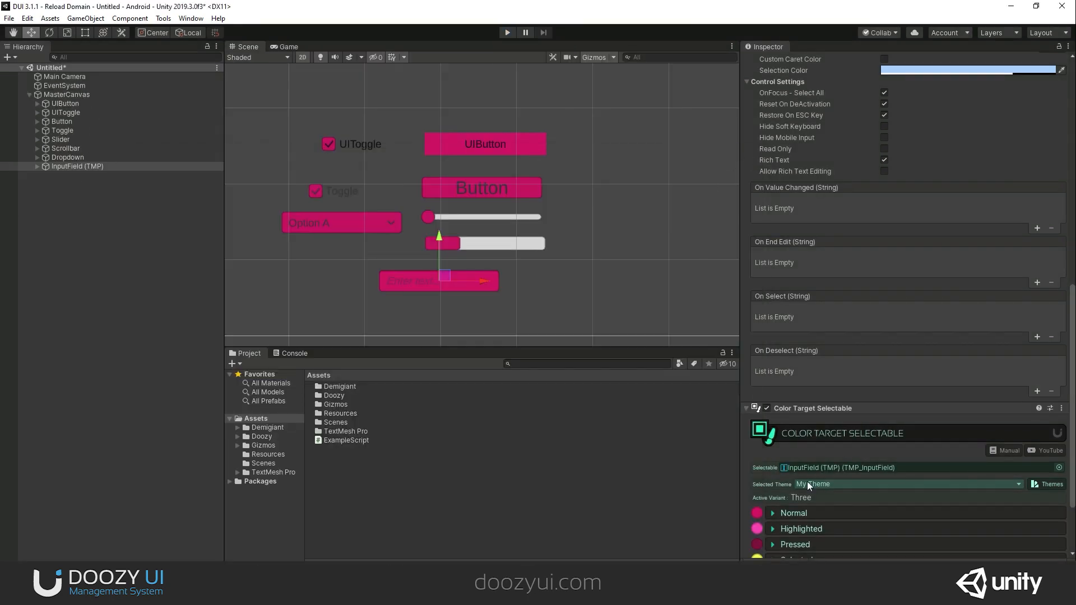
scroll("down", 3)
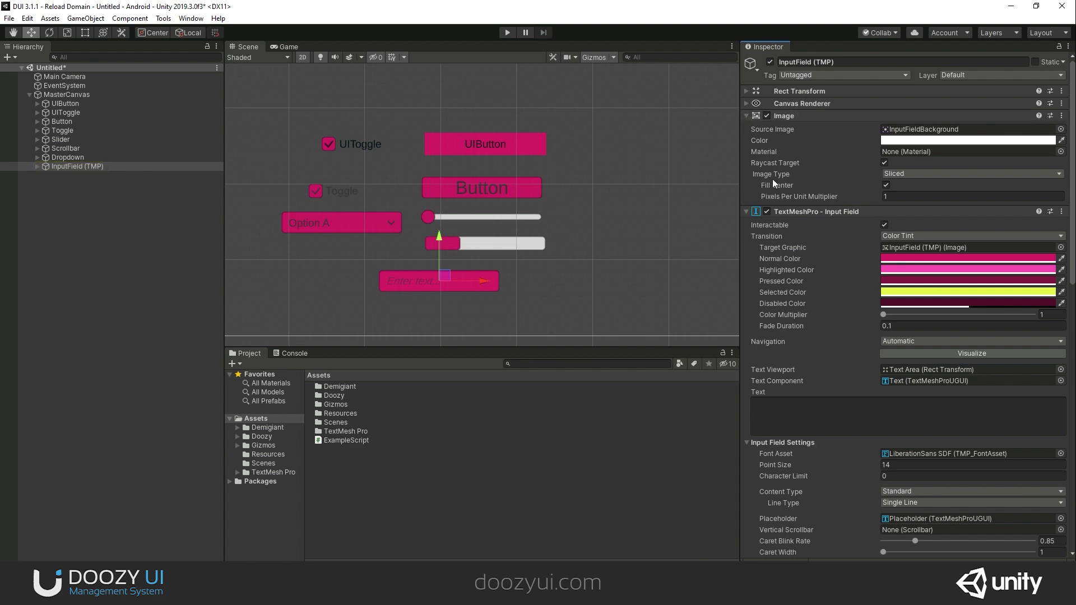
mouse_move(779, 166)
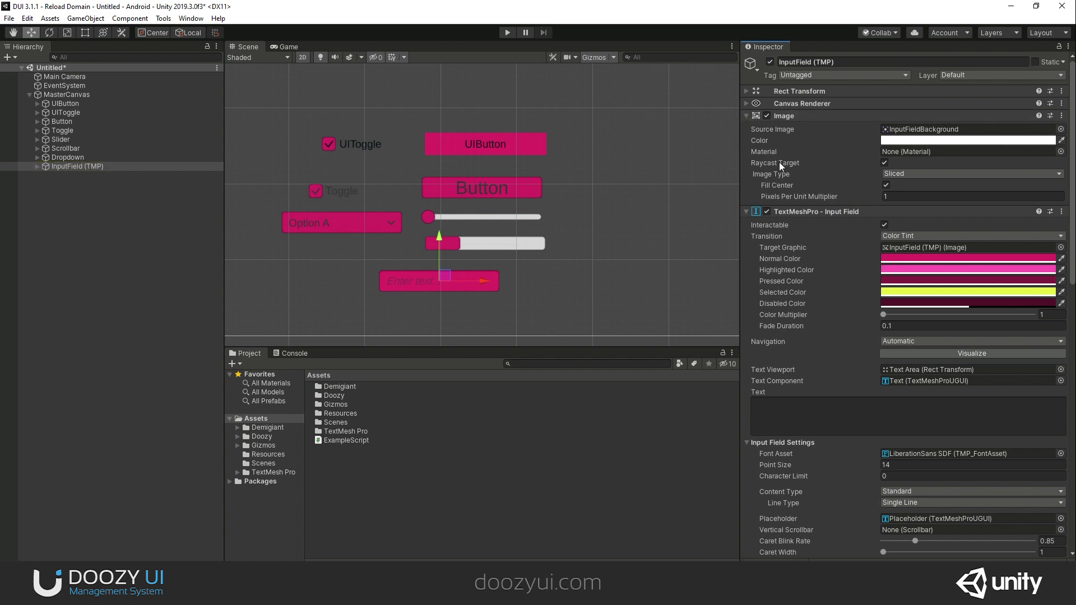